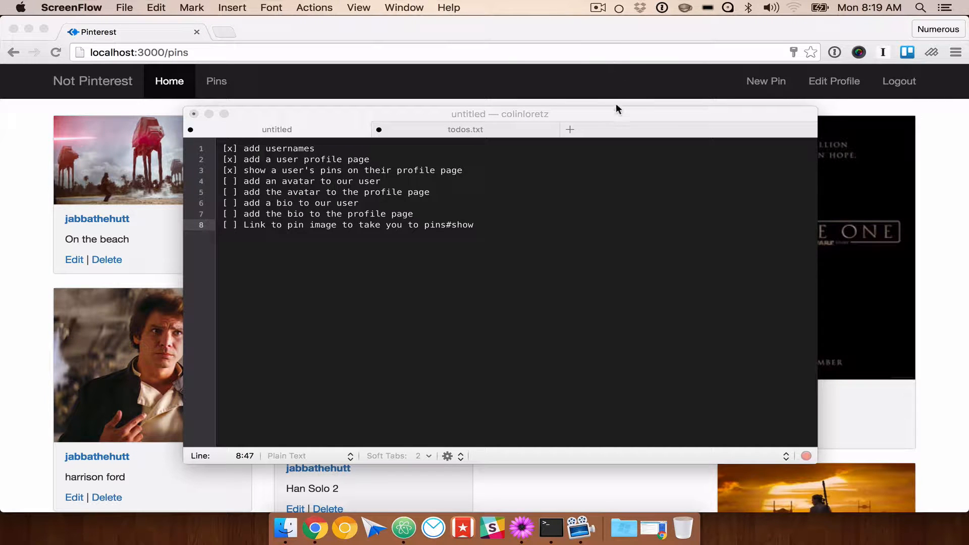
Open jabbathehutt's profile page from the username link under the first pin
drag(247, 181, 414, 214)
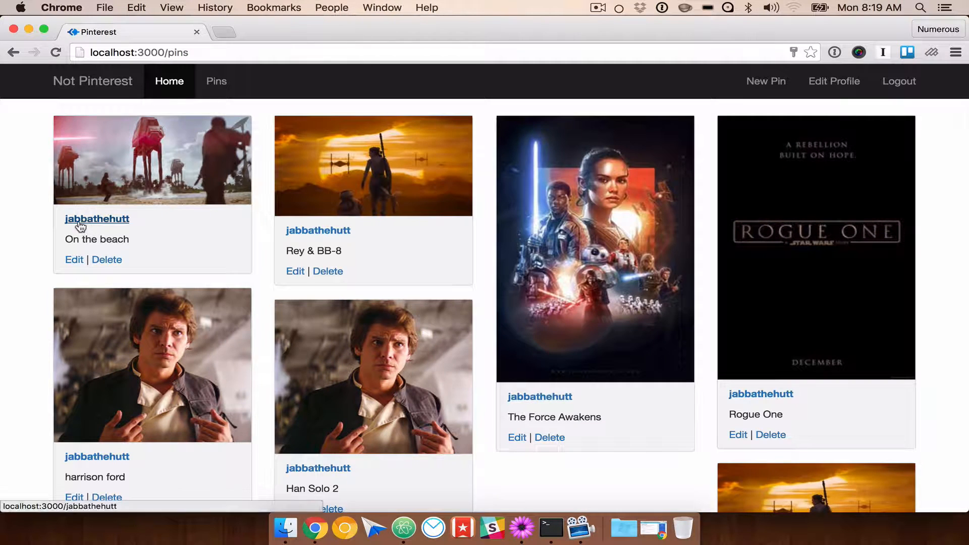
click(97, 218)
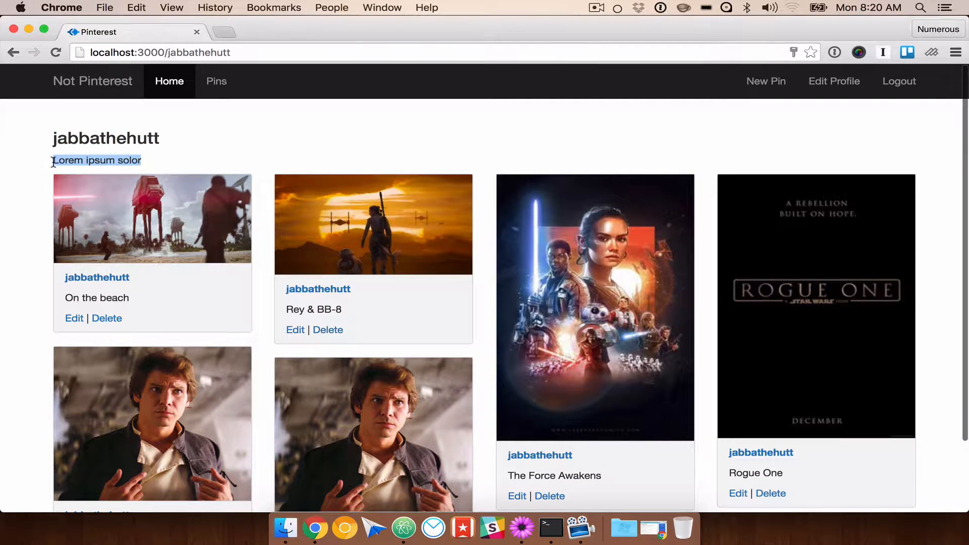
mouse_move(275, 184)
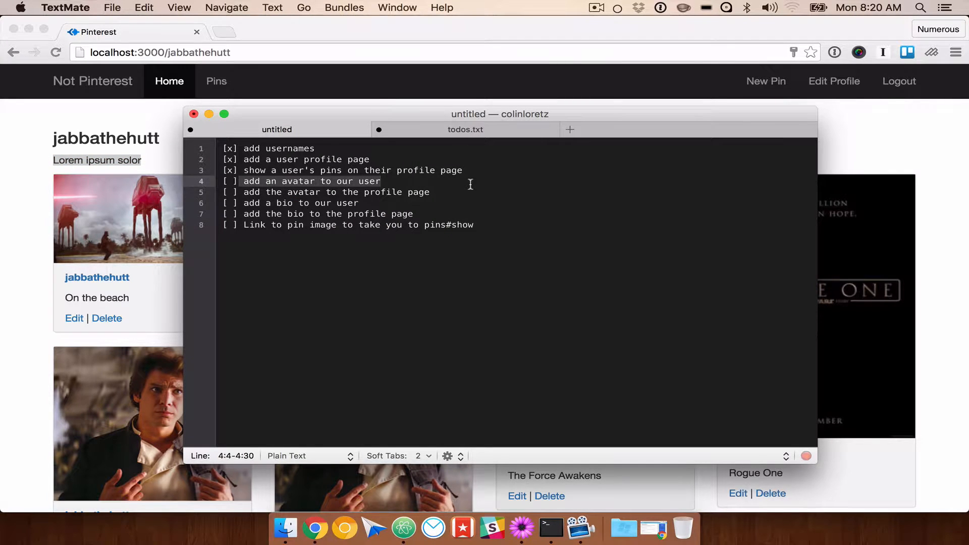
click(333, 192)
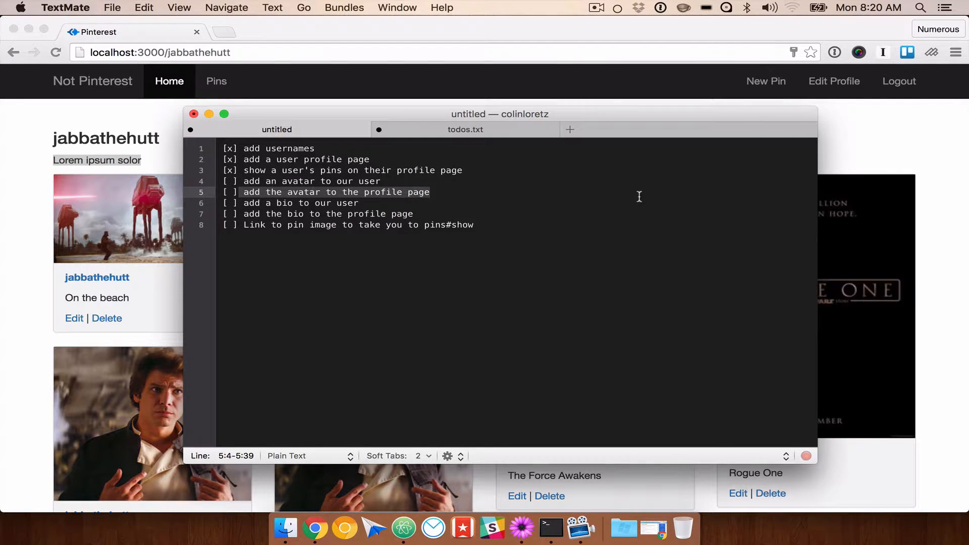
click(300, 203)
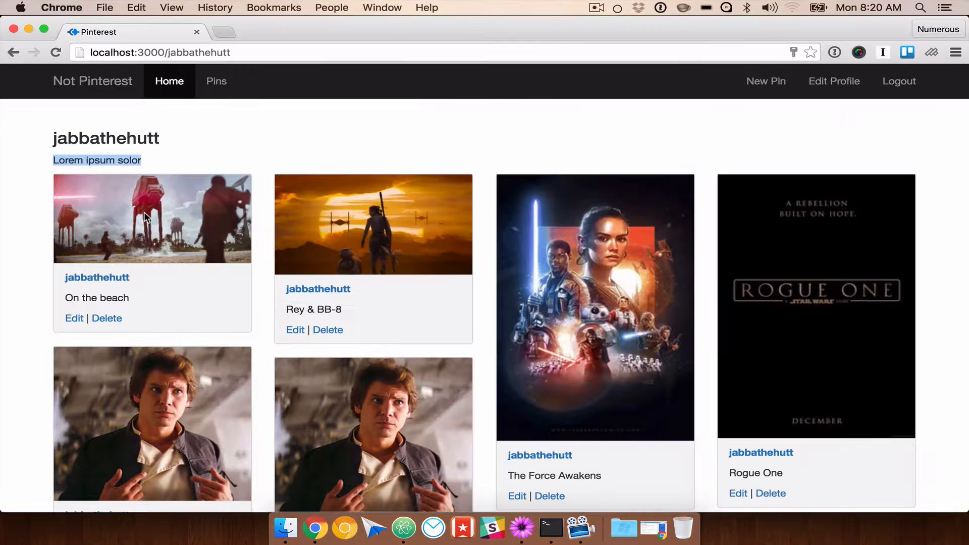
mouse_move(792, 240)
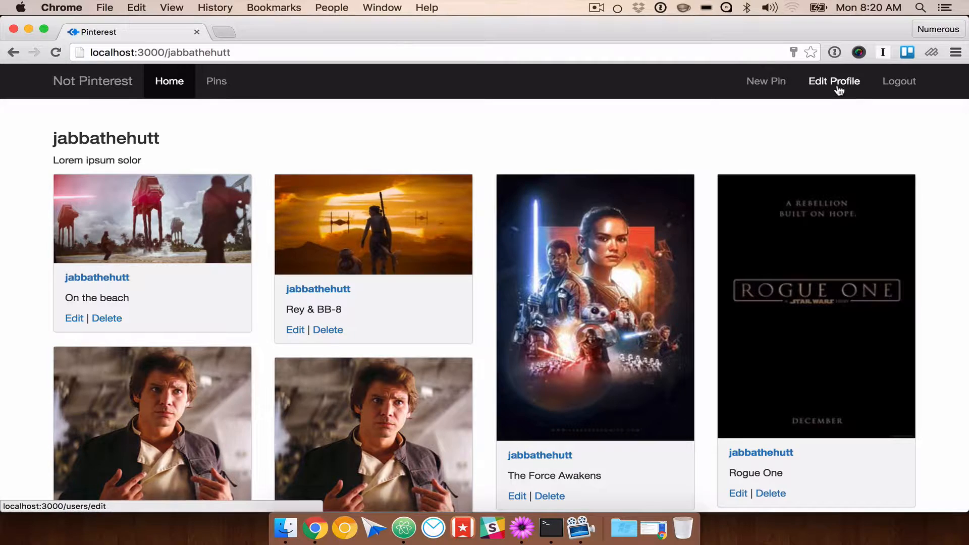
Open the Edit Profile page at /users/edit, showing only email and password fields
click(834, 81)
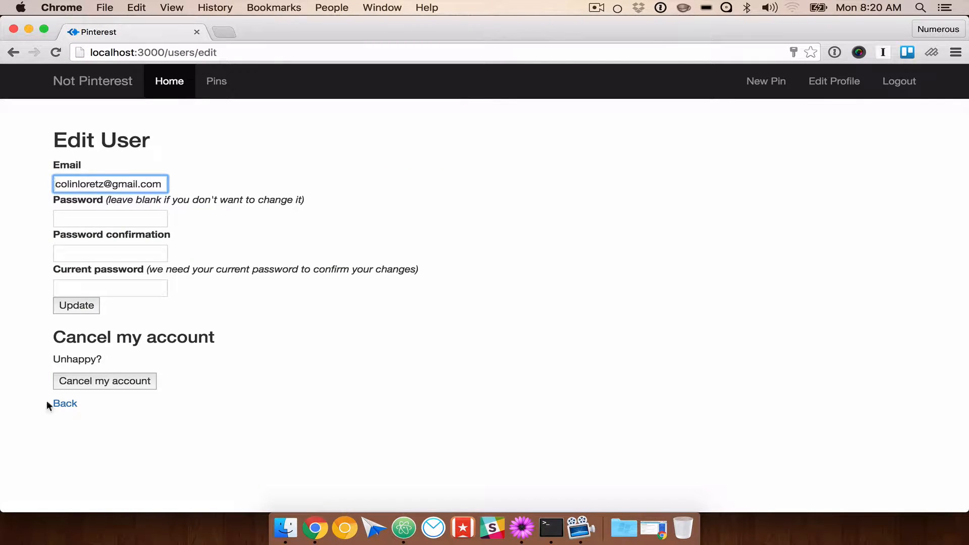
mouse_move(91, 149)
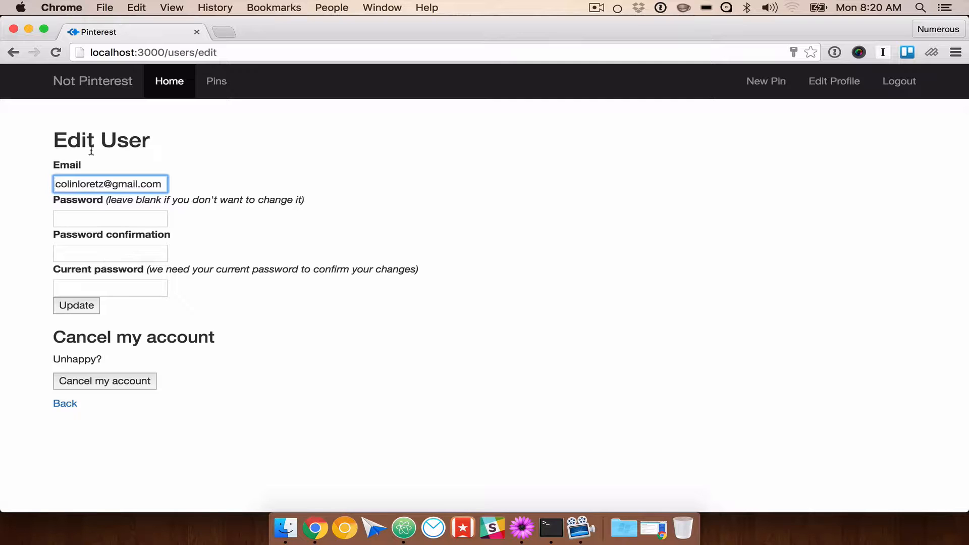
mouse_move(229, 258)
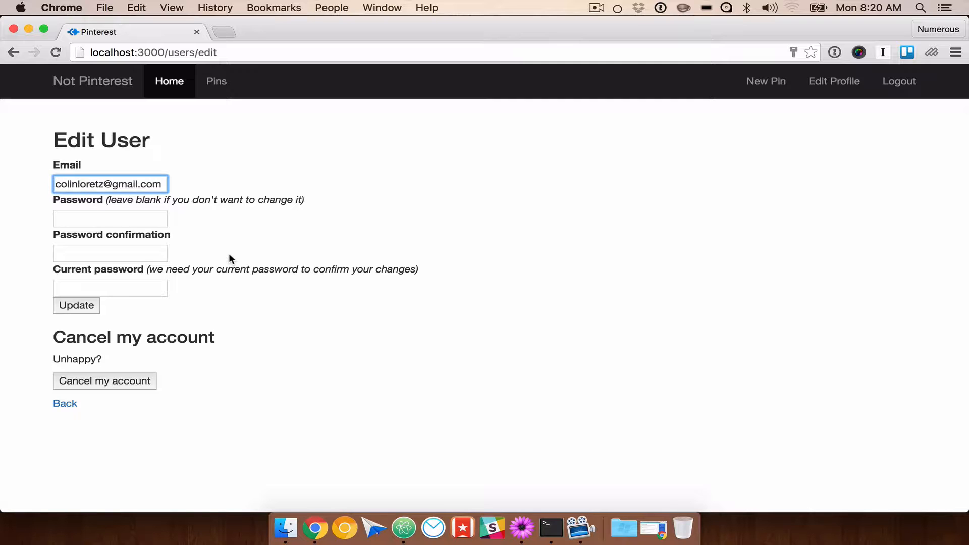
click(280, 145)
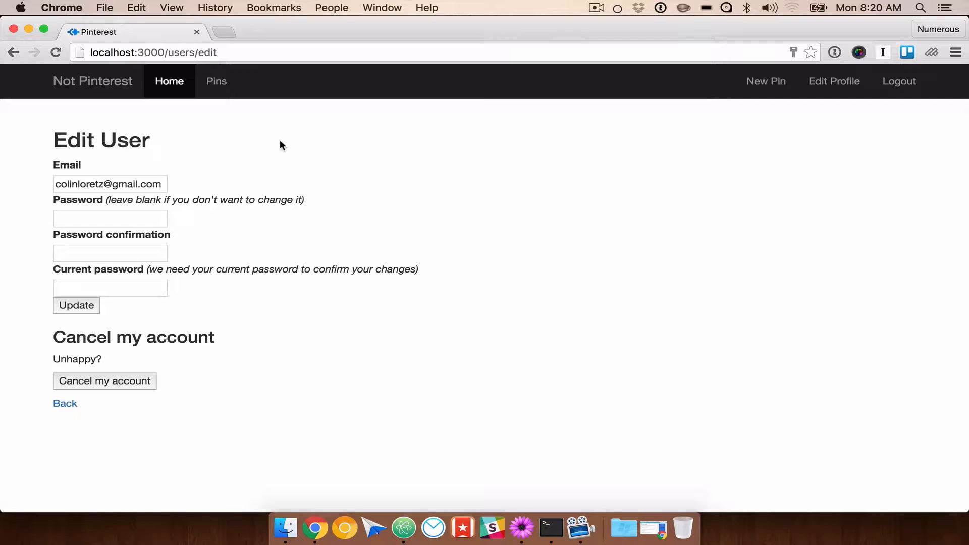
mouse_move(188, 142)
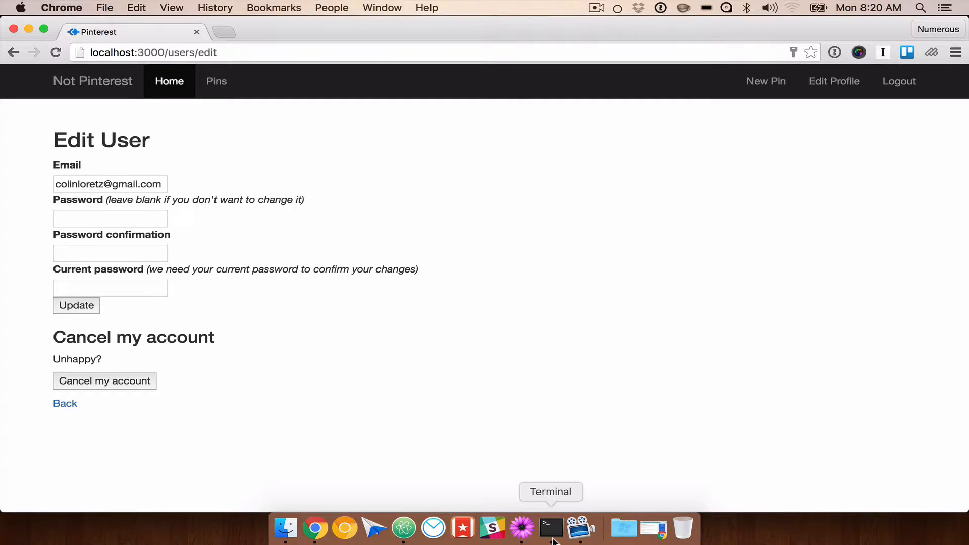
Generate the add_bio_to_users migration with bio:string and run rake db:migrate
click(549, 527)
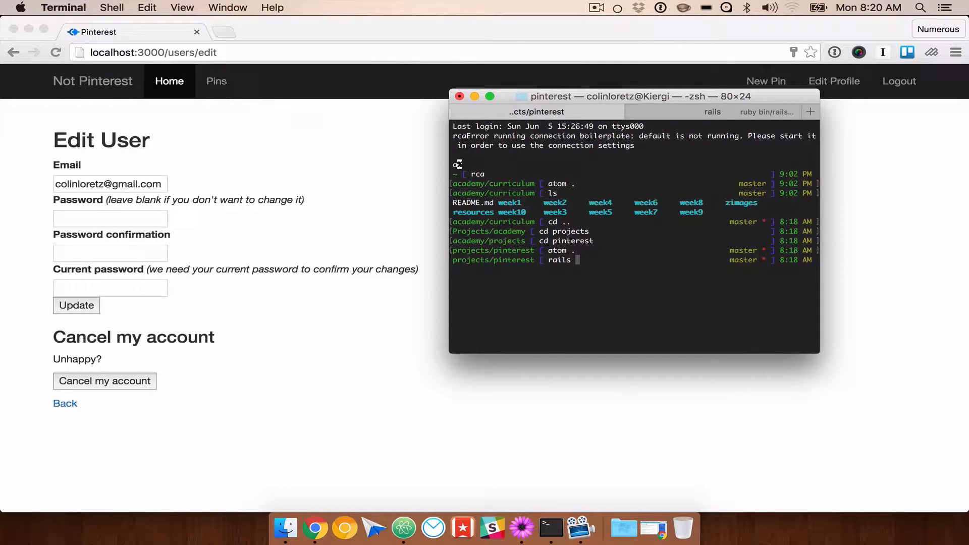
text(generate migration add_bio)
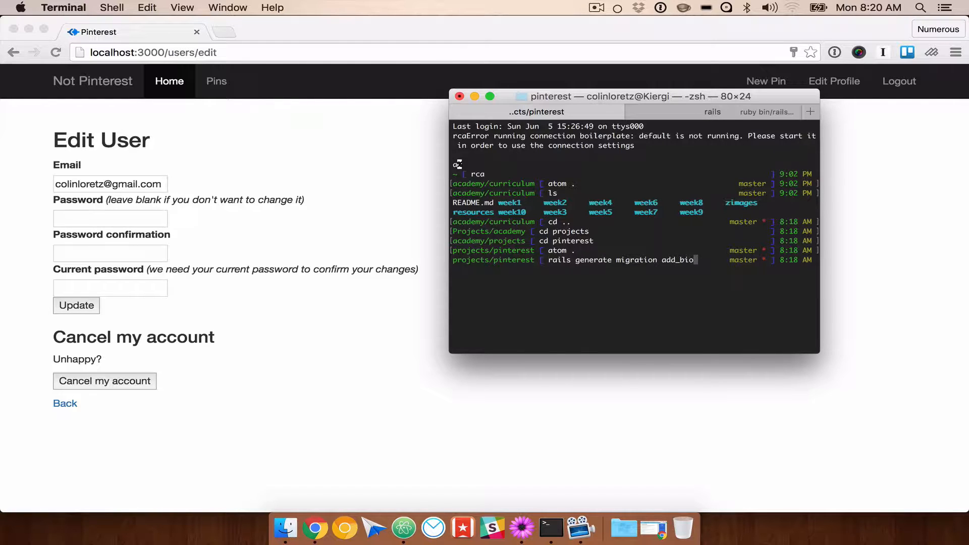
text(_to_users)
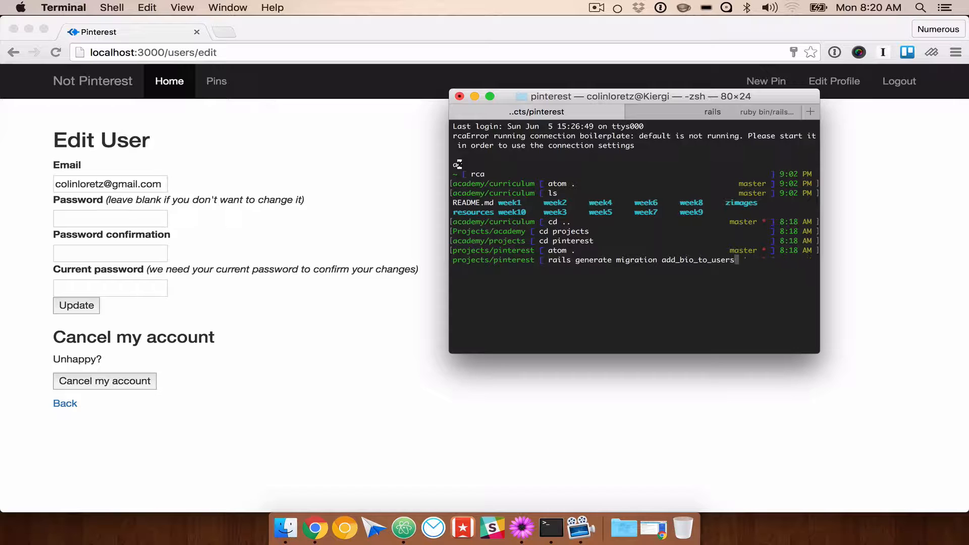
text(bio:string)
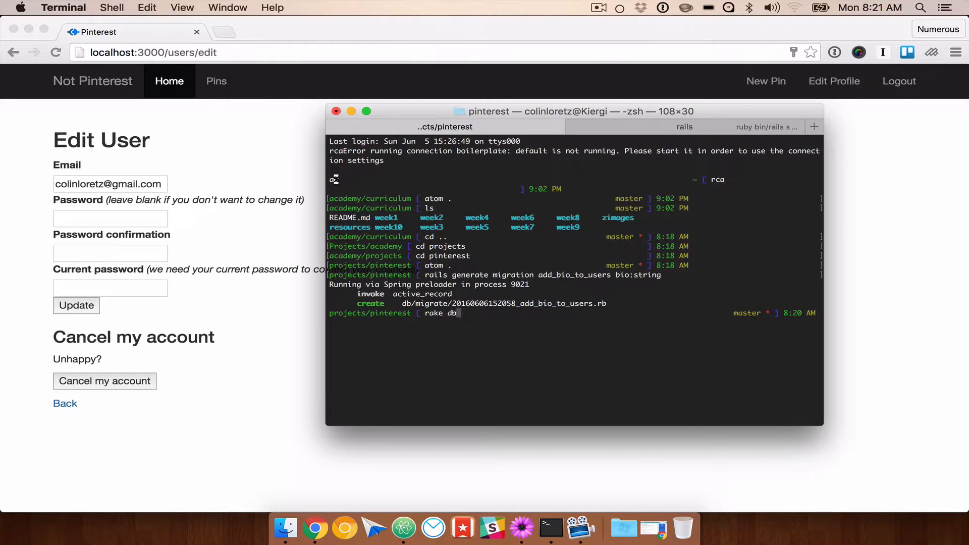
key(cmd+tab)
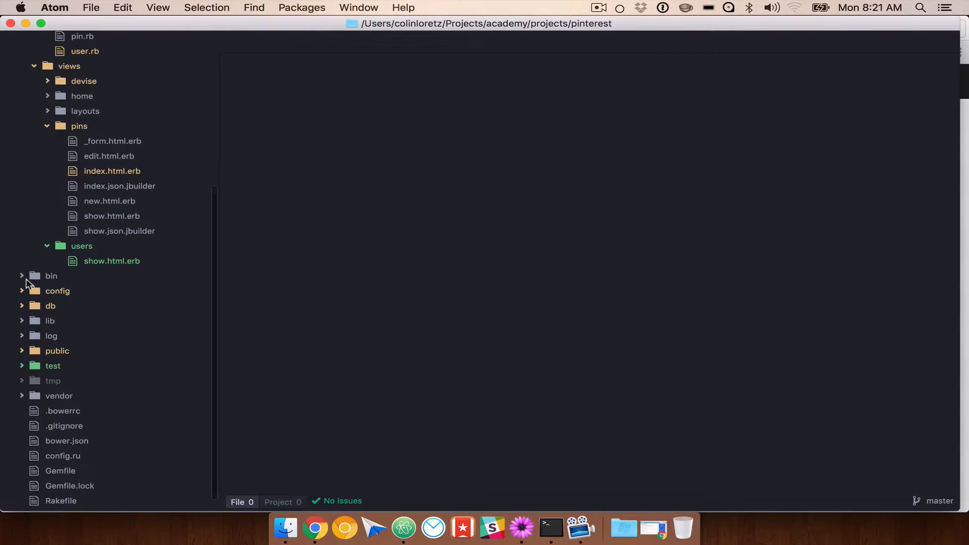
Open the add_bio_to_users migration and schema.rb, going to the t.string "bio" line
click(50, 306)
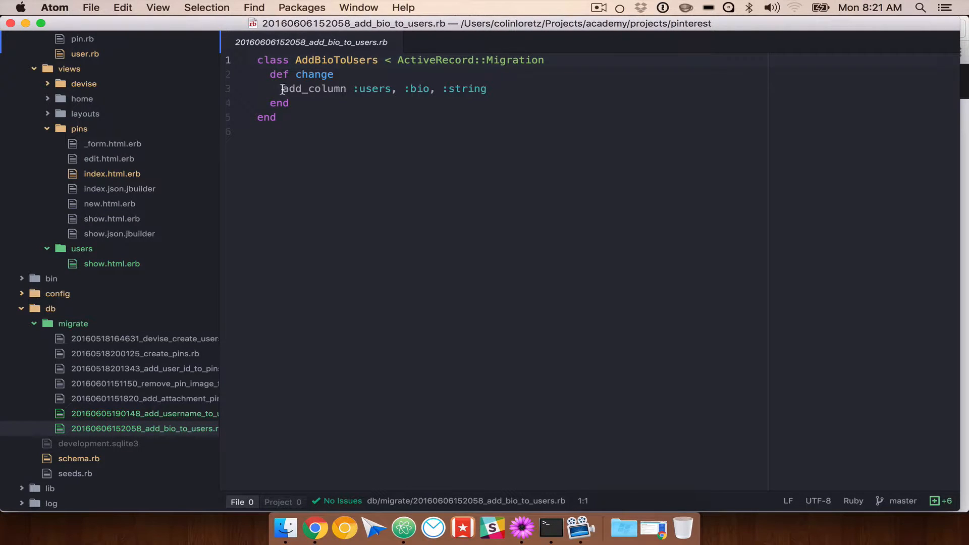
click(352, 88)
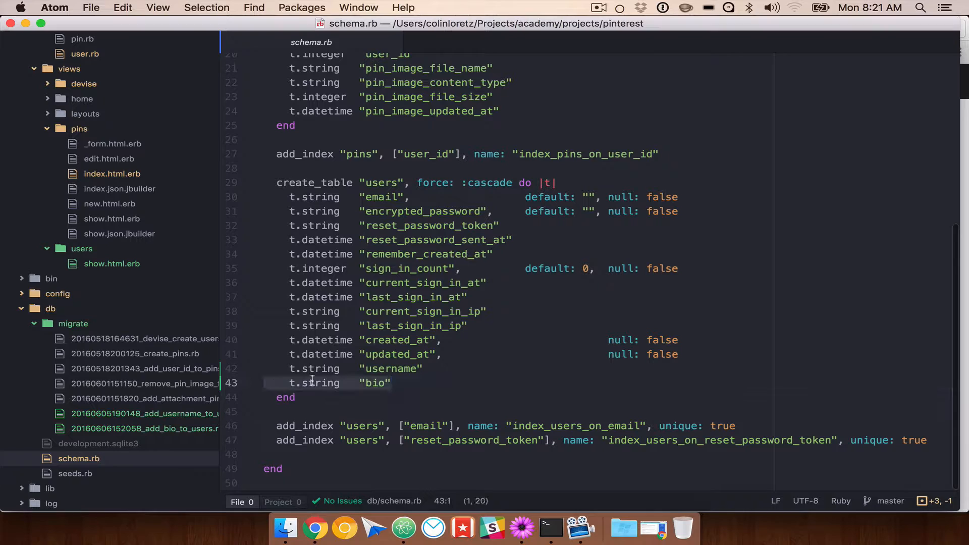
click(391, 383)
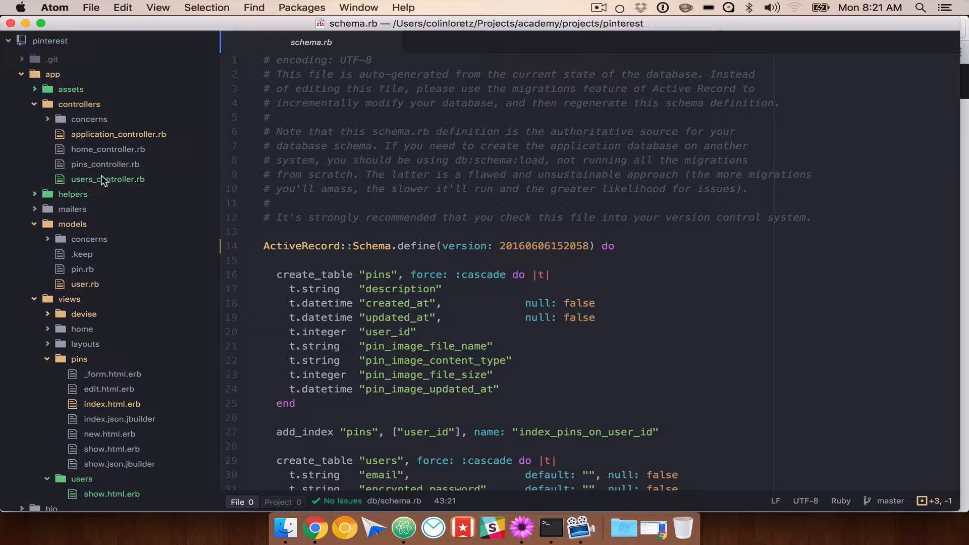
Open application_controller.rb and go to the devise_parameter_sanitizer sign-up permit line
click(118, 134)
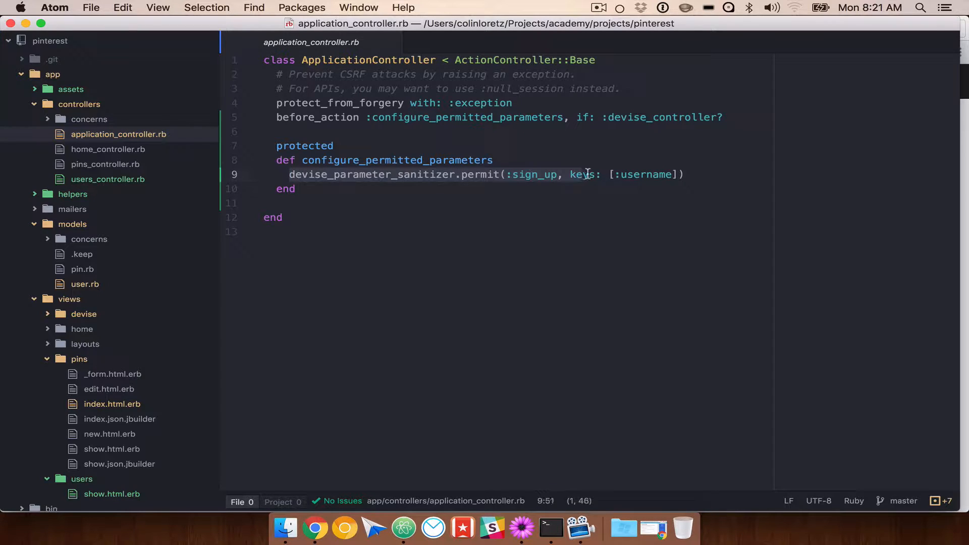
click(685, 175)
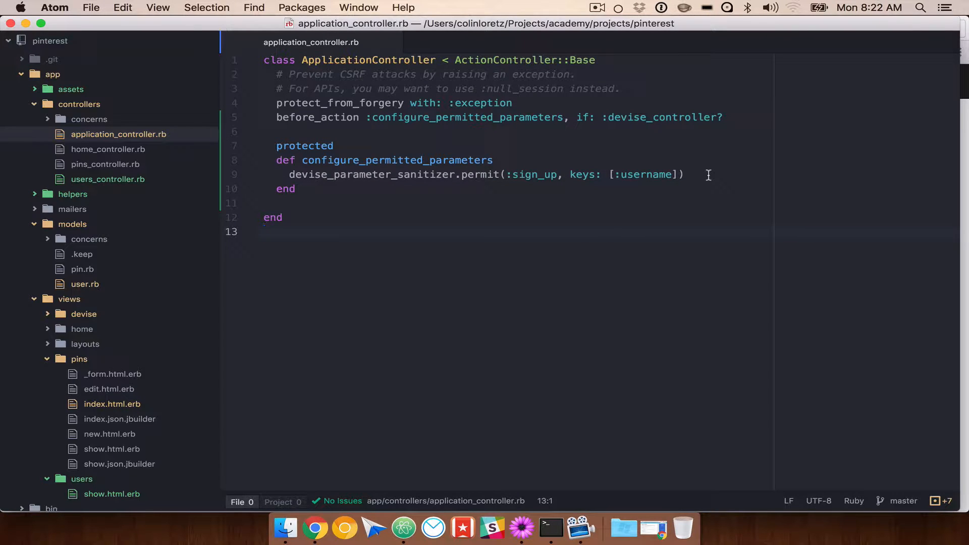
click(507, 174)
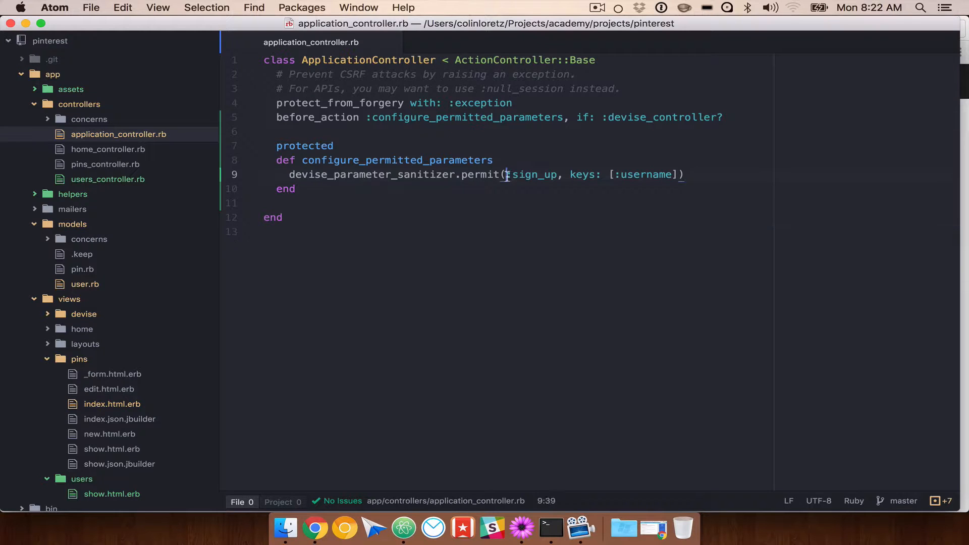
click(512, 174)
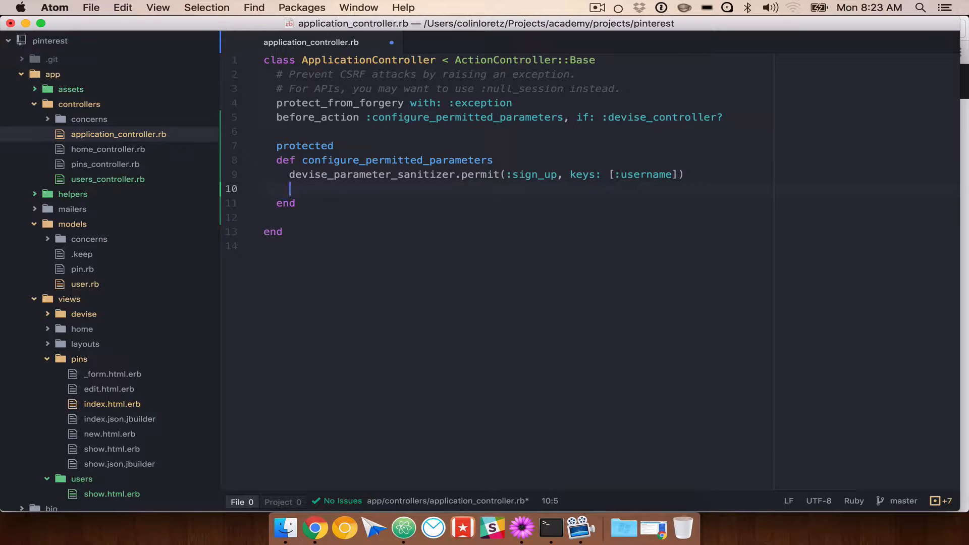
Add devise_parameter_sanitizer.permit(:account_update, keys: [:bio, :avatar]) to the controller
text(devise_parameter_sanitizer.permit(:account_update, keys: [:bio, :avatar]))
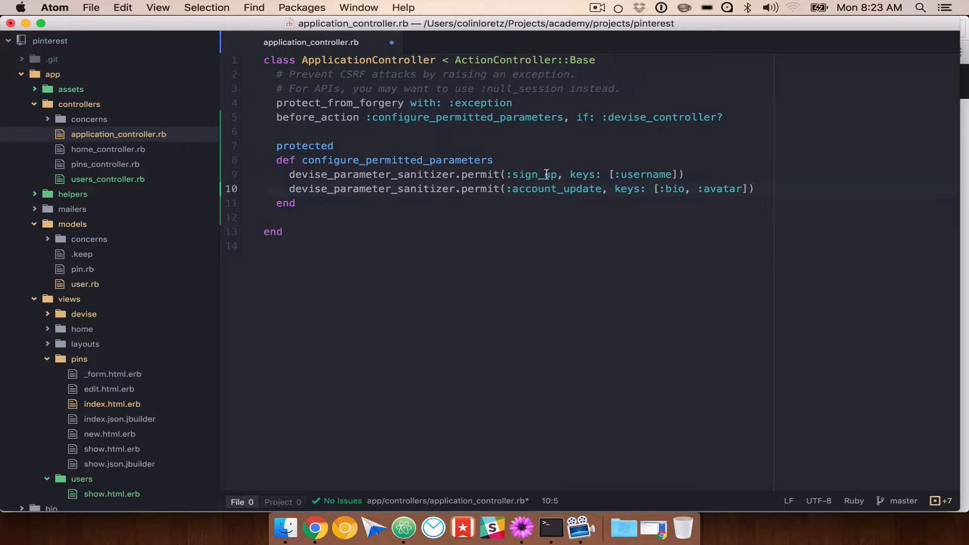
double_click(555, 188)
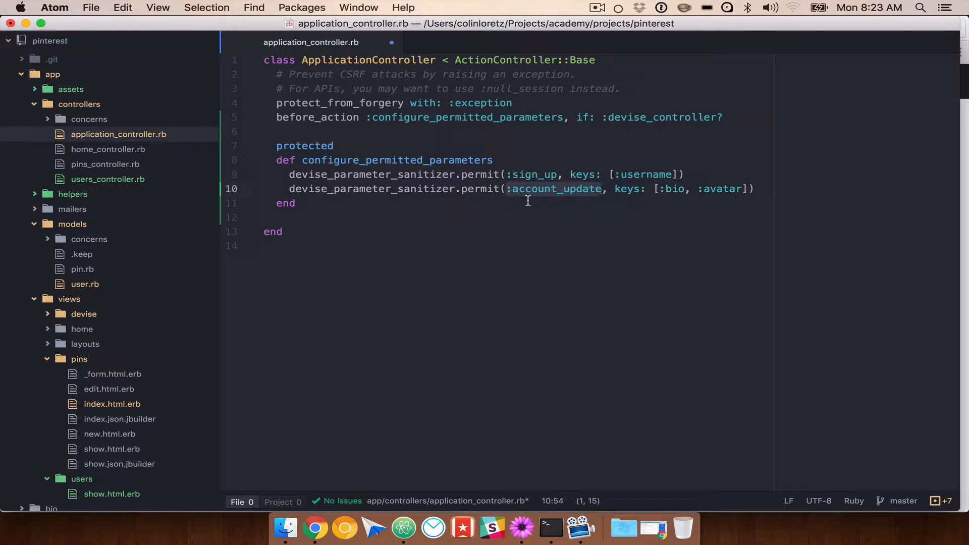
click(315, 528)
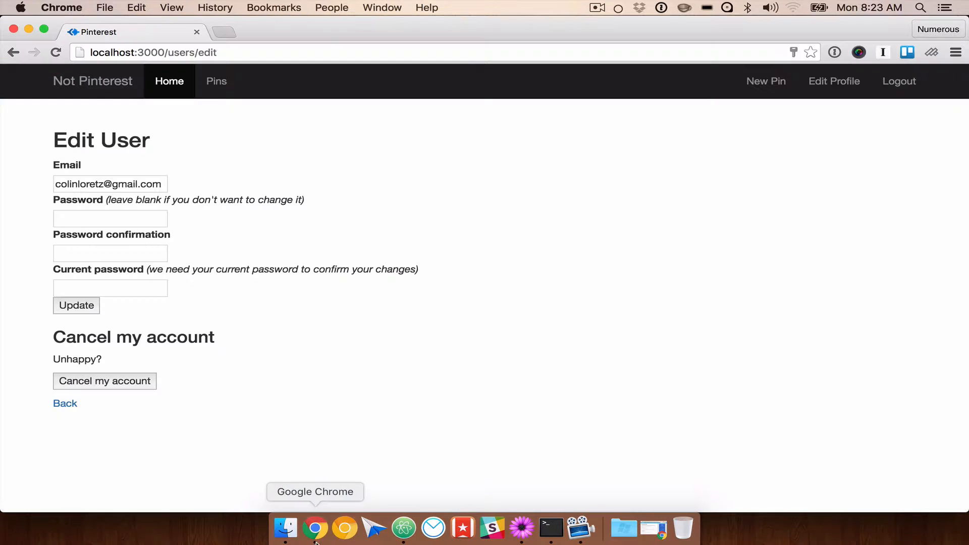
click(110, 183)
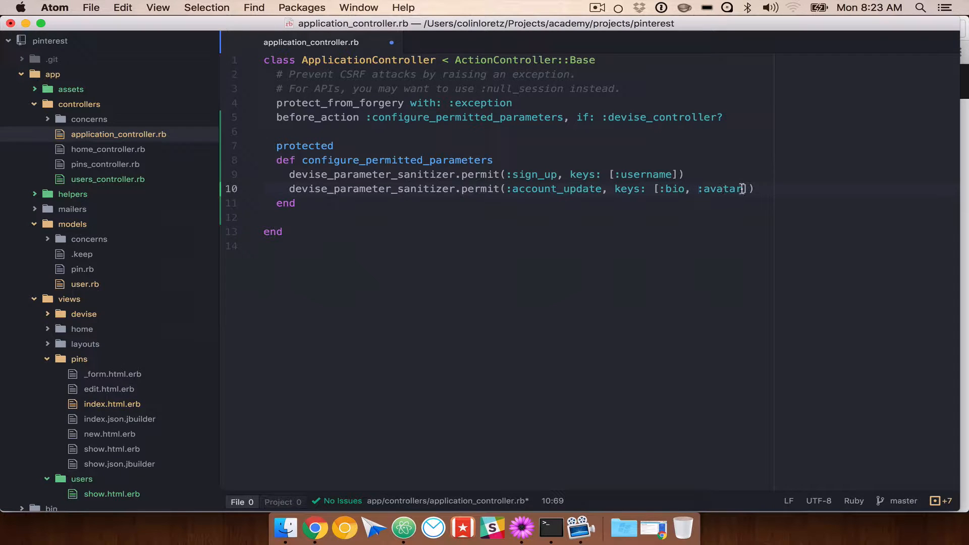
Try adding :title to the account_update keys, then revert to [:bio, :avatar]
double_click(718, 188)
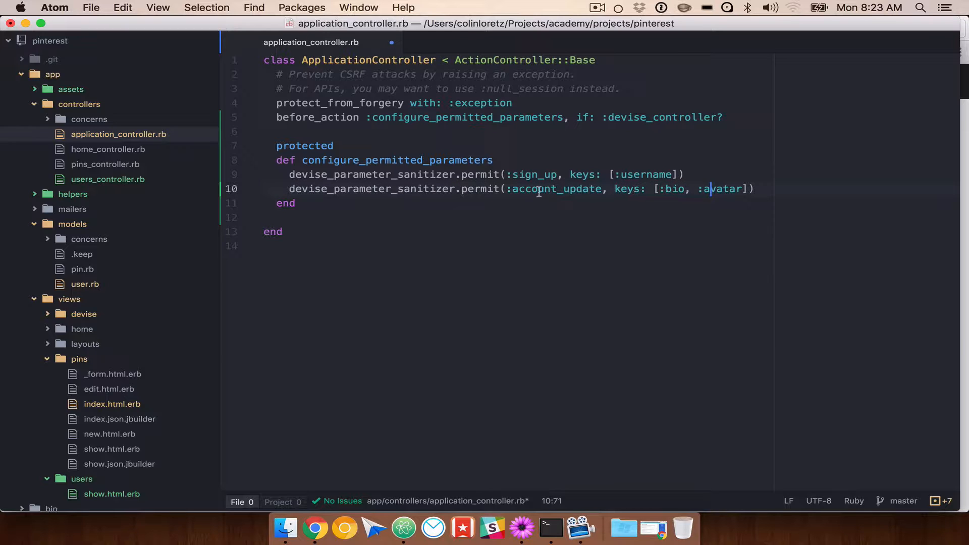
double_click(554, 189)
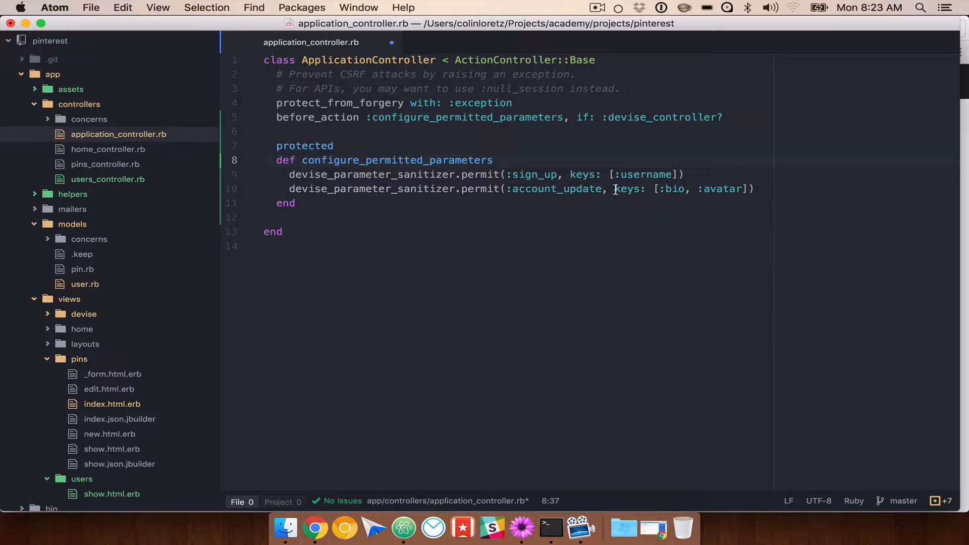
text(,)
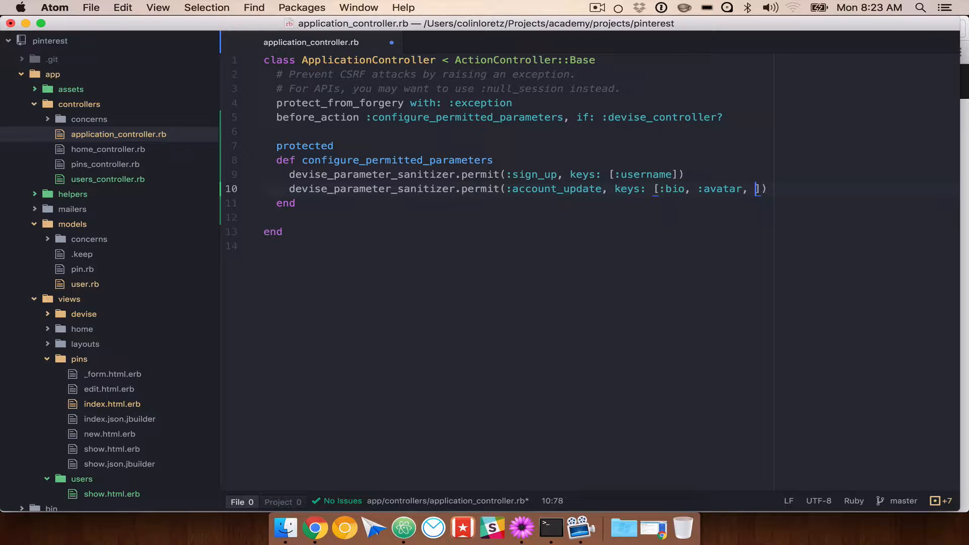
text(:title, :ad)
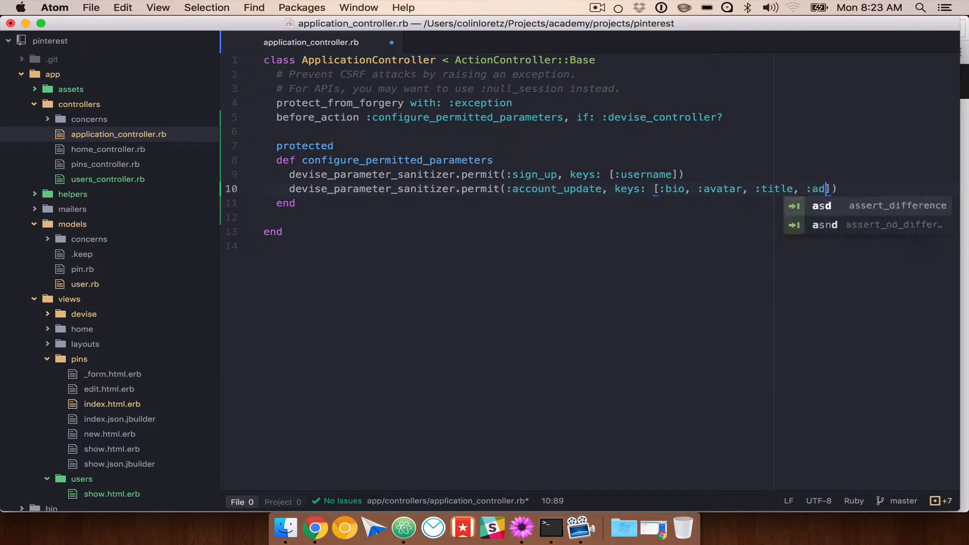
key(backspace)
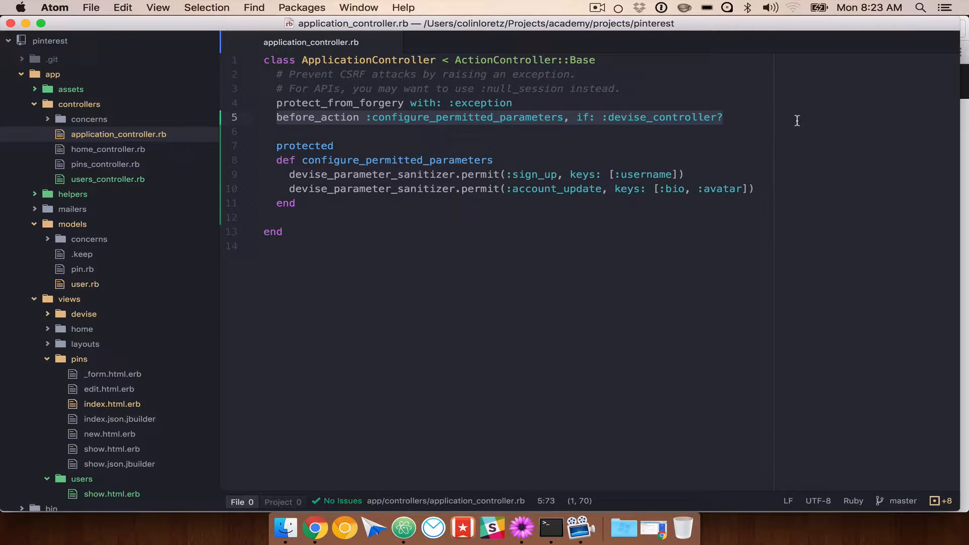
mouse_move(495, 196)
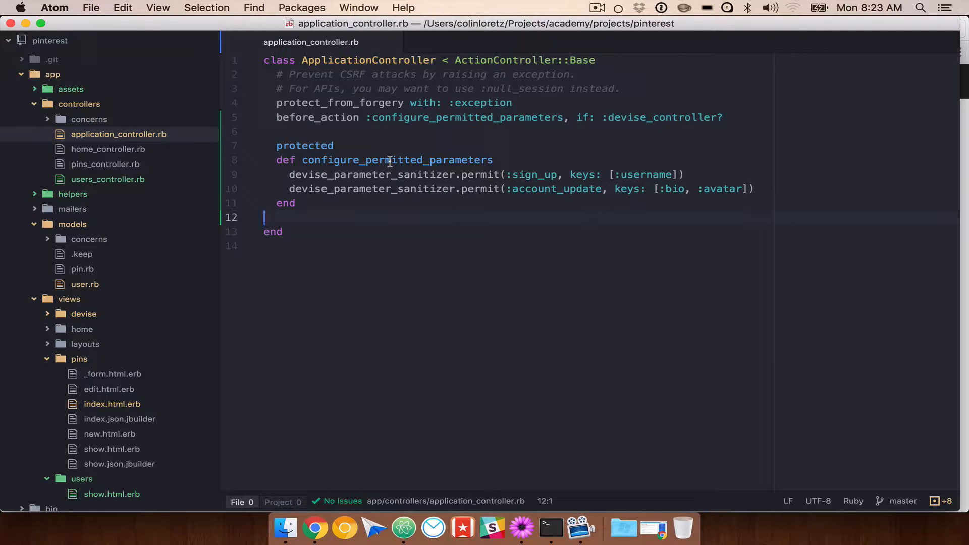
Check the Edit User page, then open devise registrations edit.html.erb in Atom
key(cmd+tab)
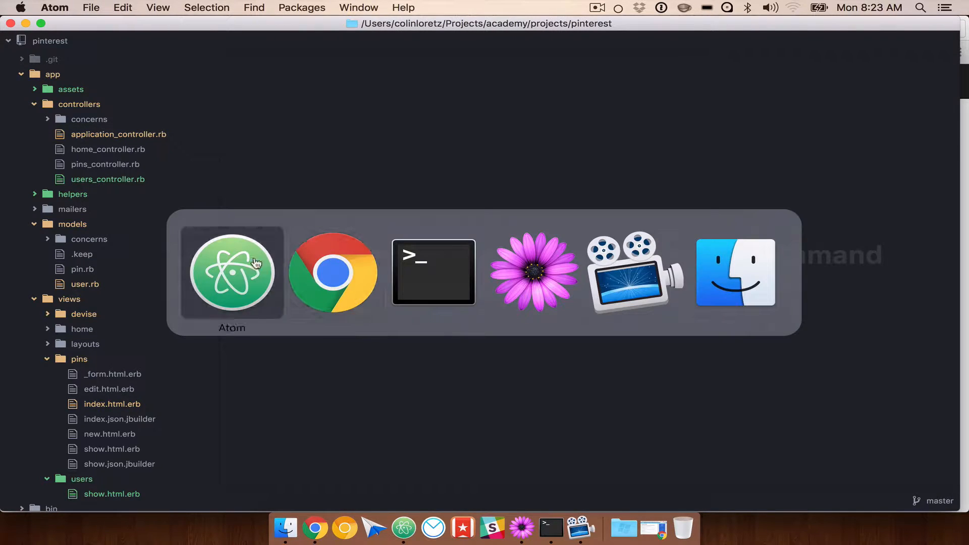
click(332, 272)
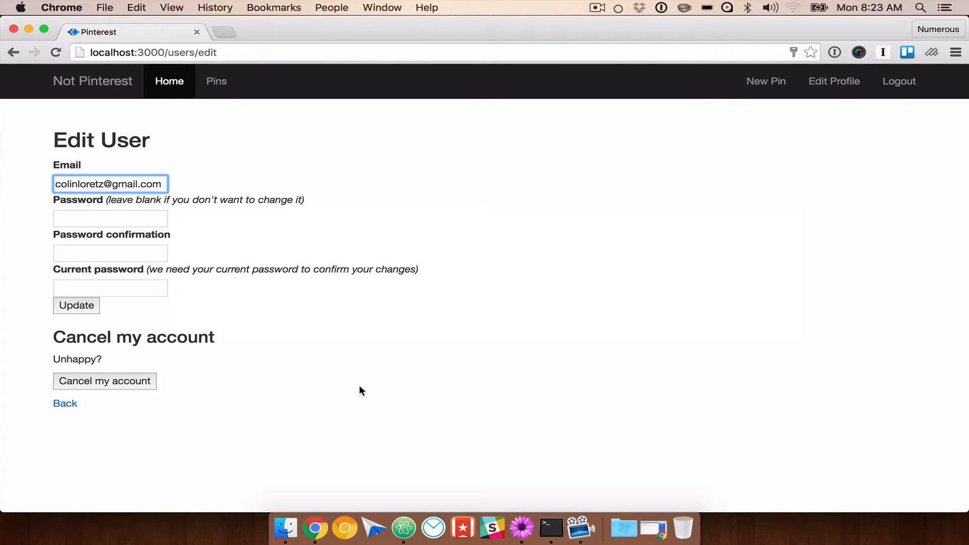
mouse_move(243, 317)
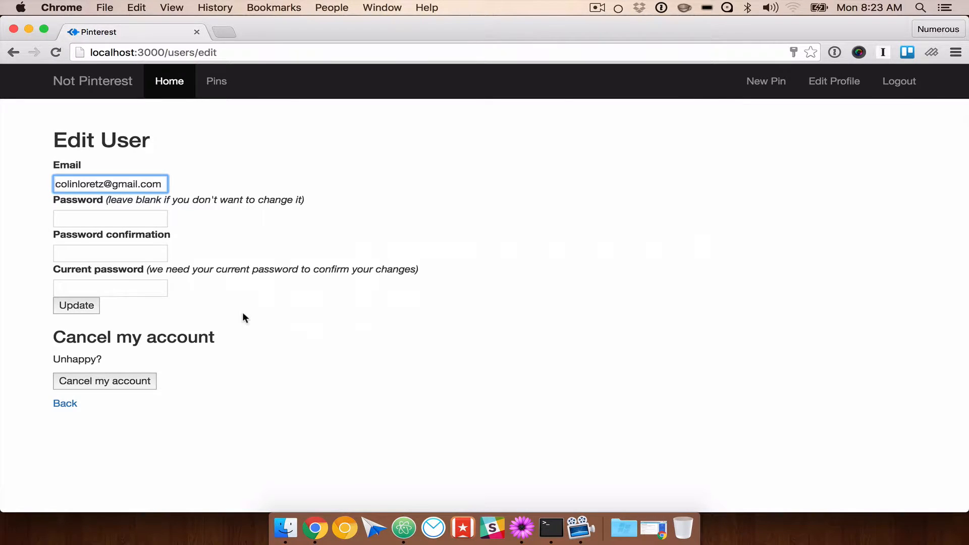
click(404, 529)
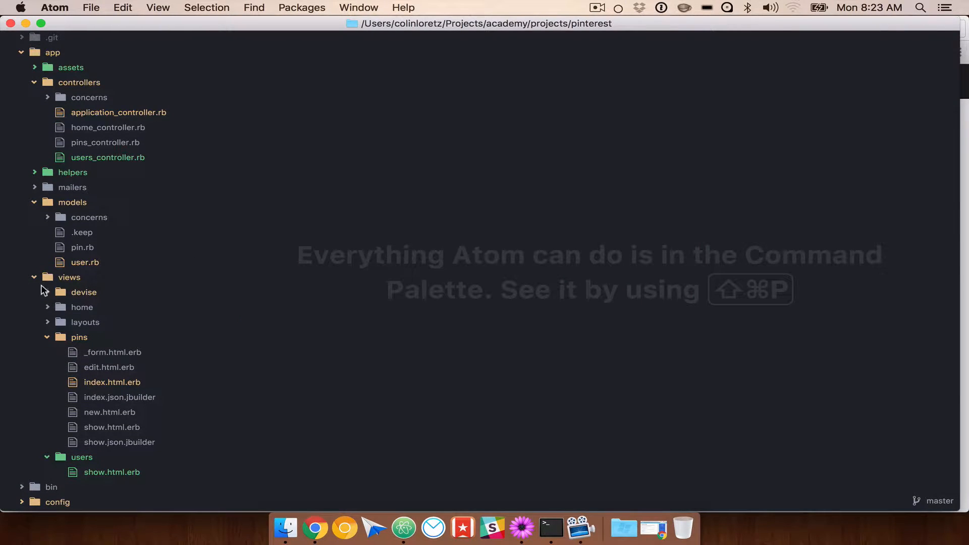
click(83, 292)
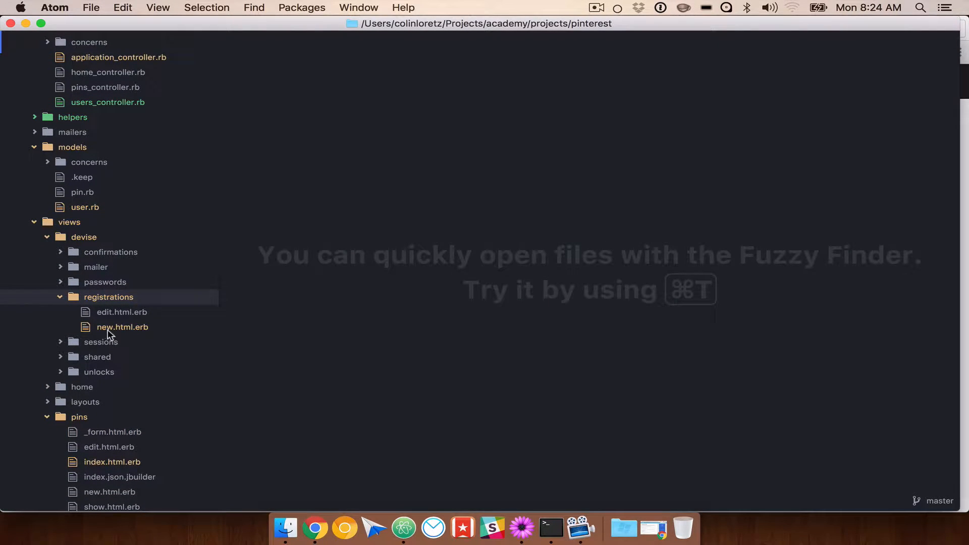
mouse_move(122, 327)
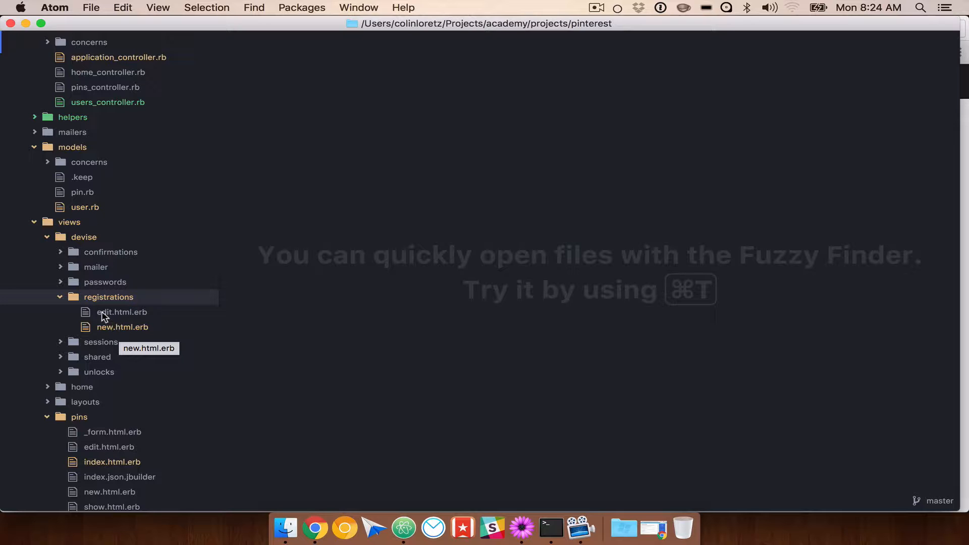
click(121, 311)
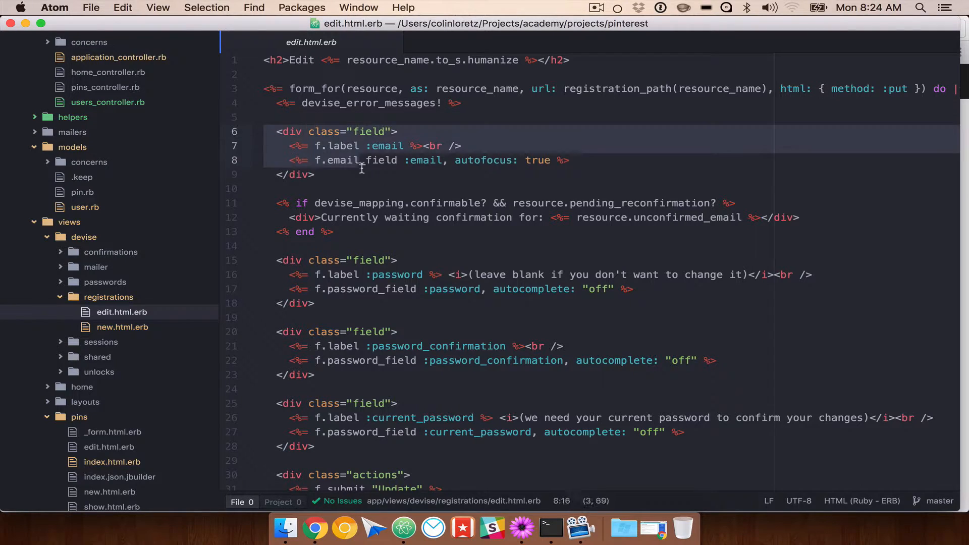
Add a field div with f.label :bio and f.text_area :bio
scroll(down, 3)
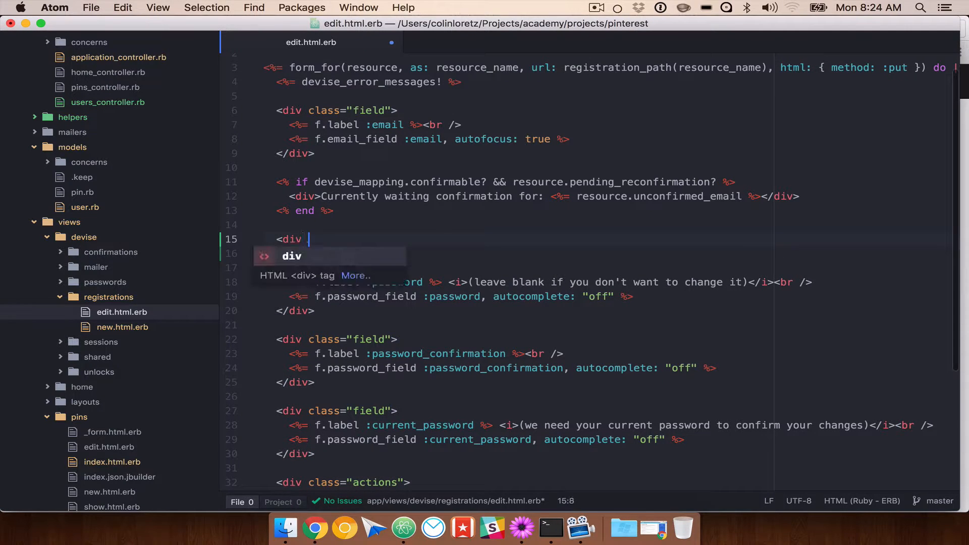
text(class = "field")
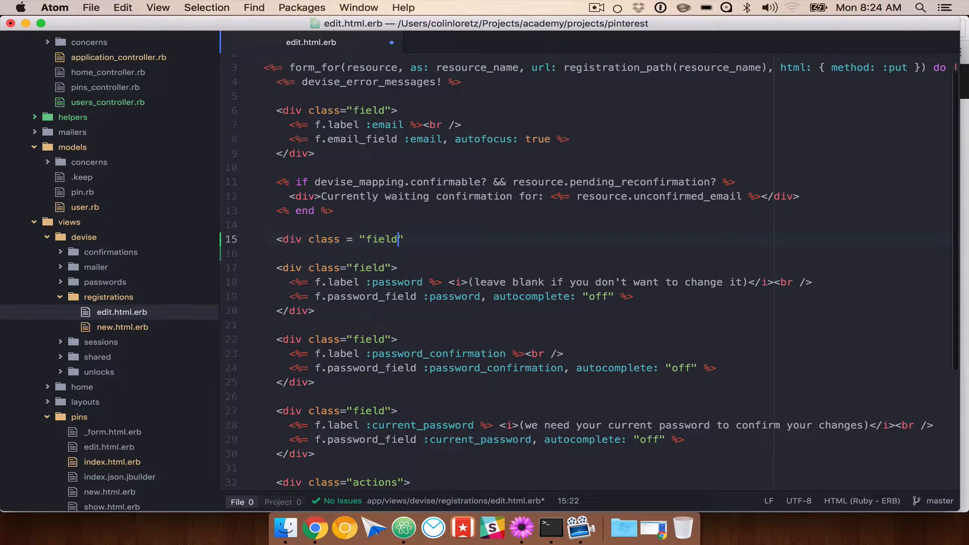
text(.>)
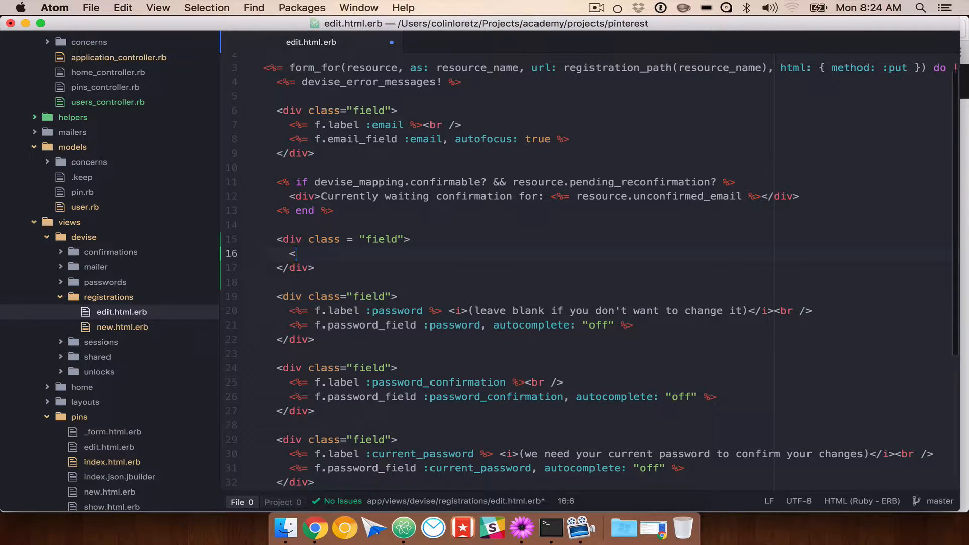
text(%= f.label)
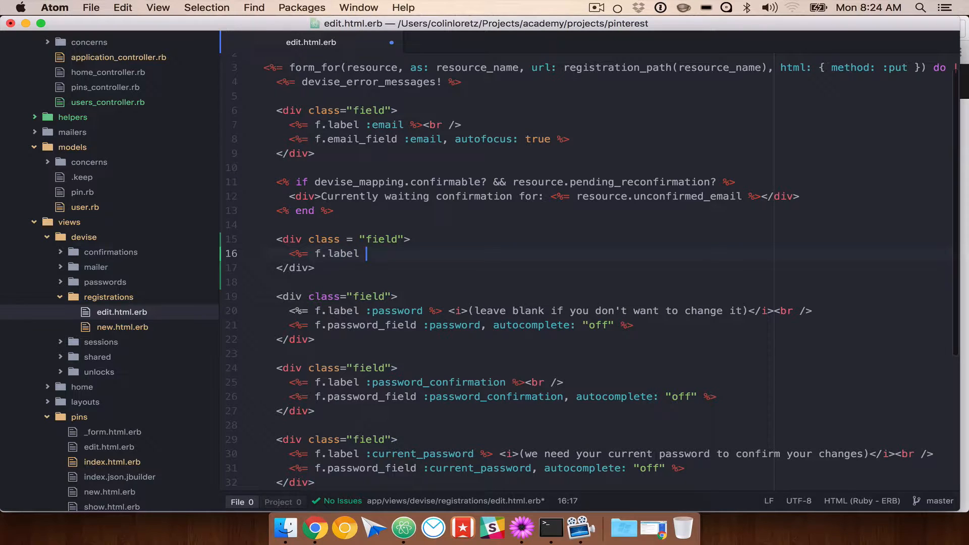
text(:bio %>)
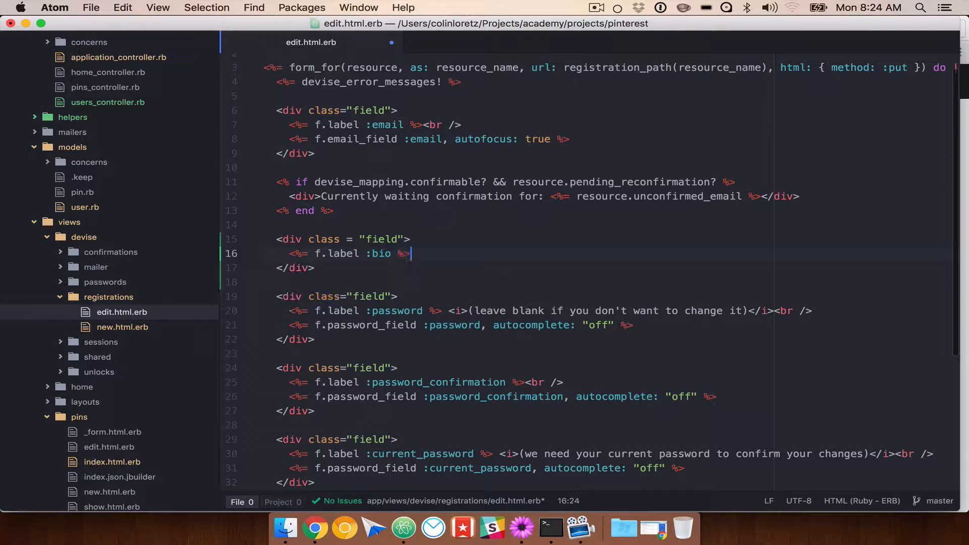
key(enter)
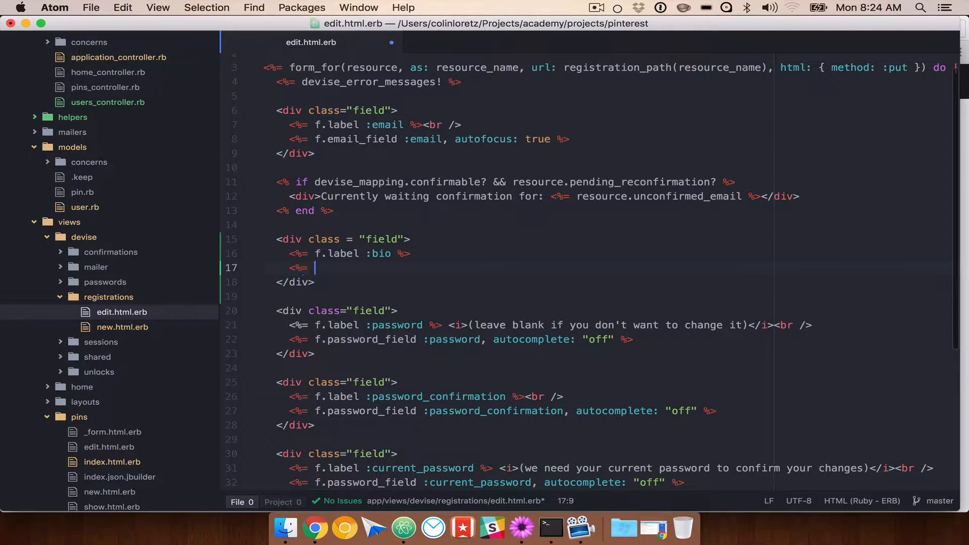
text(f.textarea :bio %>)
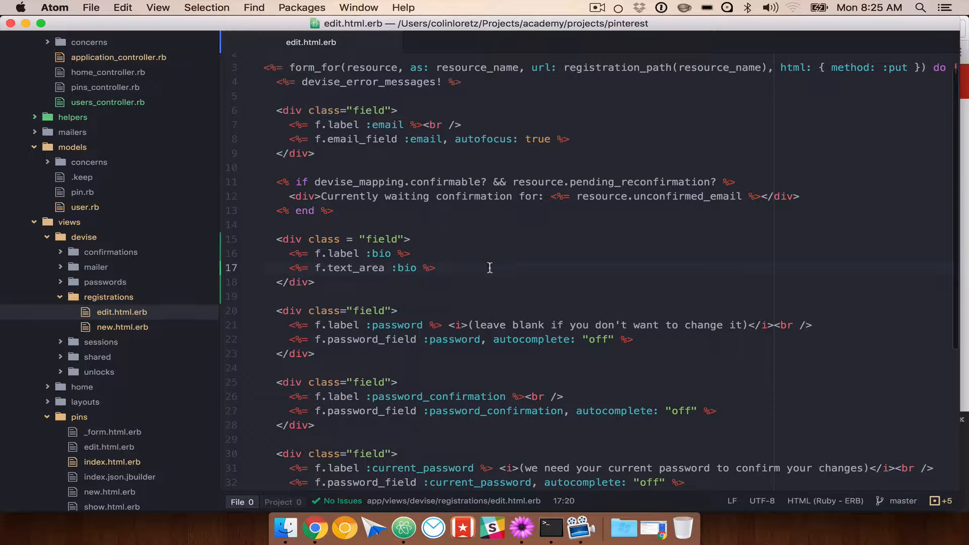
click(315, 528)
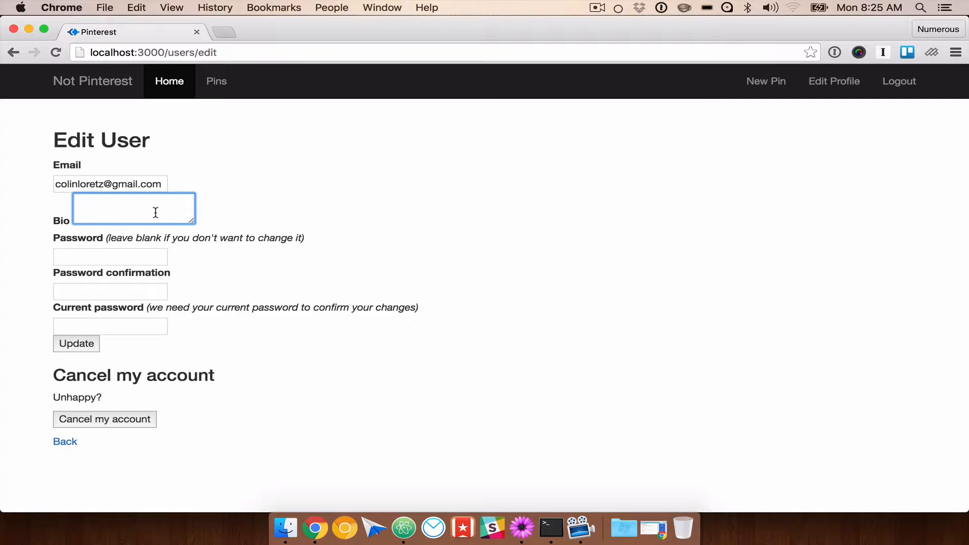
Enter the bio 'May the force be with you' with the current password and update
text(Ma)
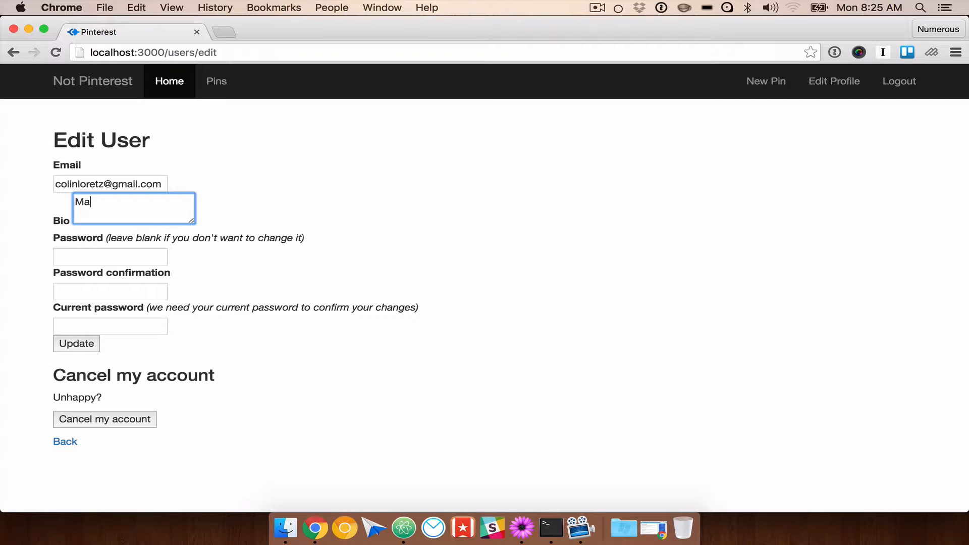
text(y the force be with)
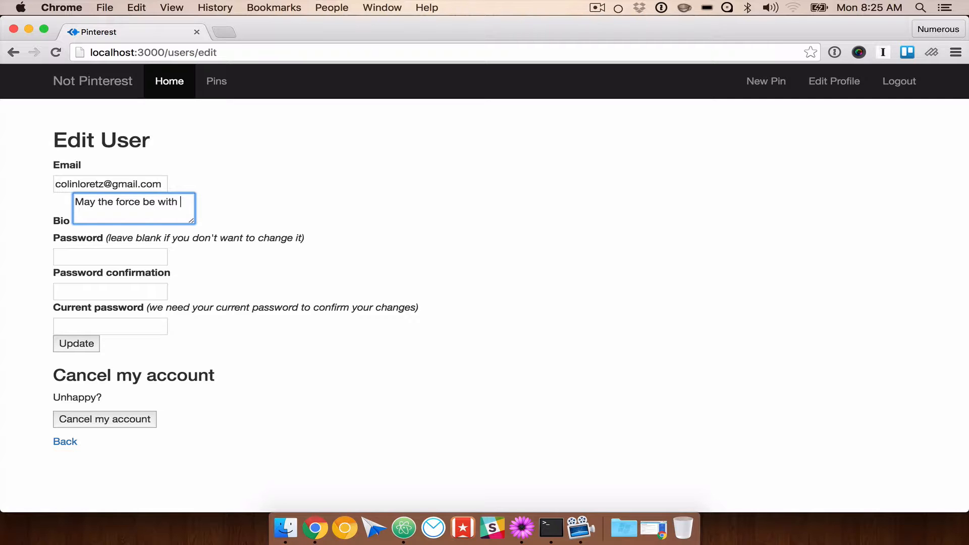
text(••••)
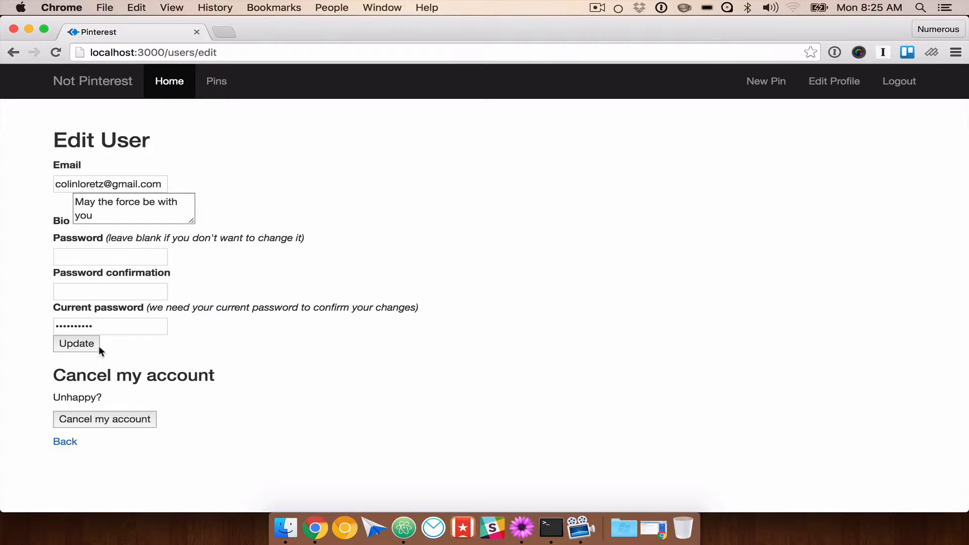
click(110, 326)
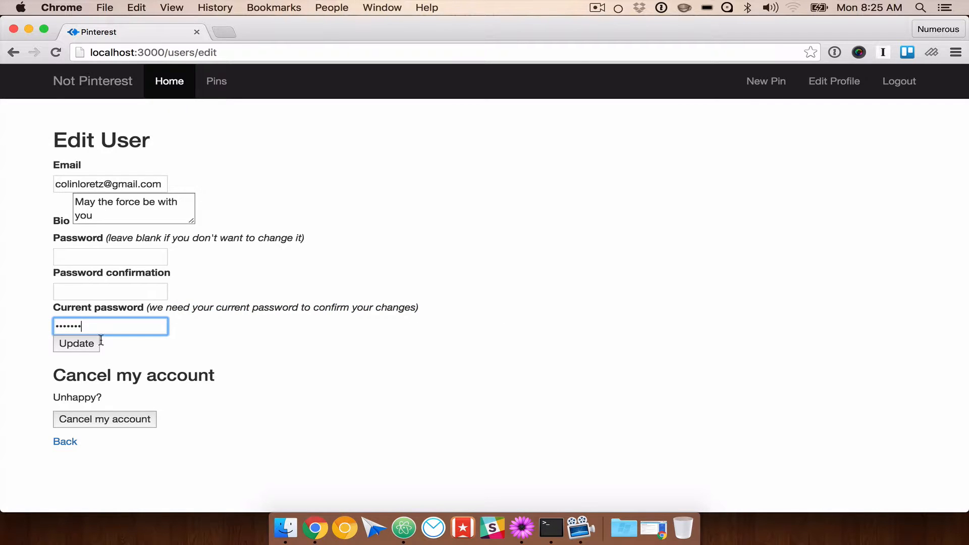
click(76, 344)
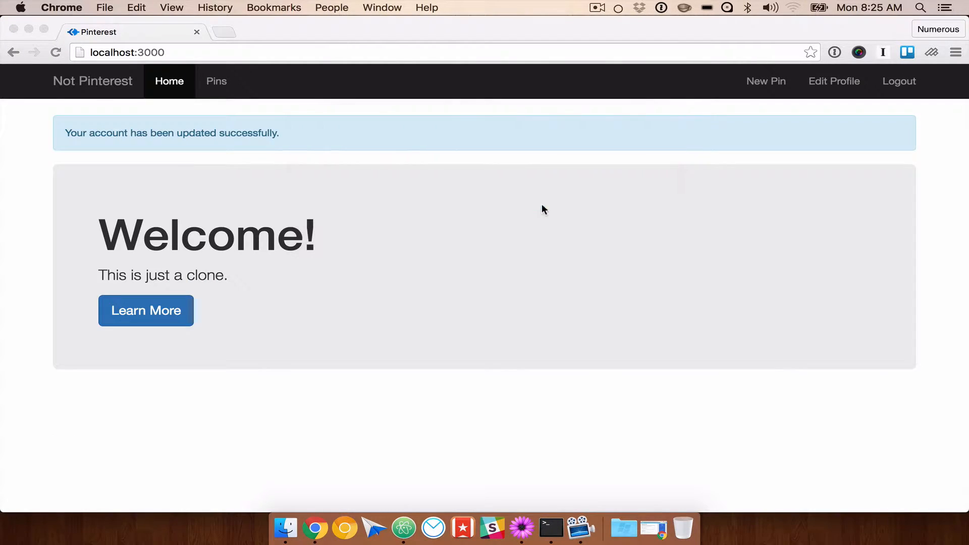
Confirm the saved bio, then view the user's profile page before returning to Atom
click(833, 81)
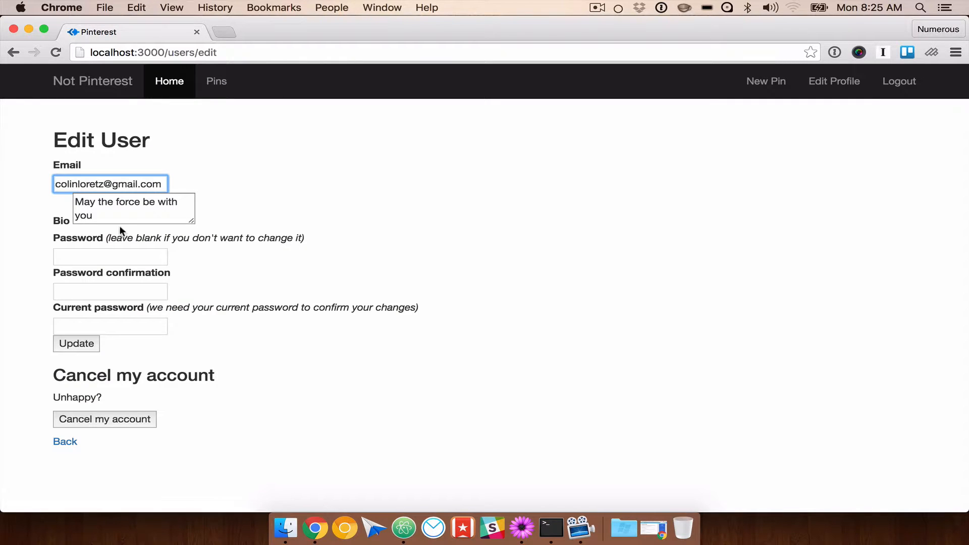
click(133, 208)
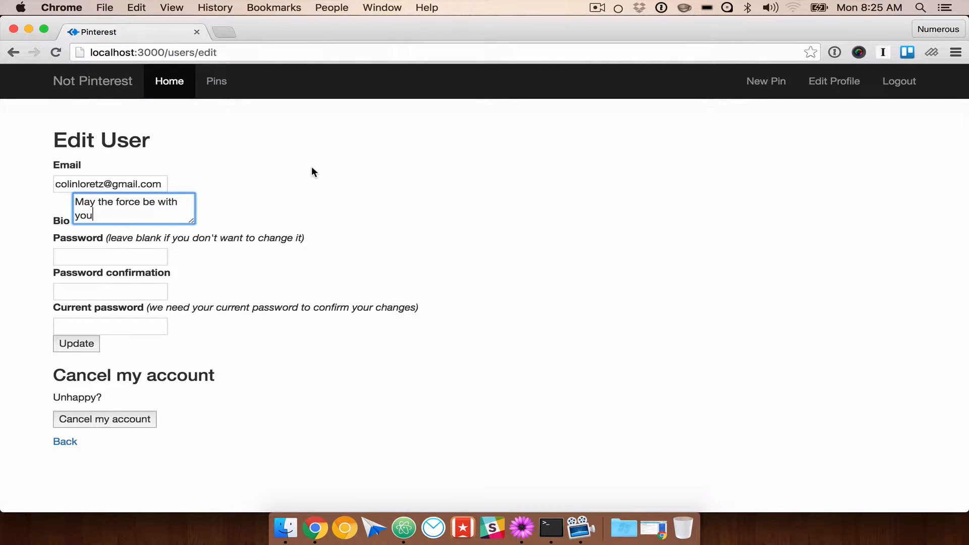
click(215, 81)
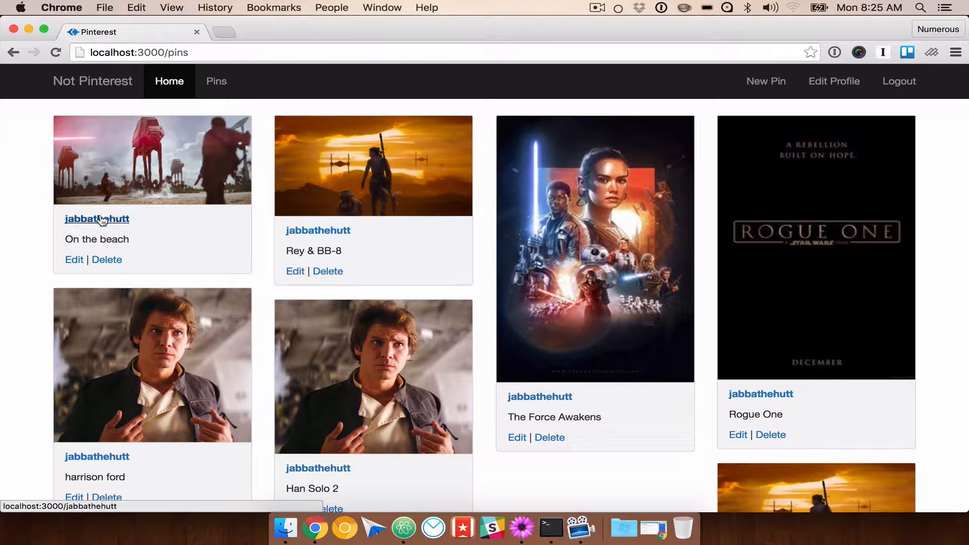
click(96, 220)
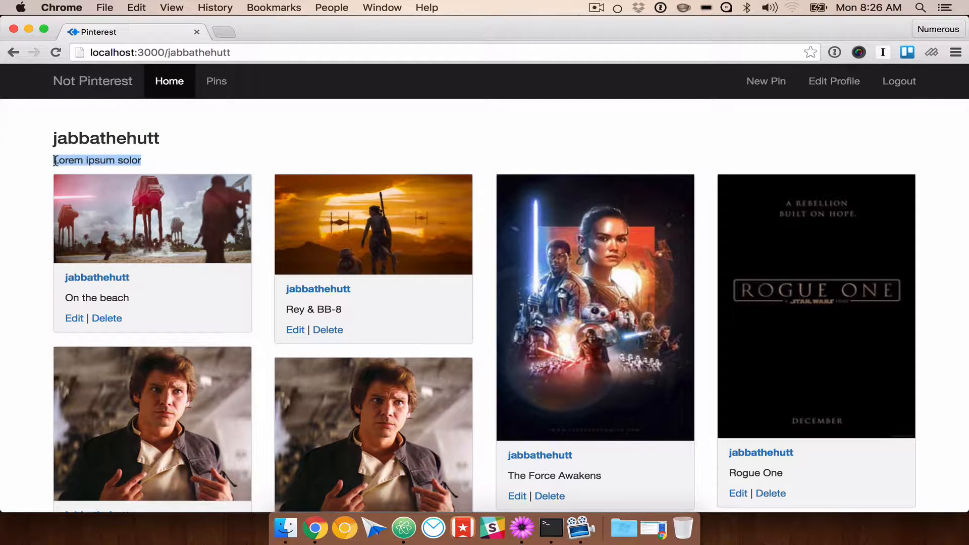
click(172, 156)
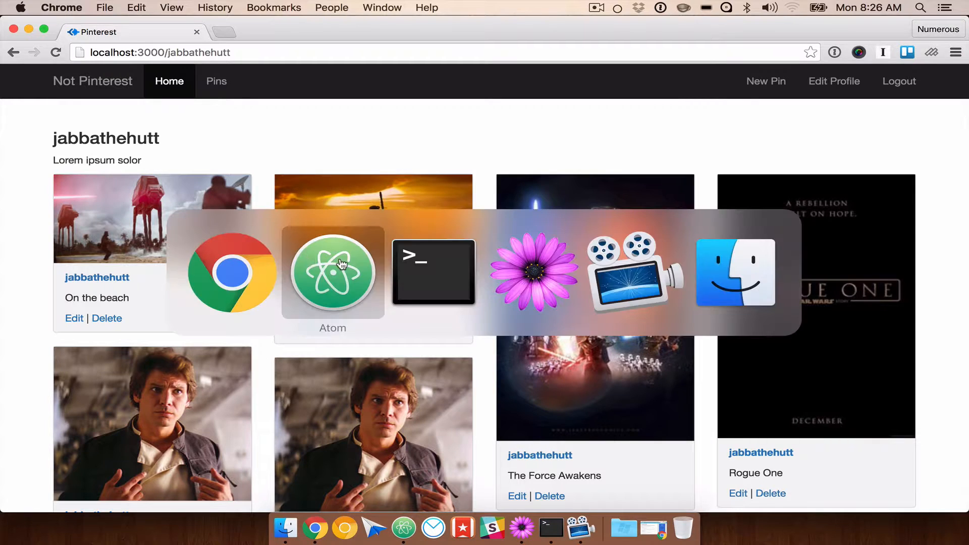
click(332, 273)
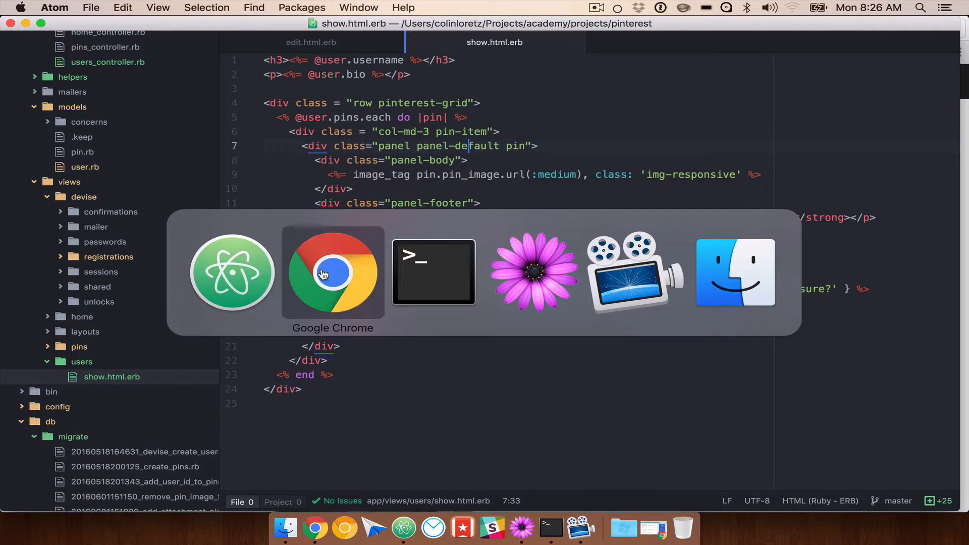
Append '!!' to the bio, update, and view 'May the force be with you!!' on the profile
click(333, 272)
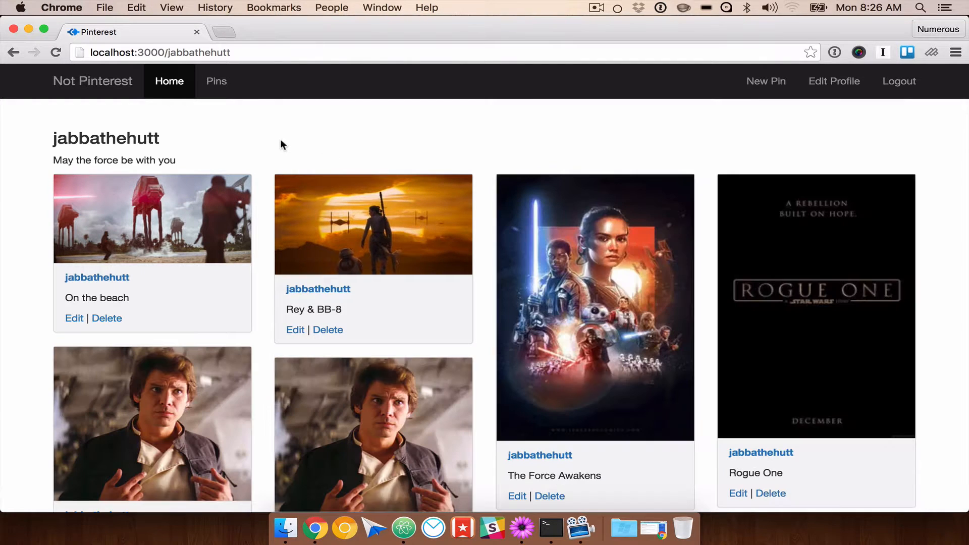
drag(53, 138, 175, 160)
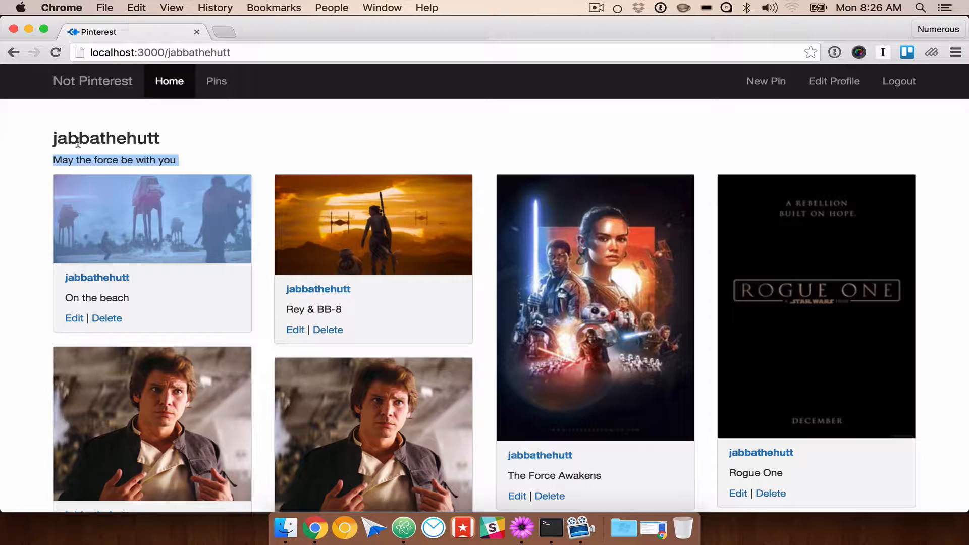
mouse_move(833, 80)
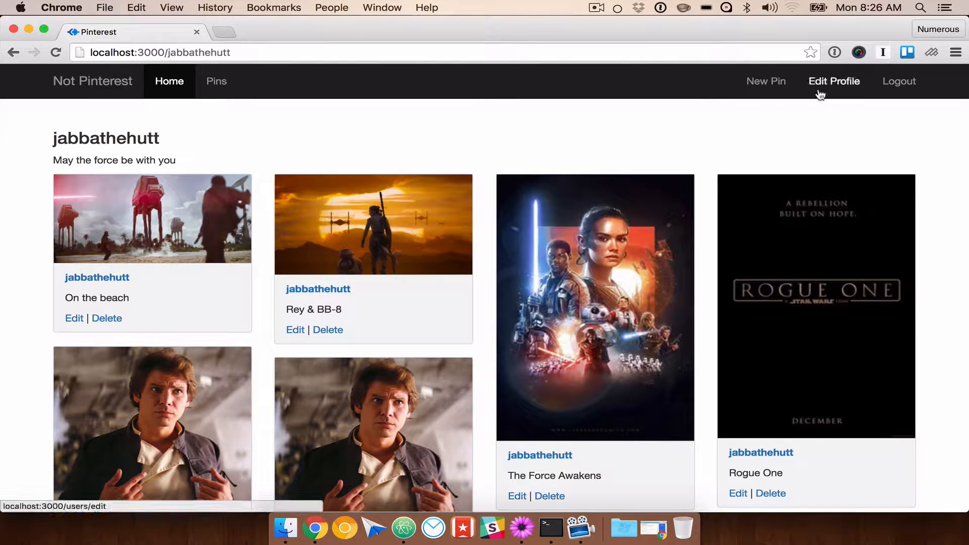
click(834, 80)
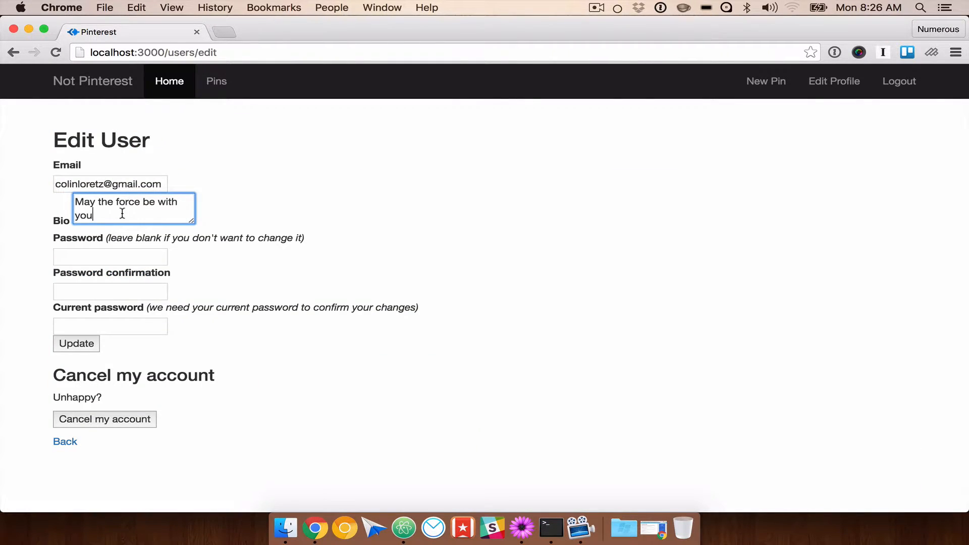
text(!!)
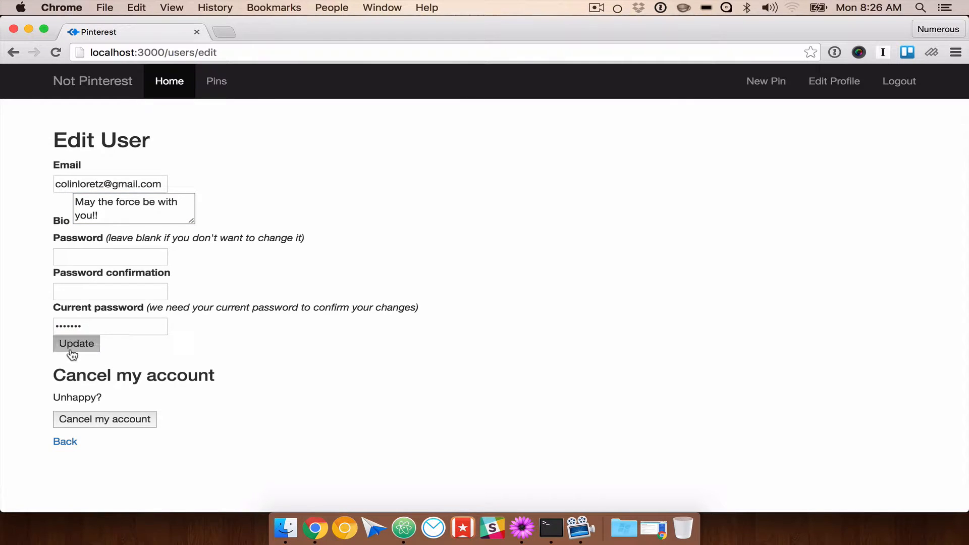
click(76, 344)
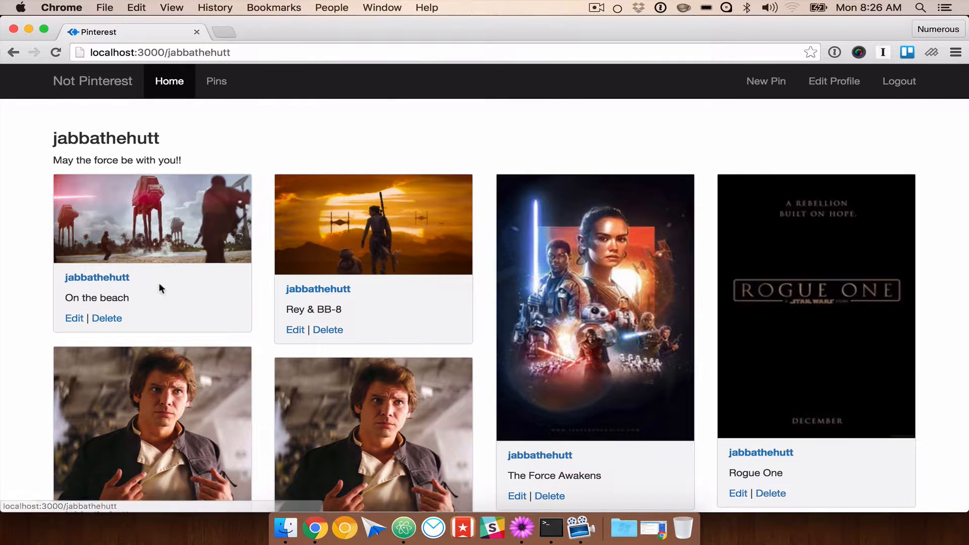
drag(55, 160, 182, 160)
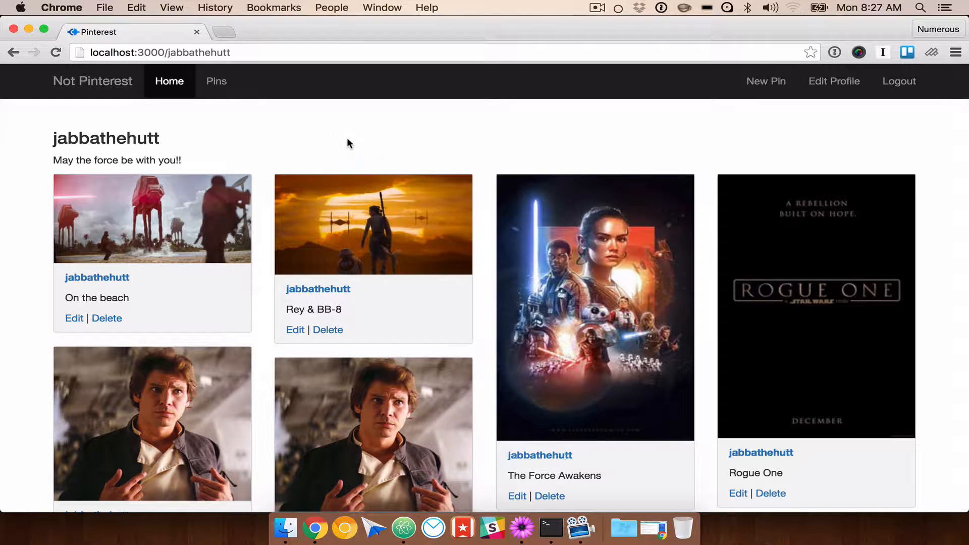
key(cmd+tab)
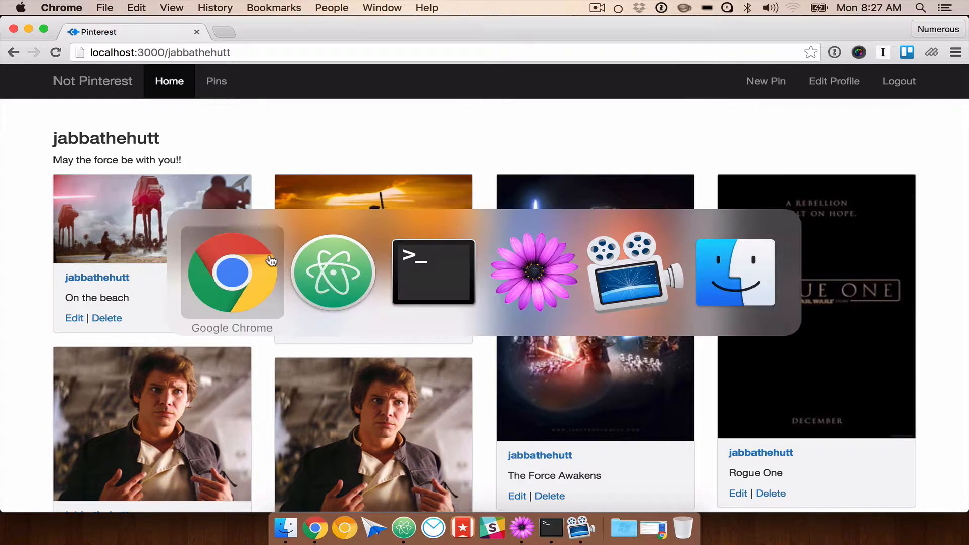
Open the User model user.rb and make room for new lines
click(332, 273)
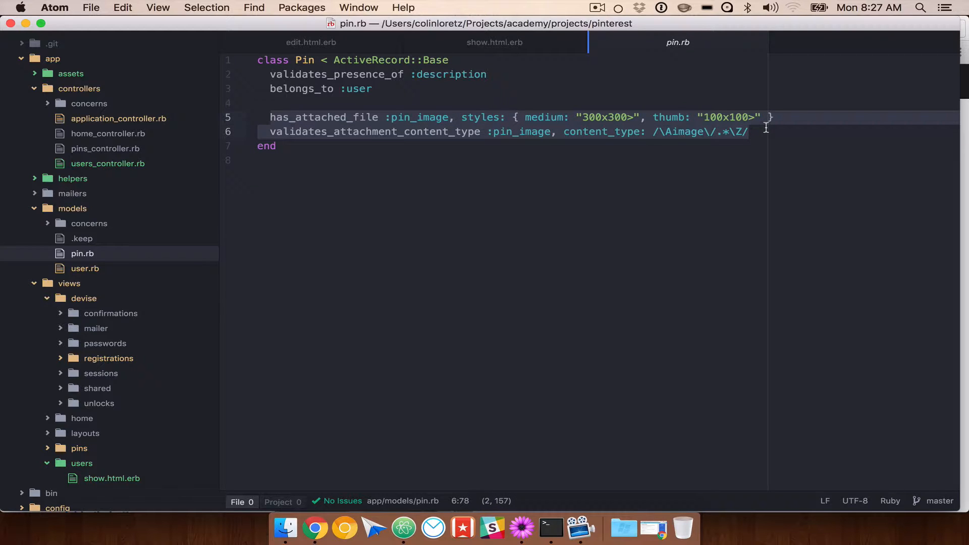
click(85, 268)
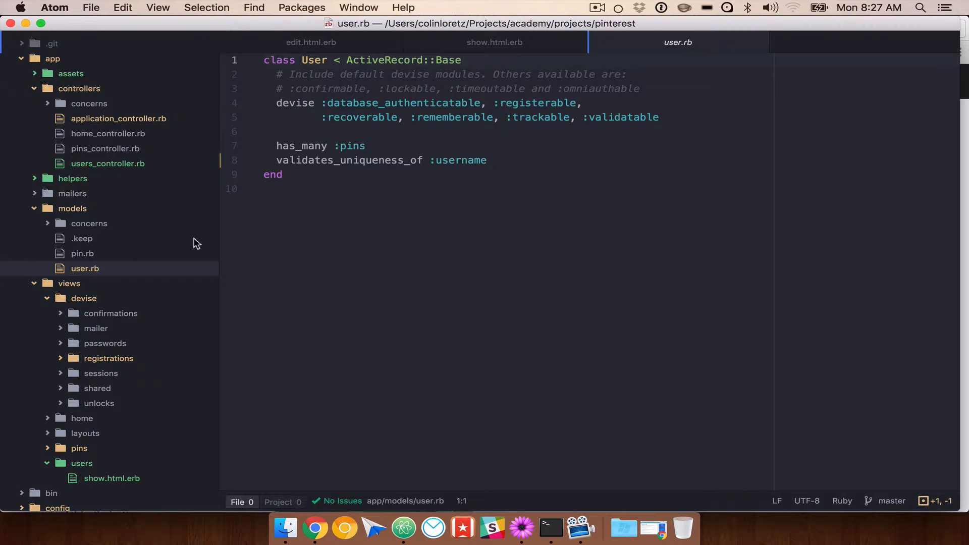
key(enter)
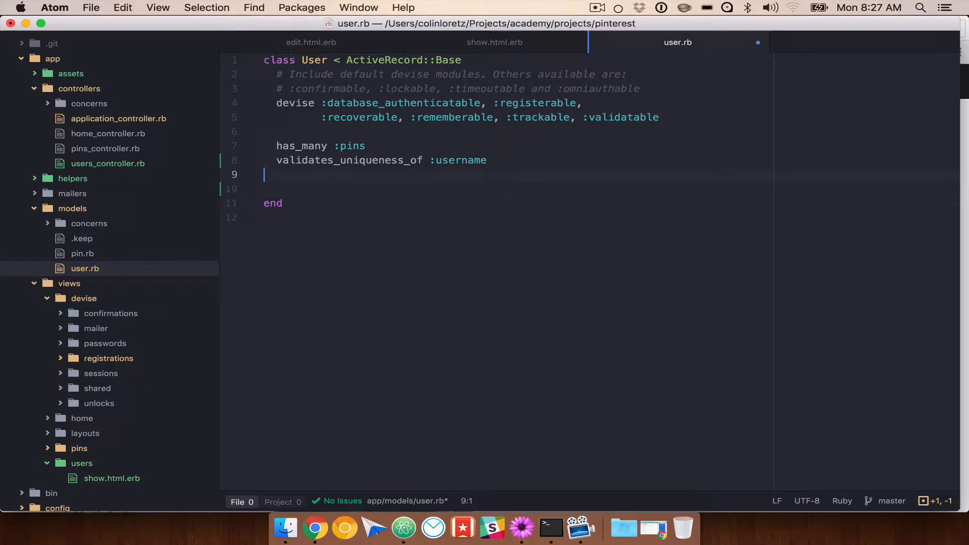
Add has_attached_file :avatar with medium 300x300> and thumb 100x100> styles
text(has_attached_file :pin_image, styles: { medium: "300x300>", thumb: "100x100>" })
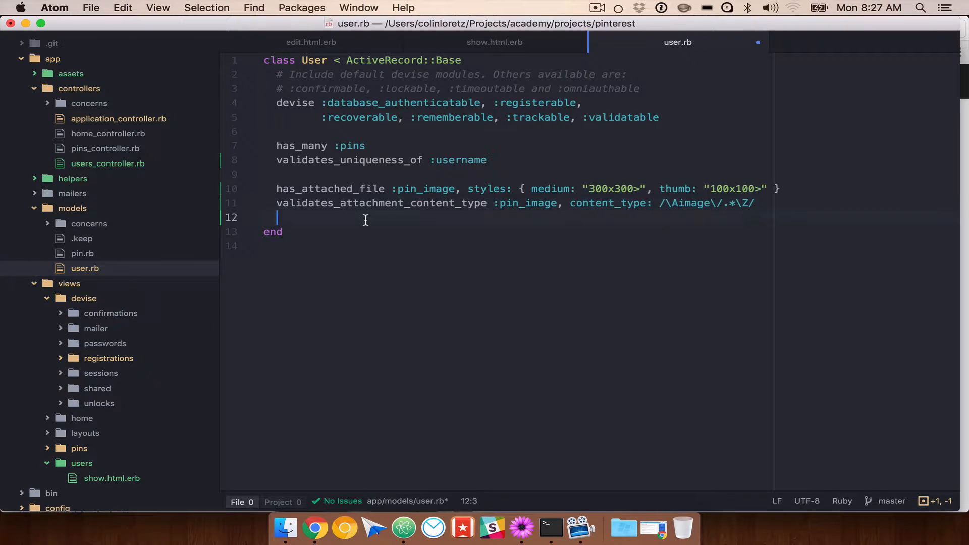
double_click(426, 189)
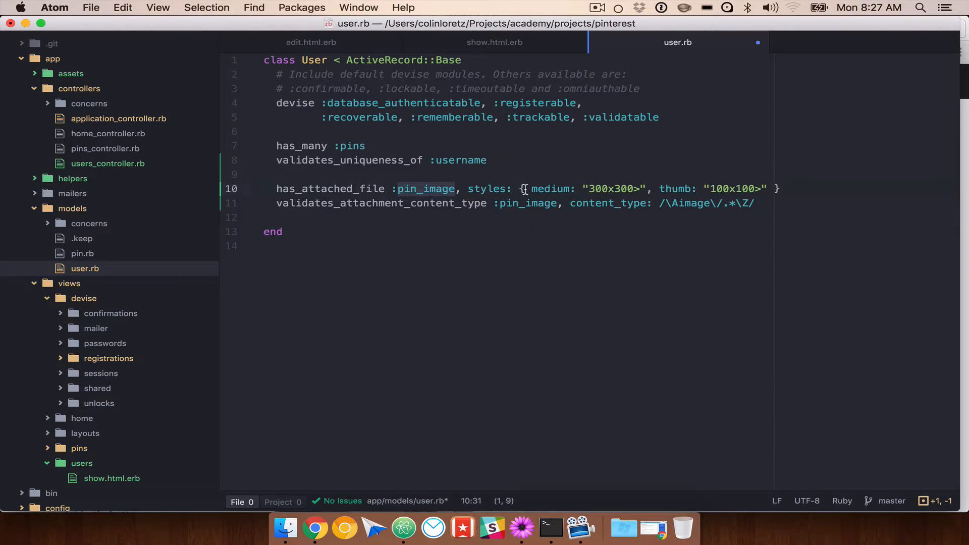
text(avatar)
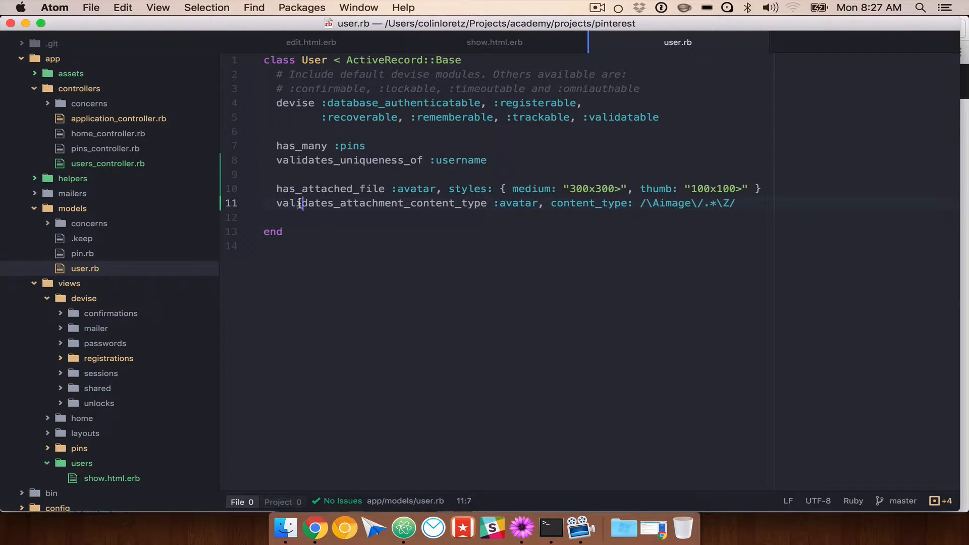
double_click(517, 203)
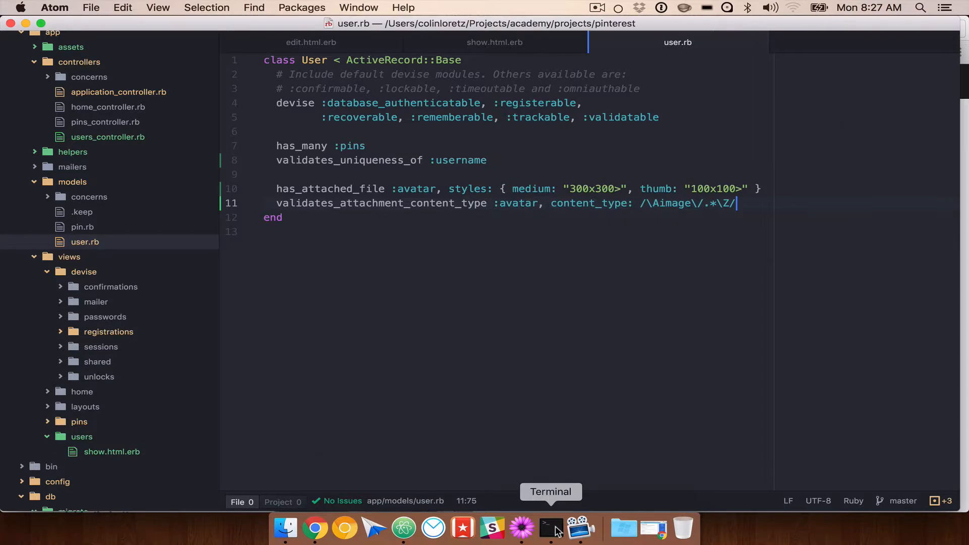
click(550, 529)
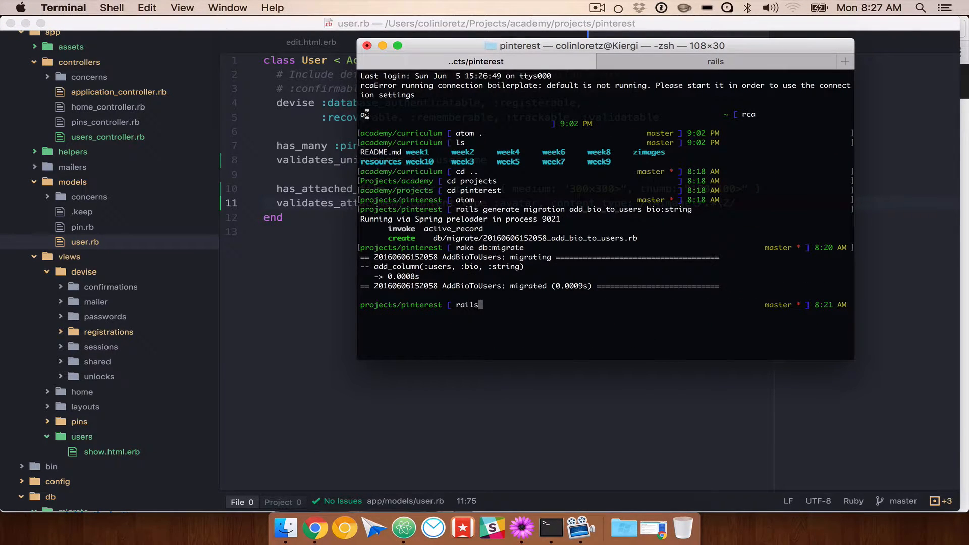
Run 'rails generate paperclip user avatar' in Terminal to create the avatar migration
text(generate papercl)
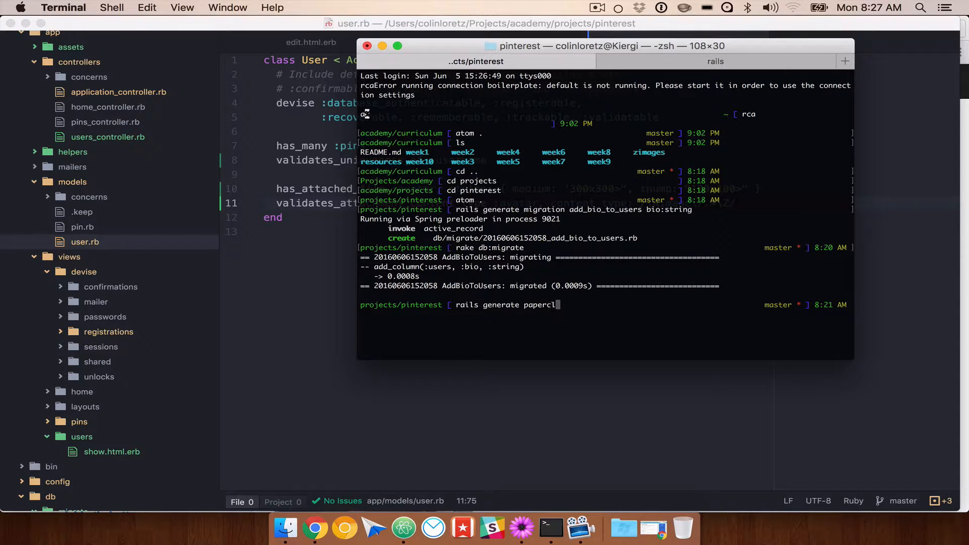
text(" ")
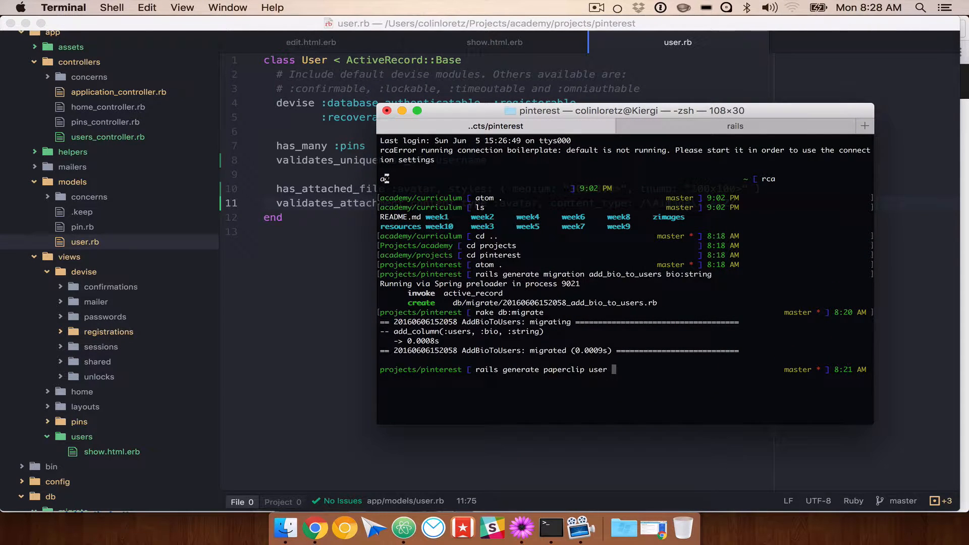
text(avatar)
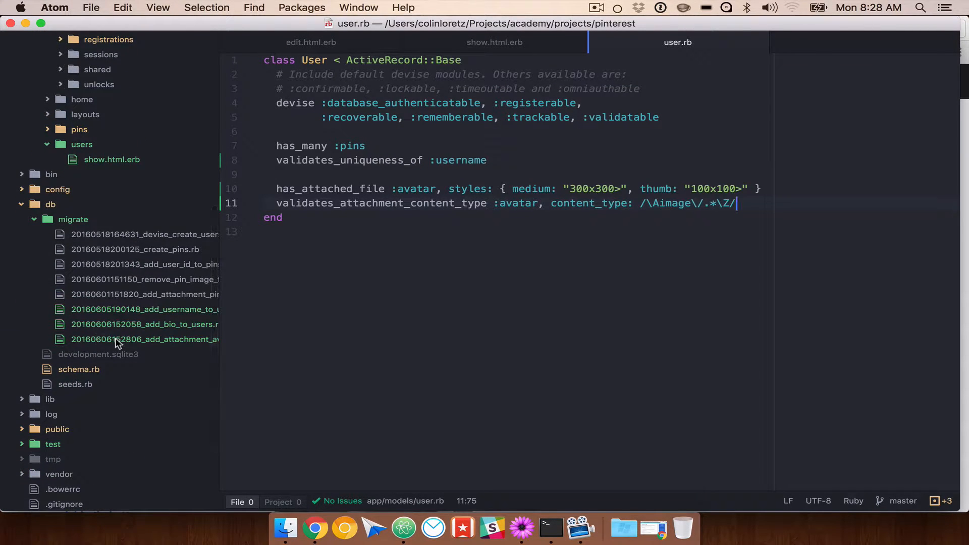
Open the add_attachment_avatar_to_users migration from db/migrate in Atom's tree view
click(144, 339)
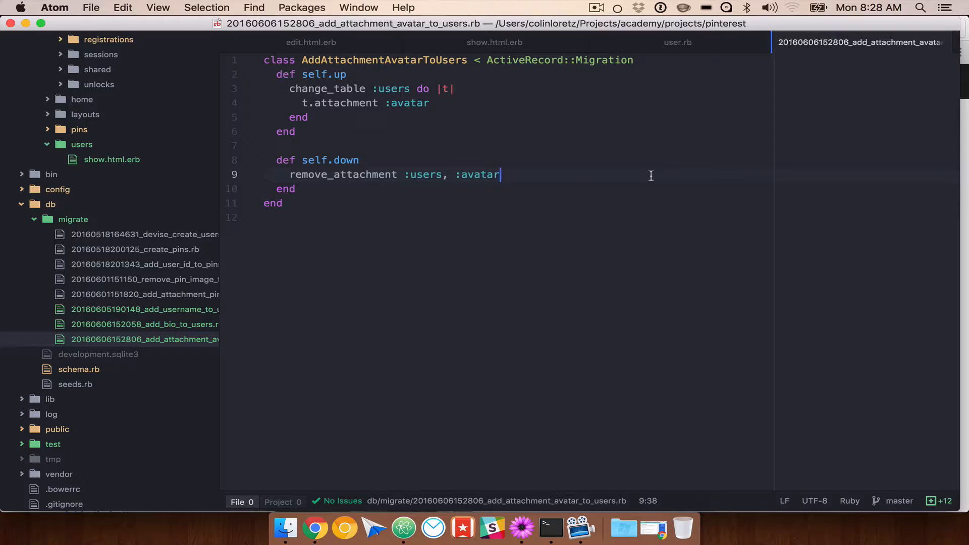
click(550, 528)
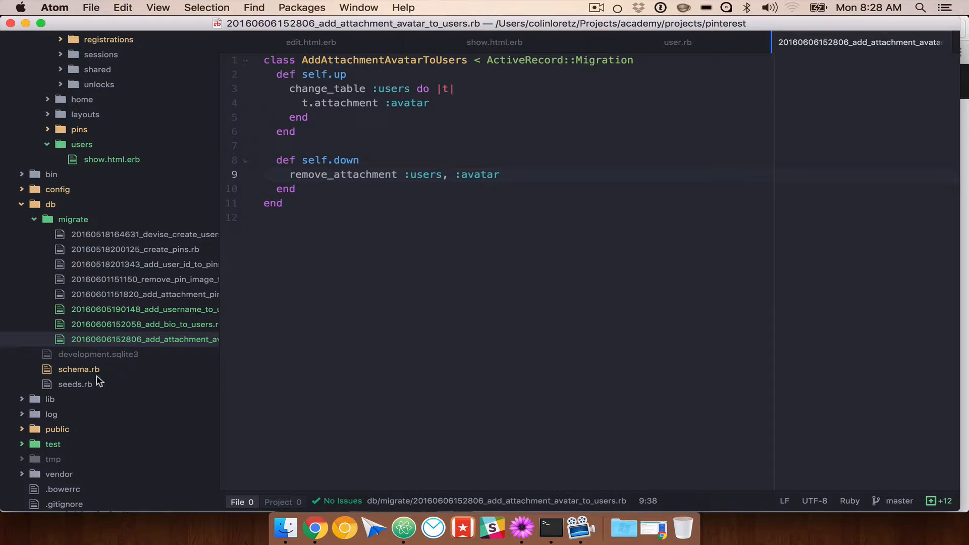
click(78, 369)
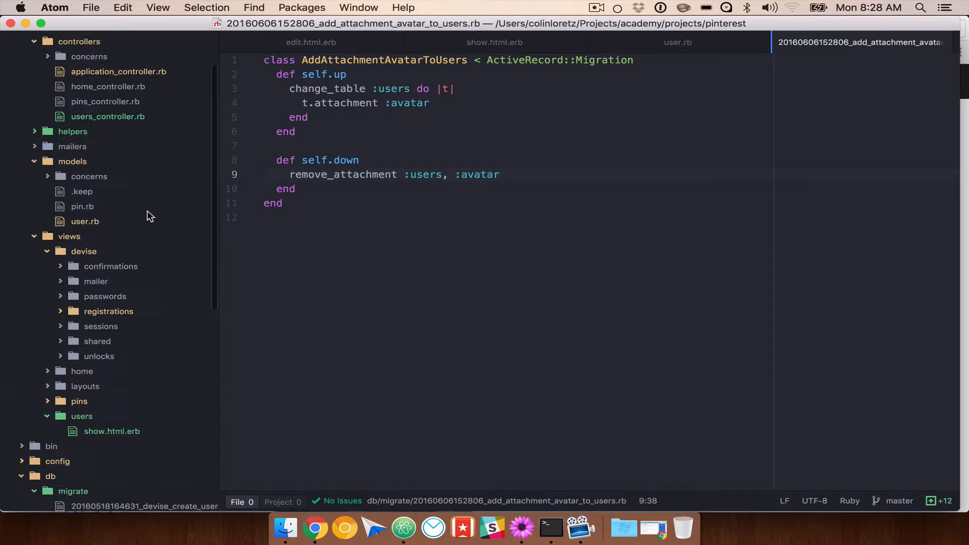
click(118, 135)
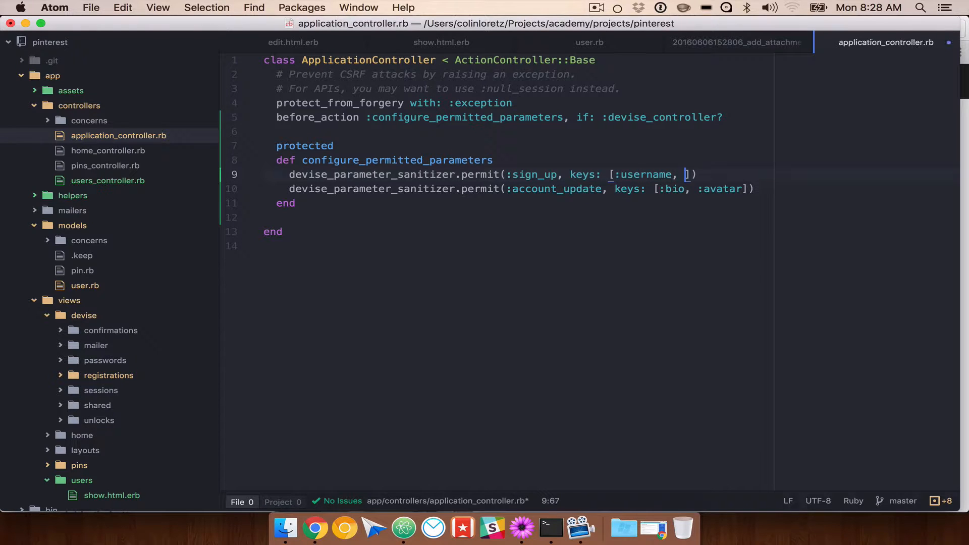
Add :avatar to application_controller.rb's permitted Devise parameter keys and save
text(:avatar)
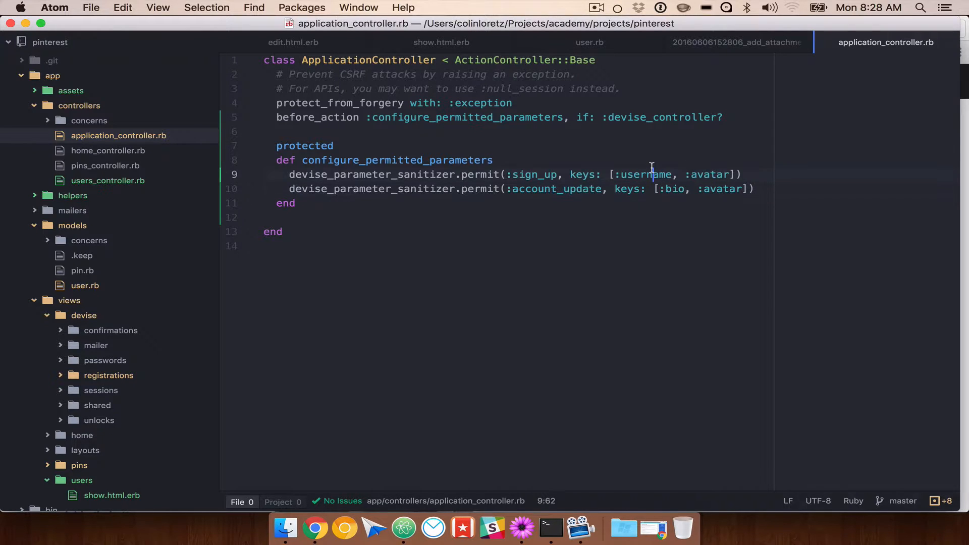
click(589, 42)
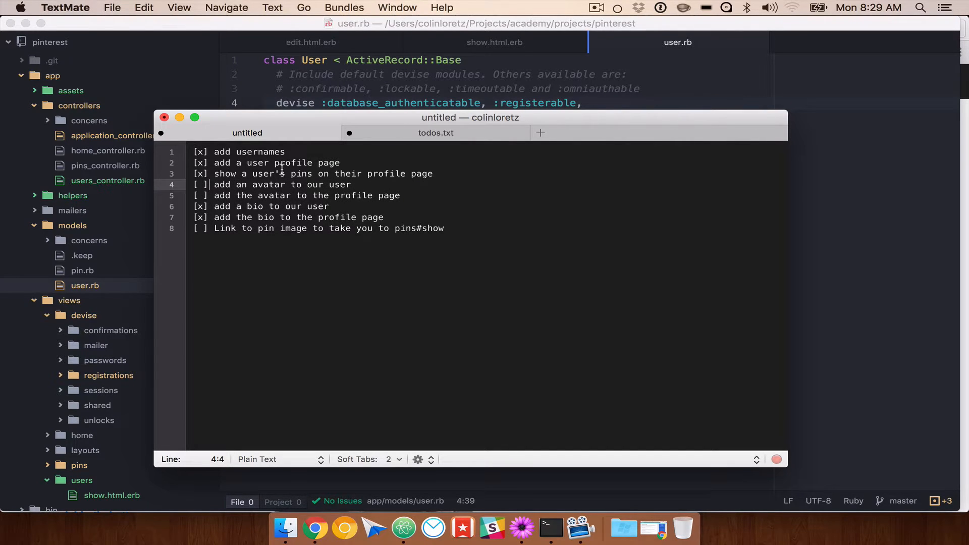
Check the avatar item in TextMate's to-do list, then go back to user.rb
click(424, 184)
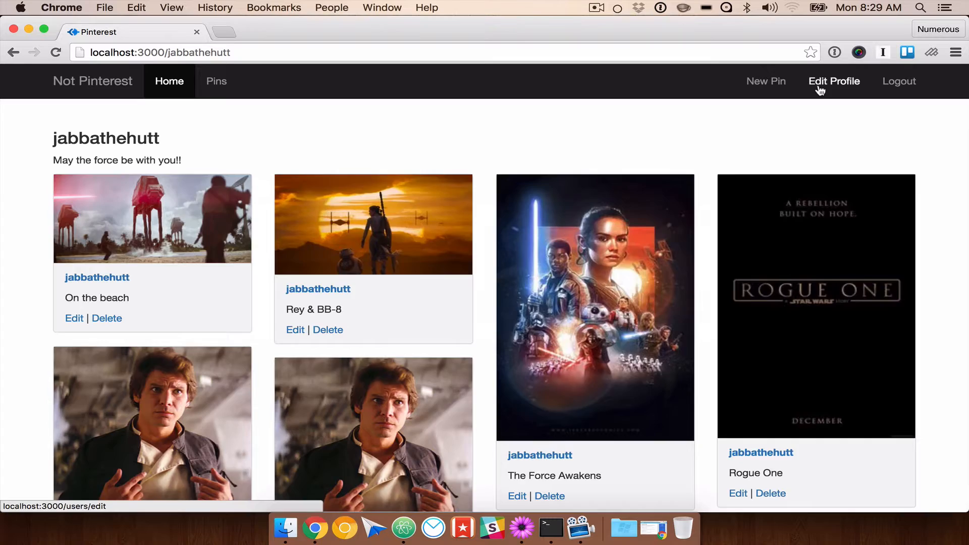
click(833, 80)
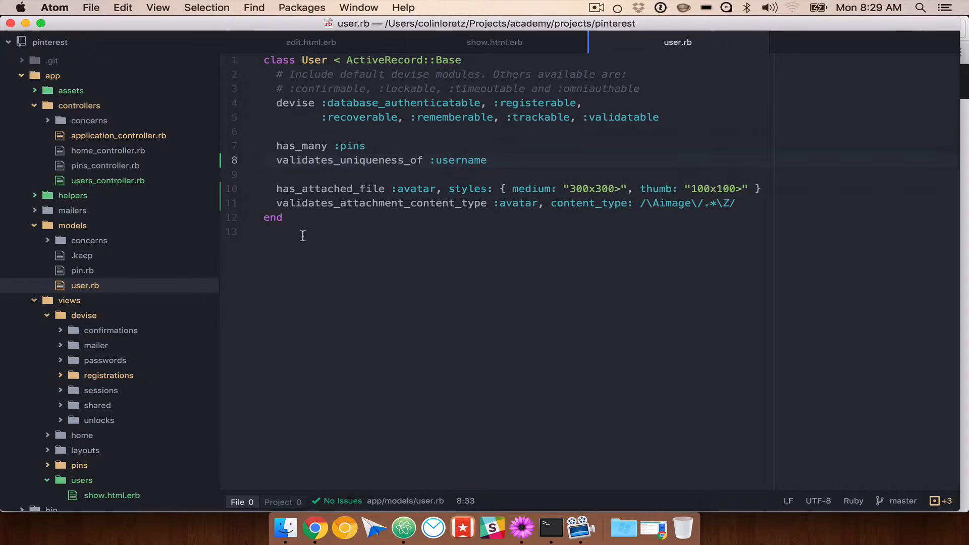
Add a div.field with f.label :avatar and a file field to registrations/edit.html.erb
scroll(down, 3)
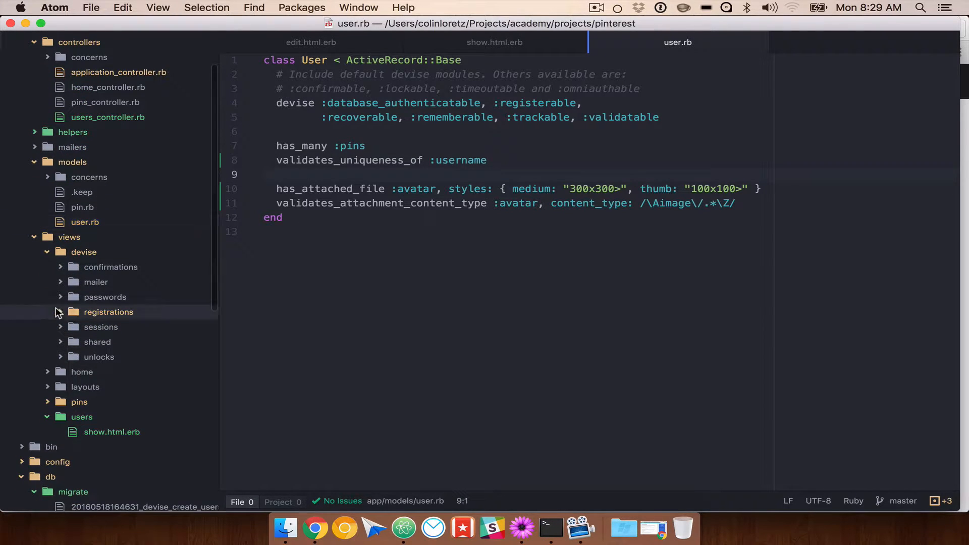
click(121, 327)
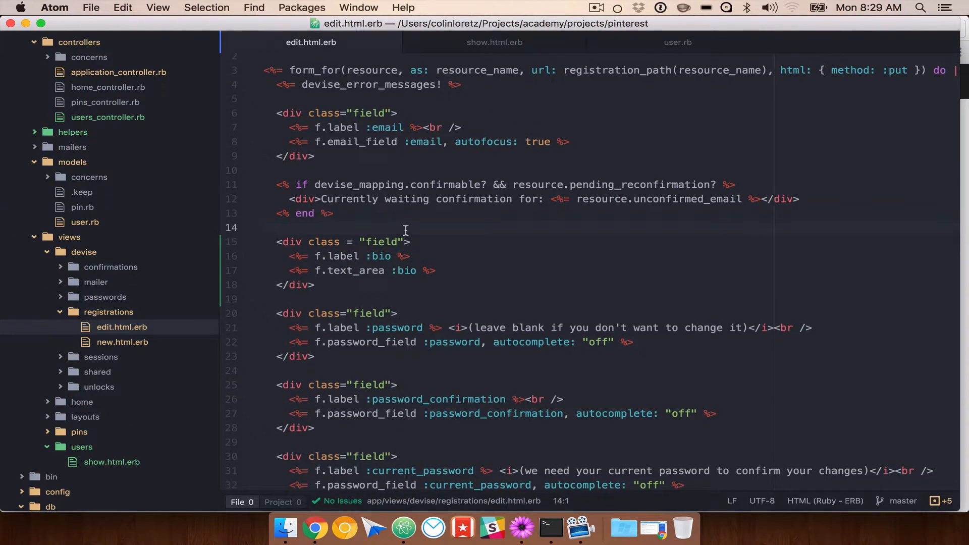
text(<f)
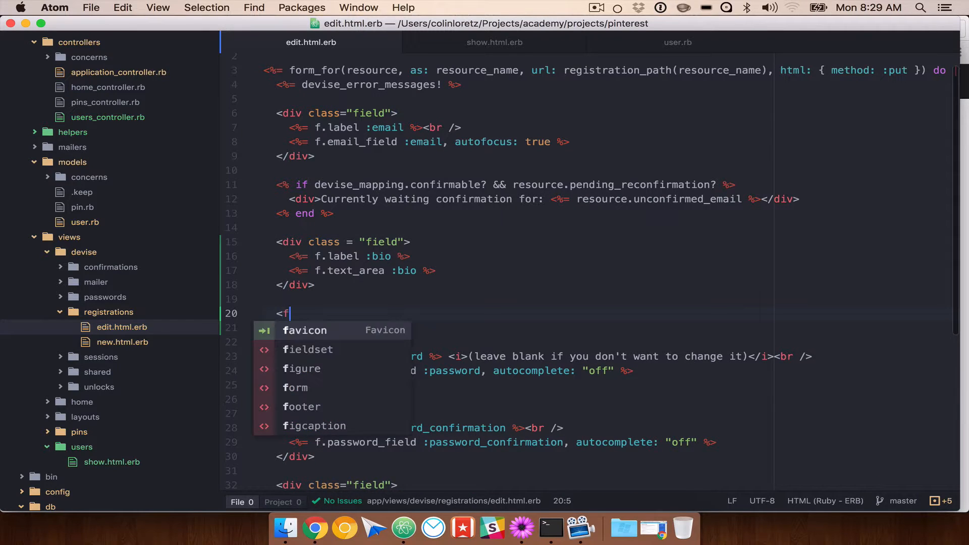
text(div class =)
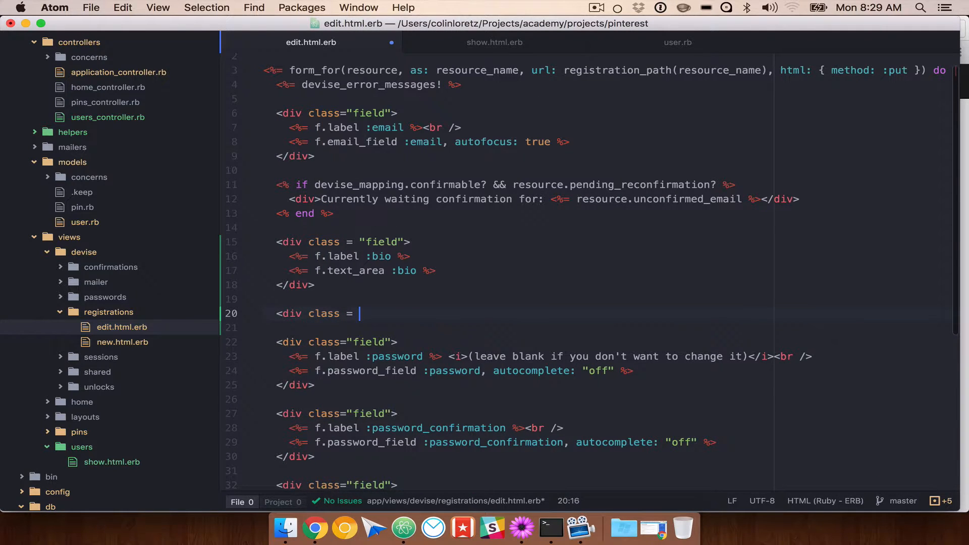
text("field">)
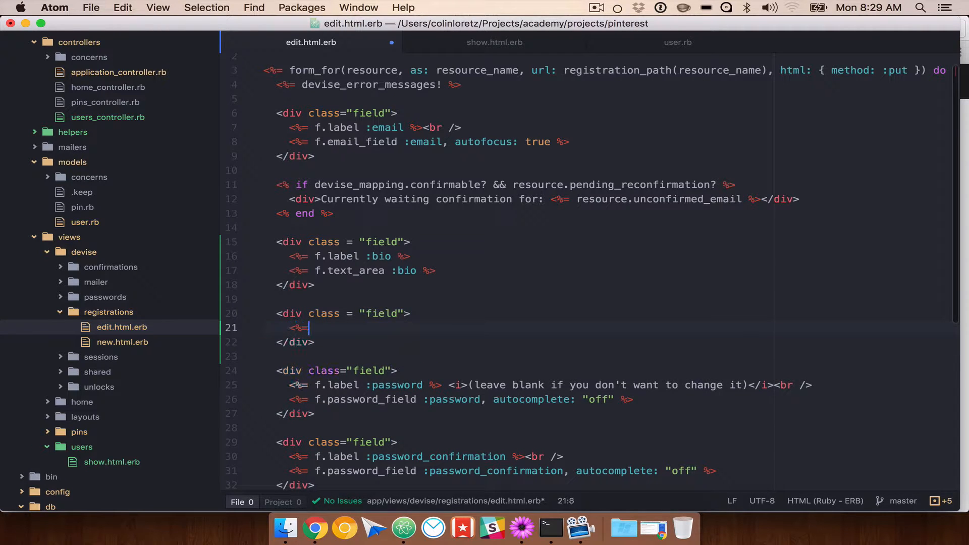
text(f.label)
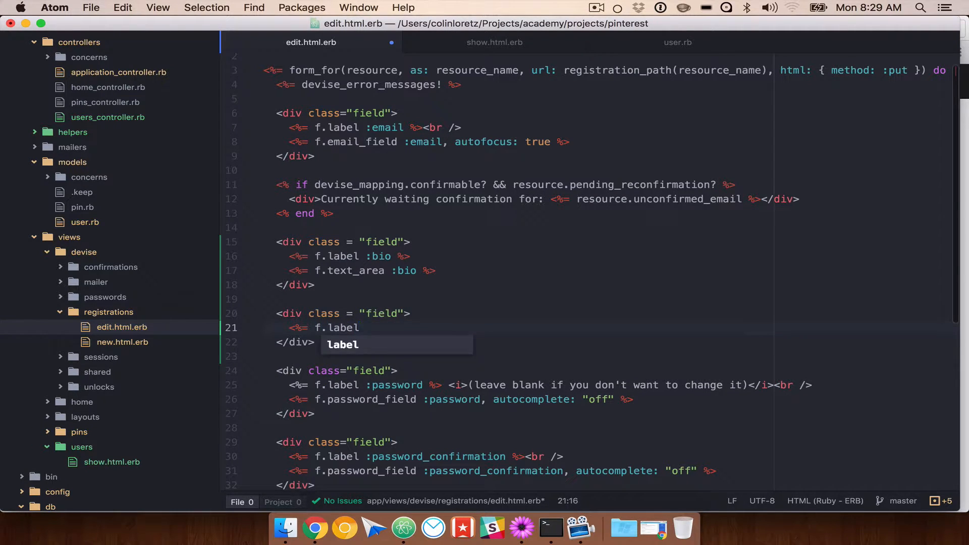
text(:avatar %>)
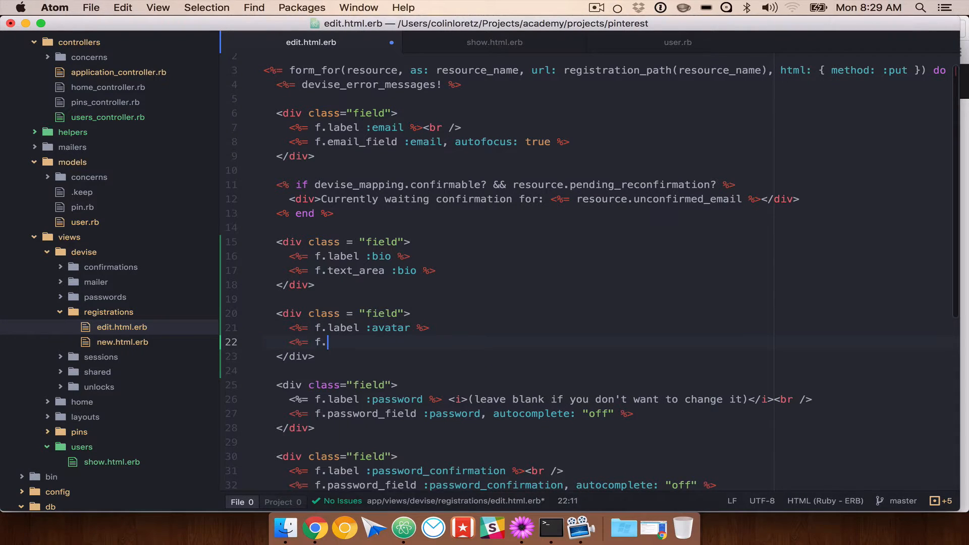
text(file_filed :avatar %>)
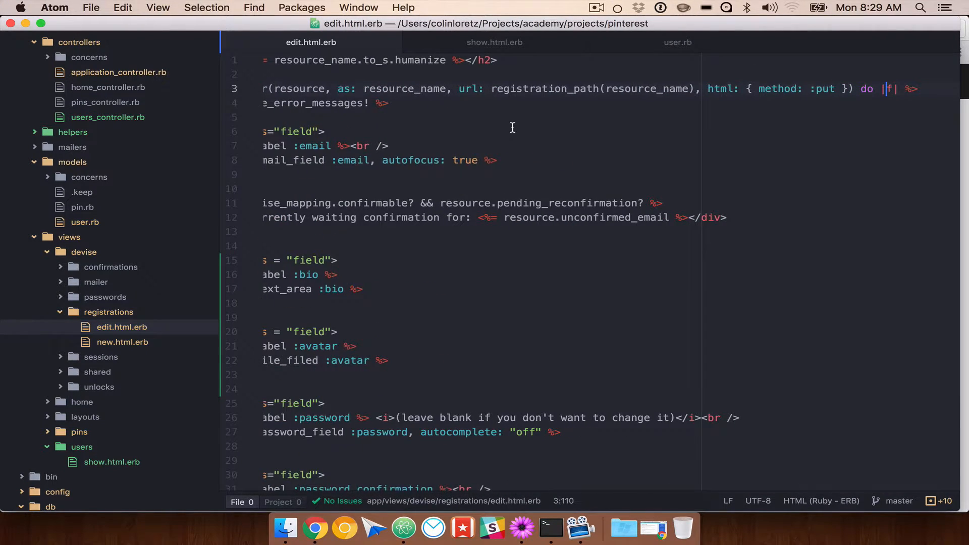
click(709, 88)
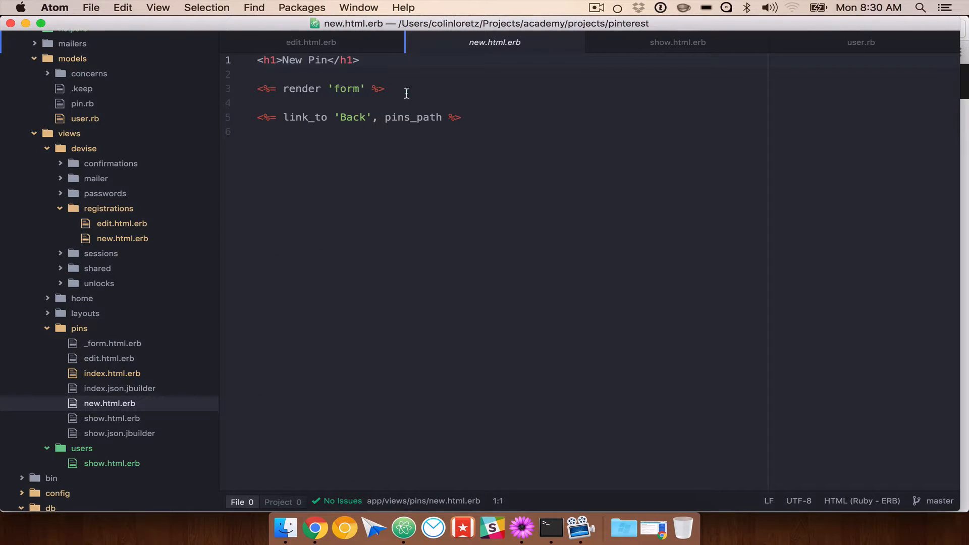
Add multipart: true to the edit form's form_for, copied from pins/_form.html.erb
click(112, 343)
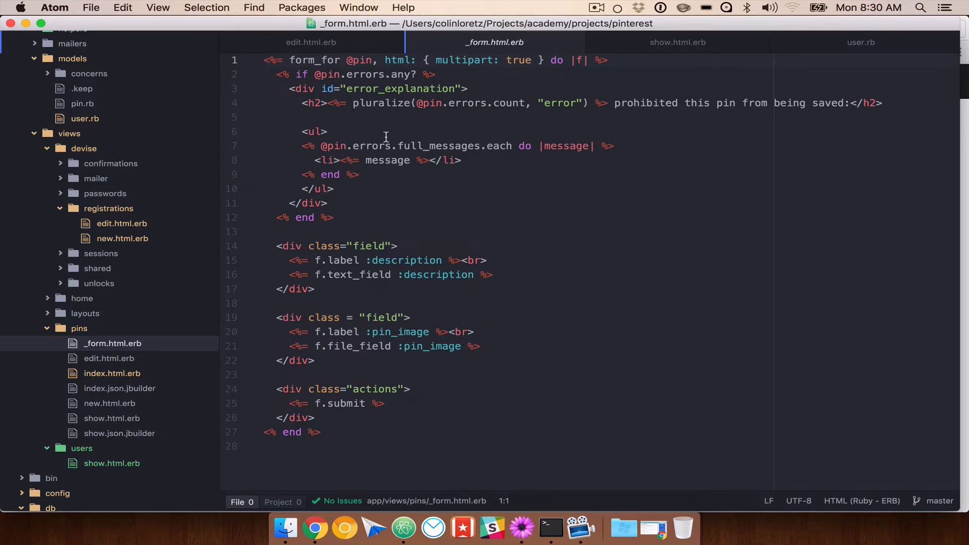
click(390, 60)
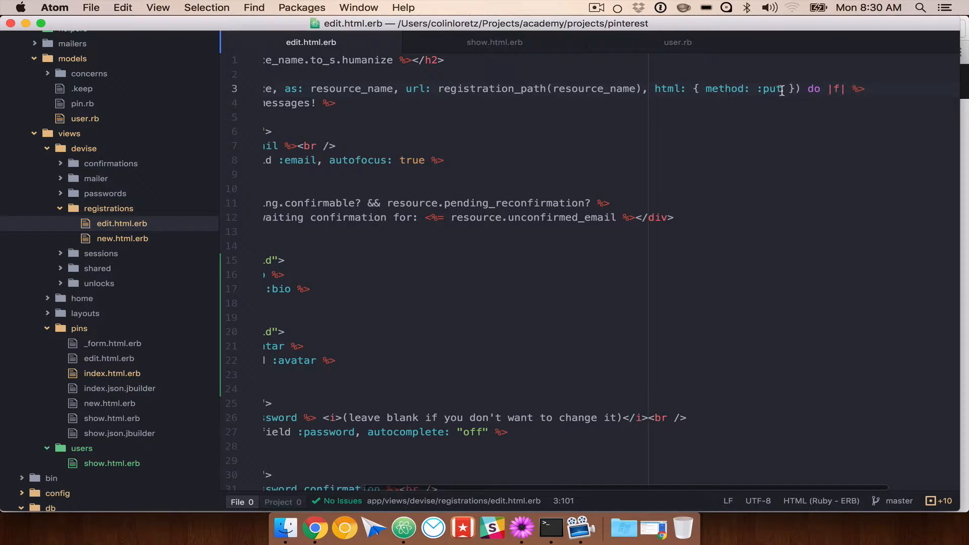
text(, mul)
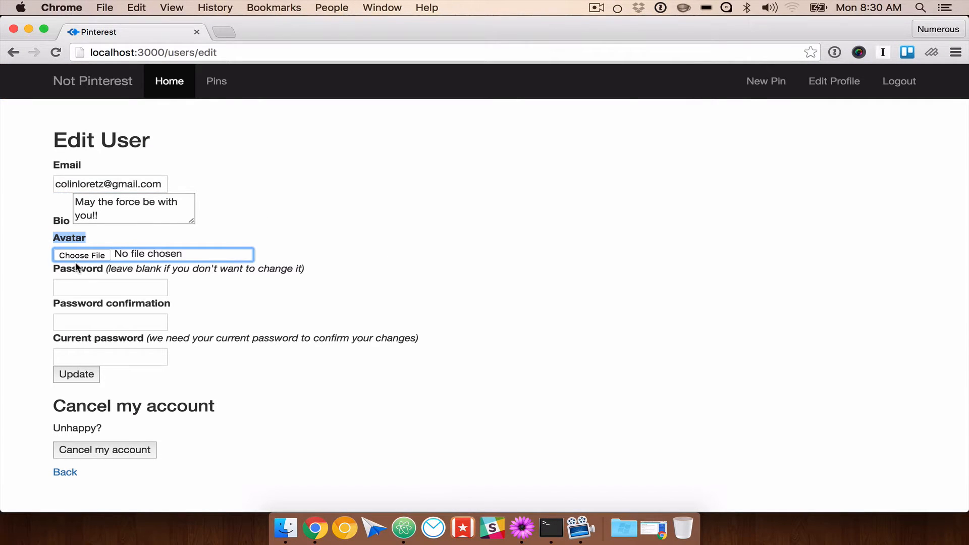
Upload han_solo_harrison_ford.jpg as the avatar, confirm with the current password, then view all pins
click(81, 254)
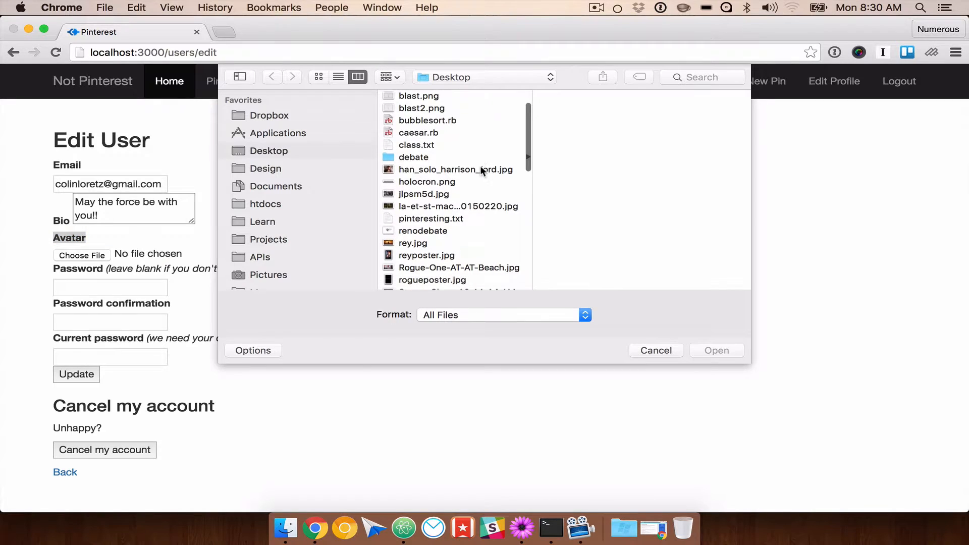
click(455, 170)
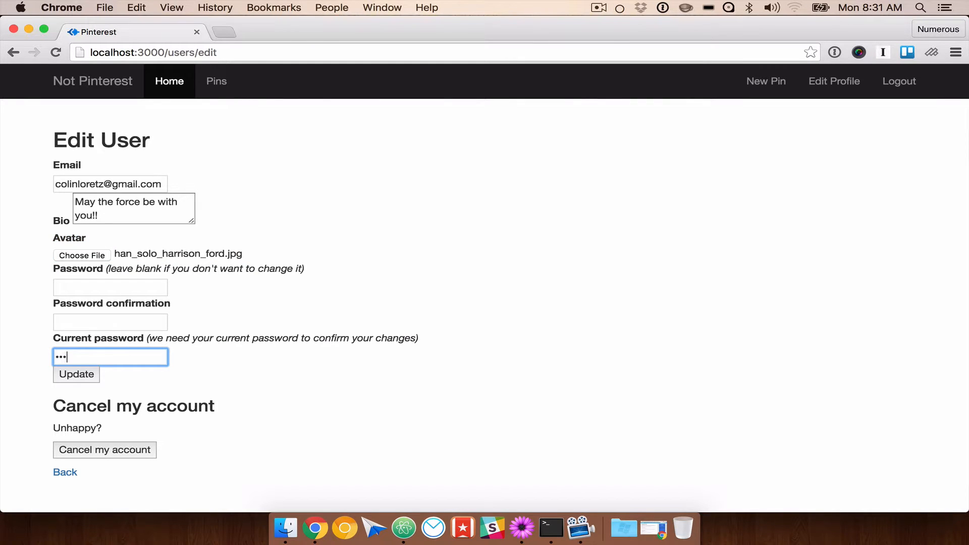
text(•••)
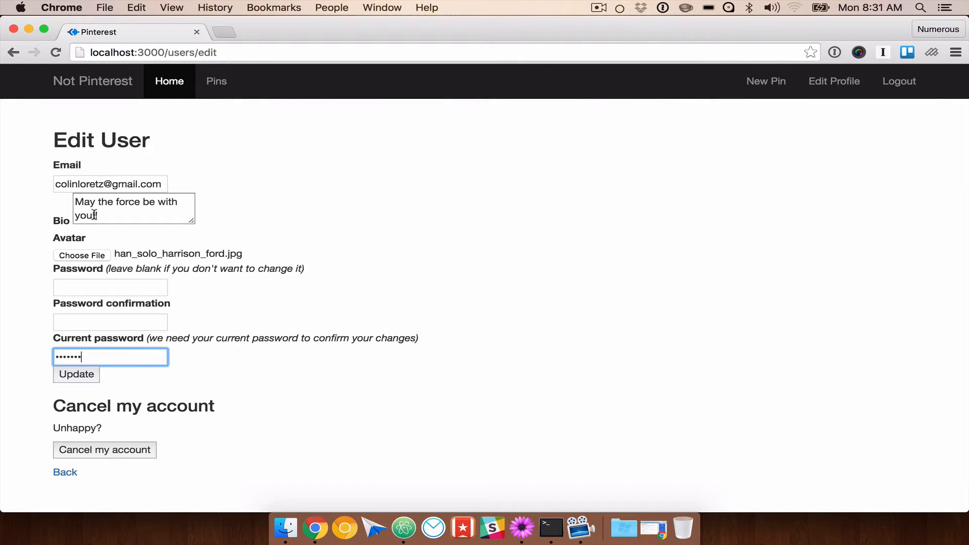
click(76, 375)
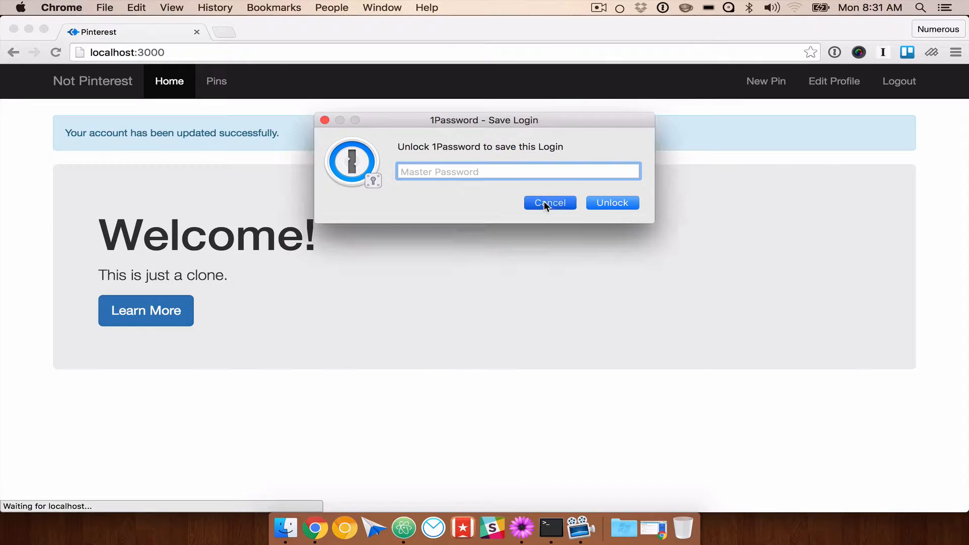
click(548, 202)
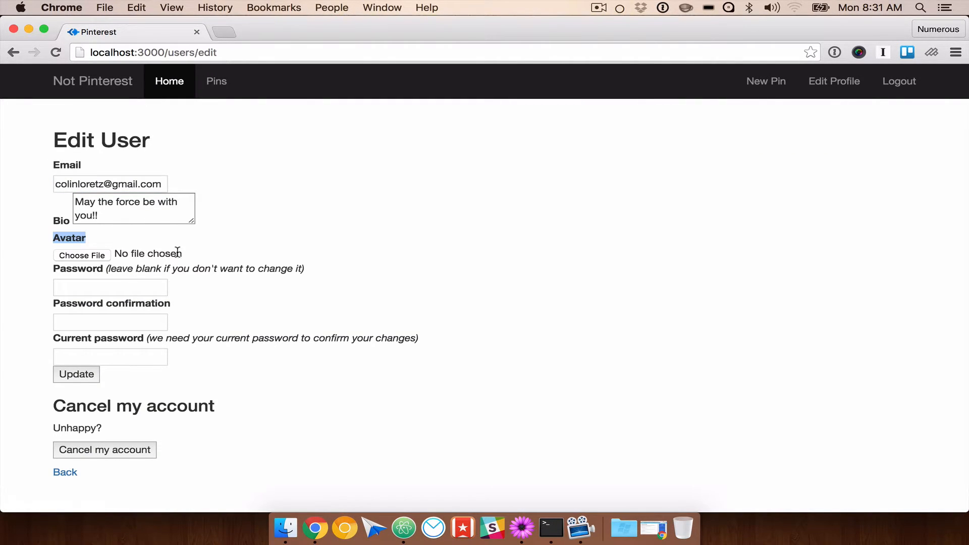
click(153, 254)
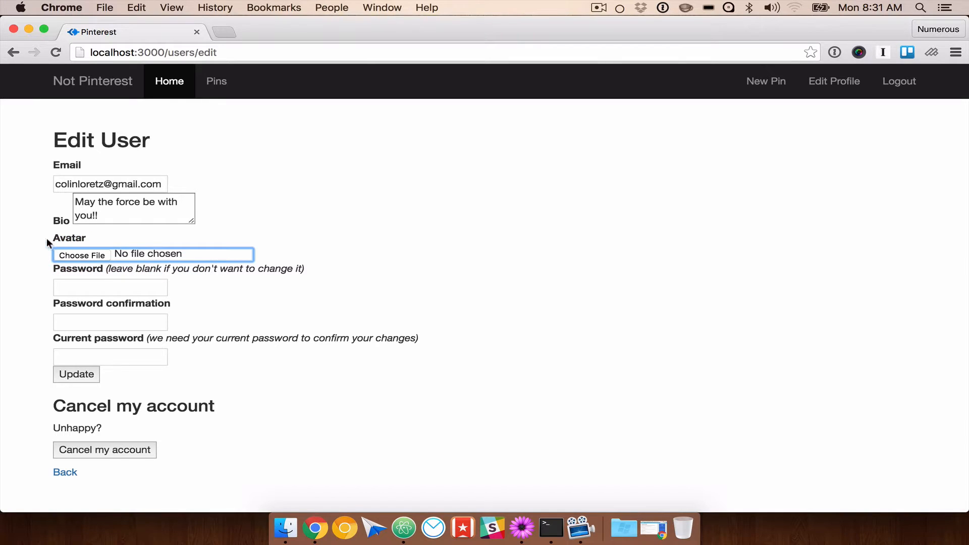
click(216, 81)
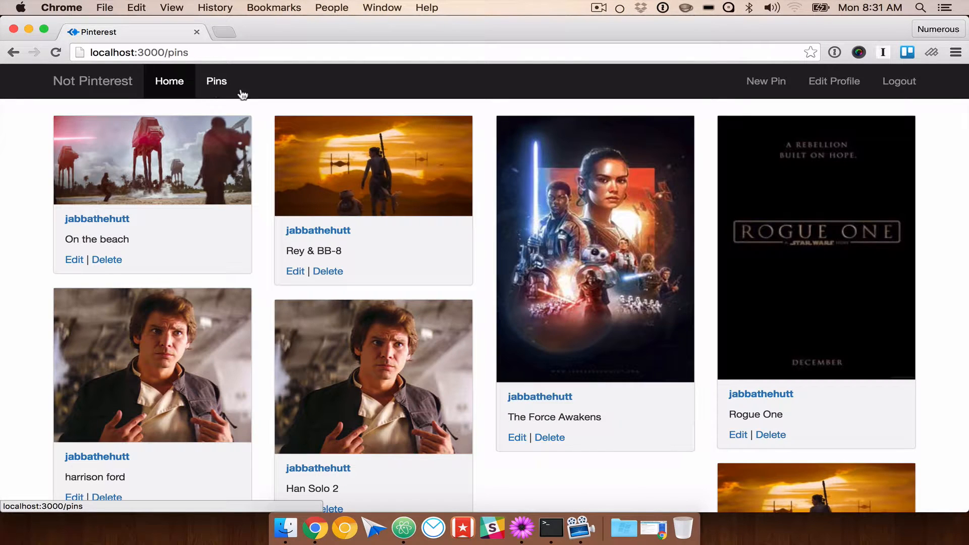
View jabbathehutt's profile page, then go to Edit Profile
click(97, 218)
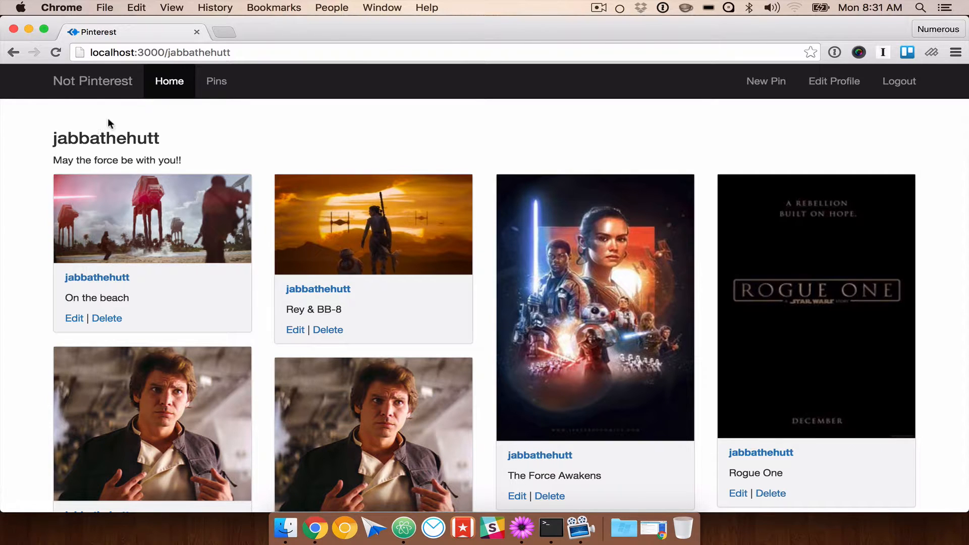
mouse_move(88, 127)
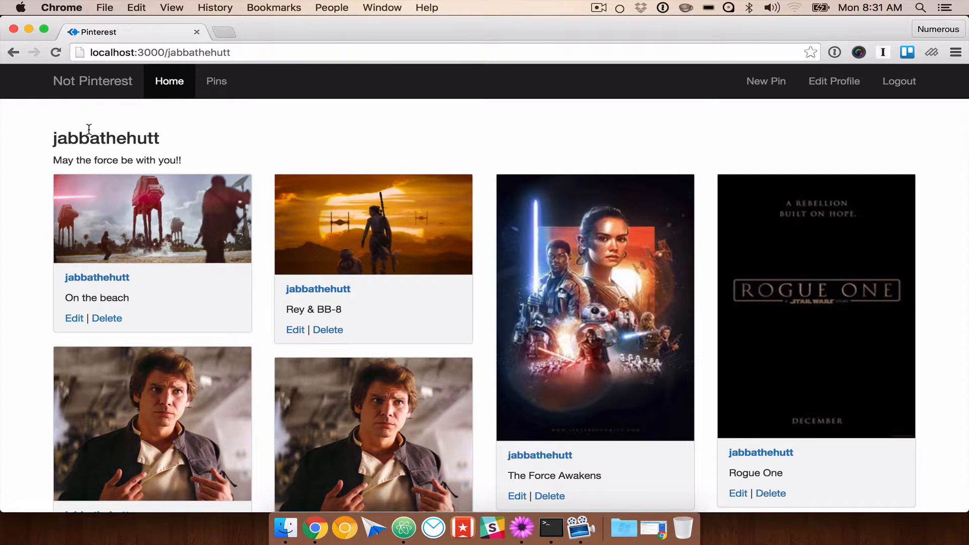
click(833, 81)
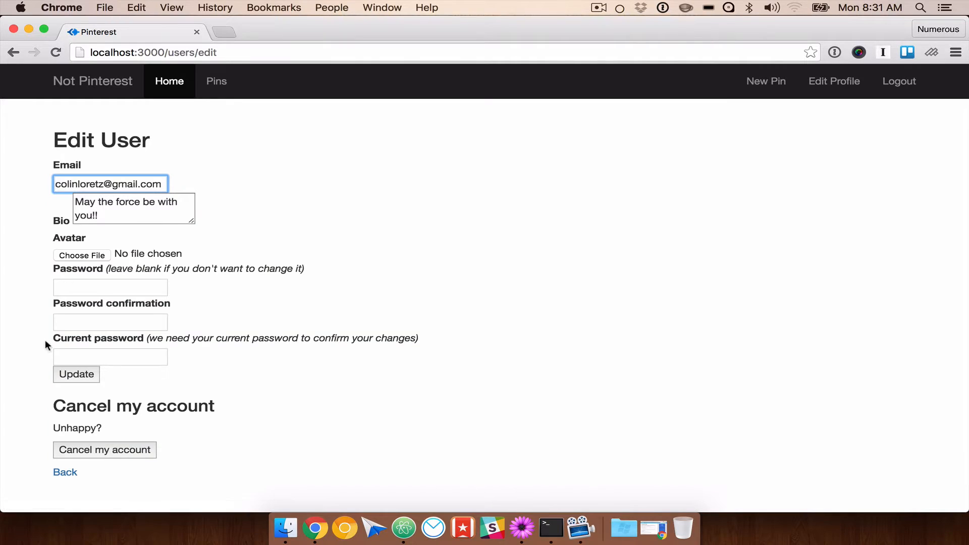
mouse_move(129, 263)
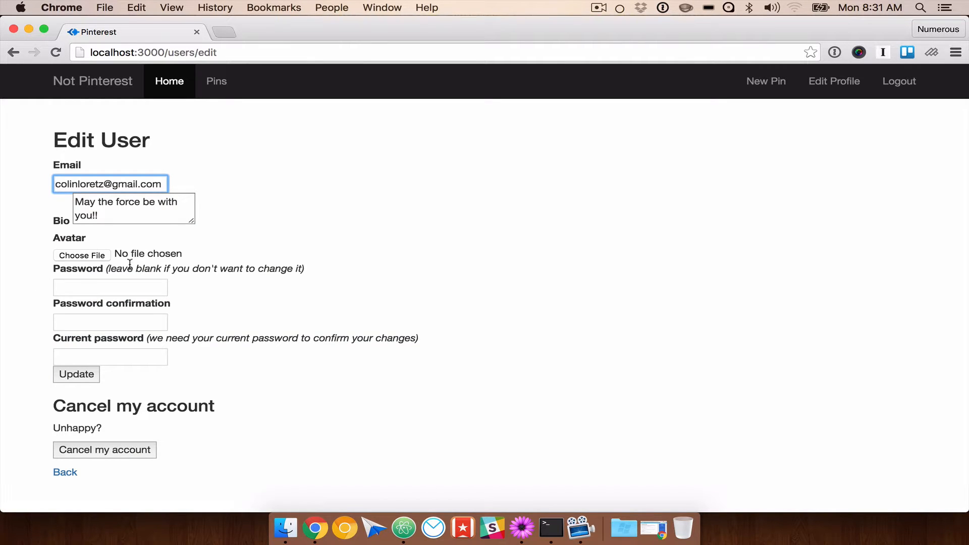
mouse_move(141, 241)
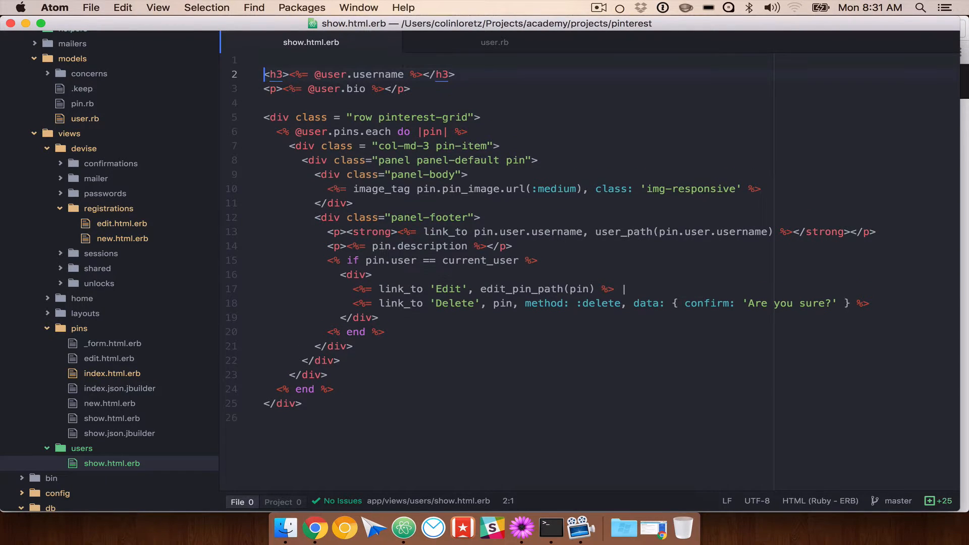
text(<img)
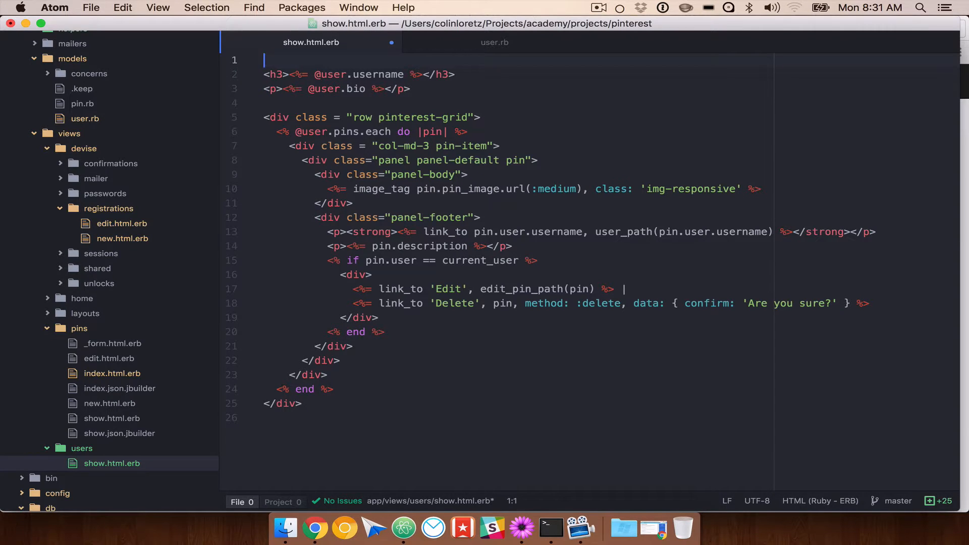
text(<d)
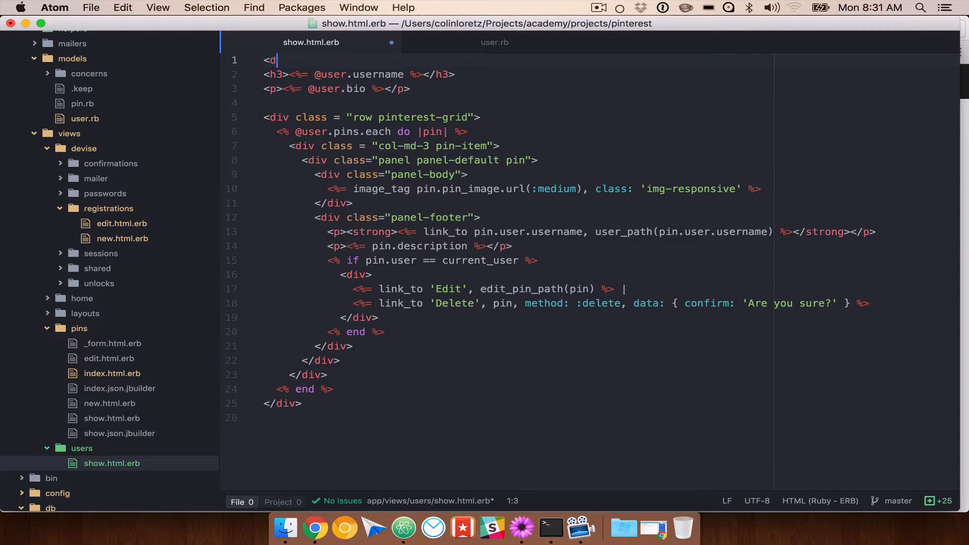
text(iv>)
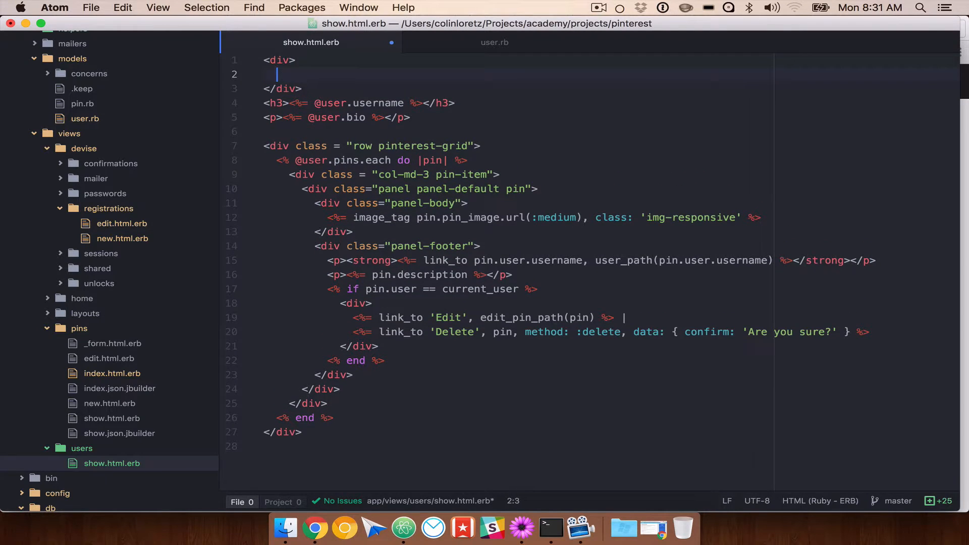
text(<%=)
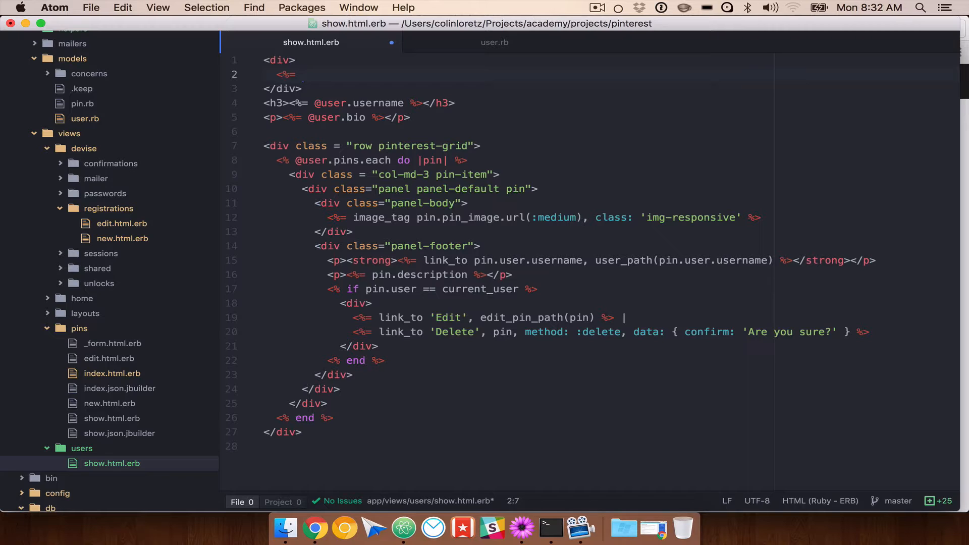
text(image_tag)
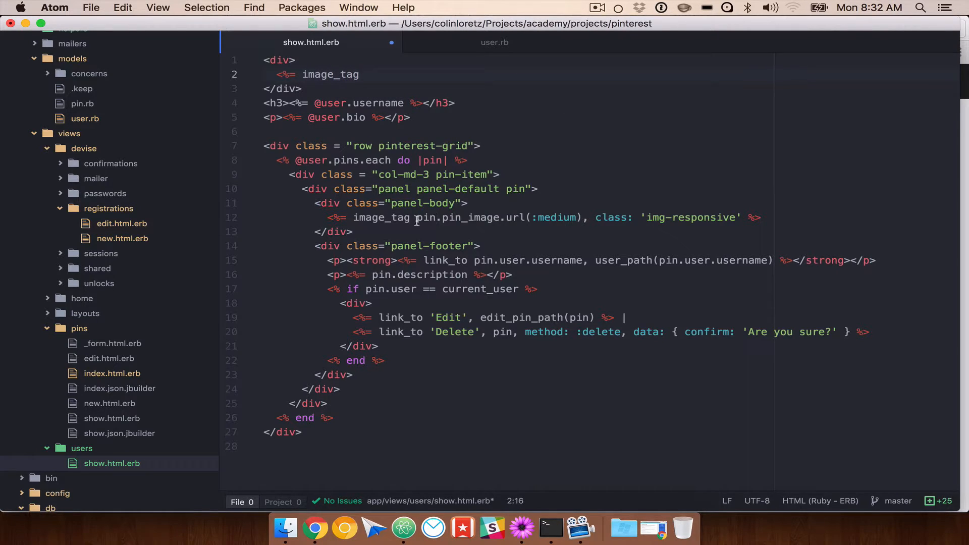
click(763, 217)
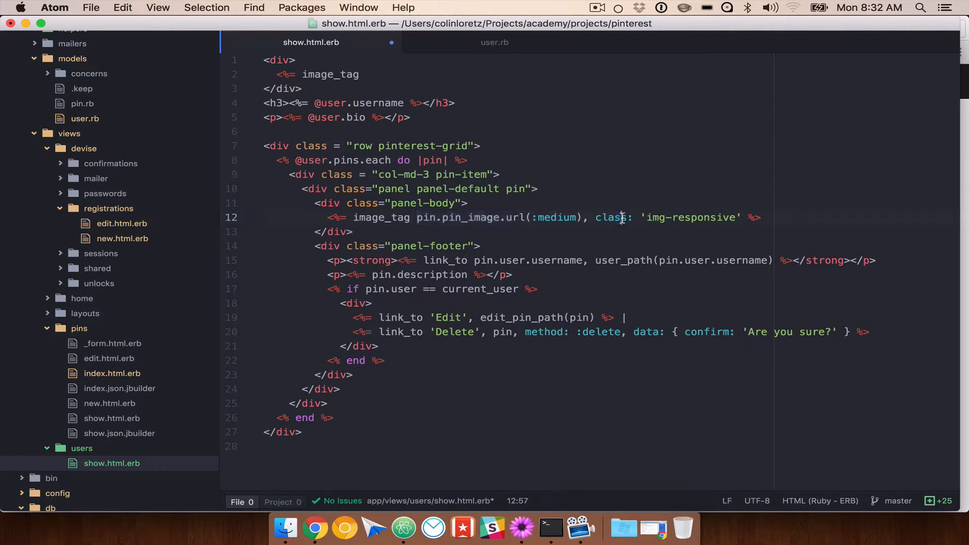
text(p)
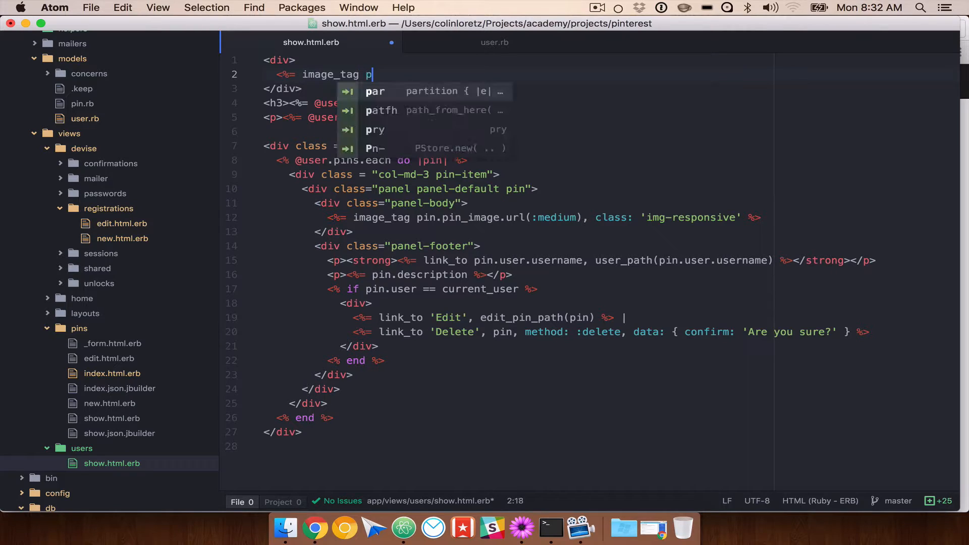
text(@user.avat)
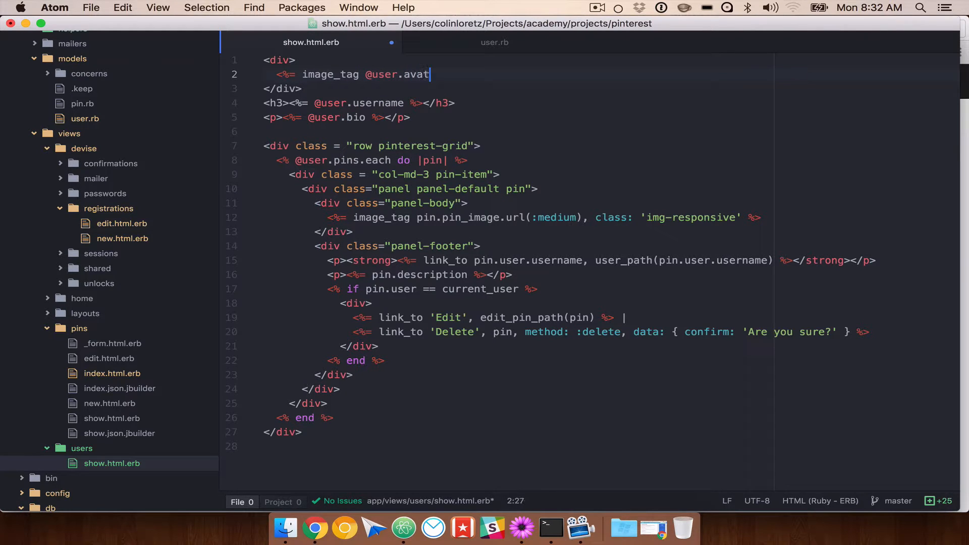
text(ar.url(:)
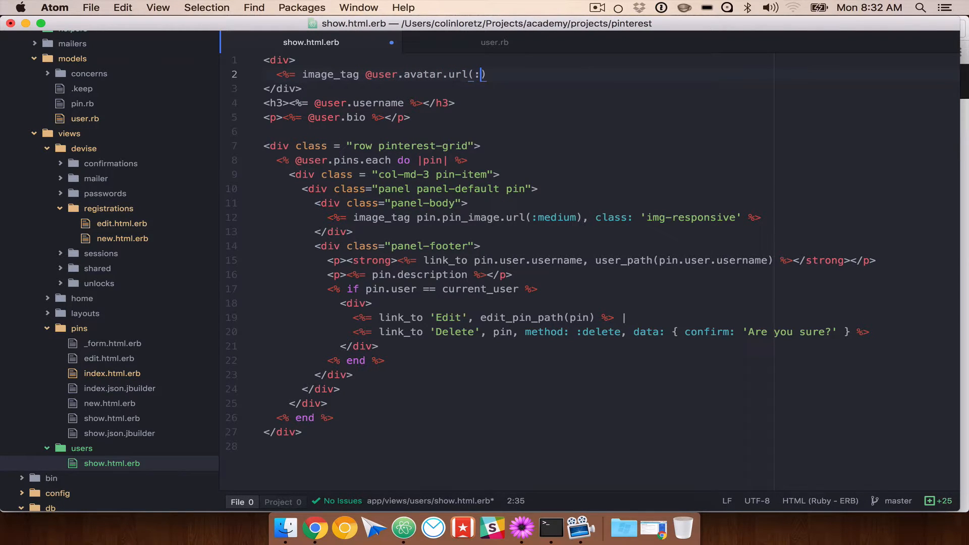
text(me)
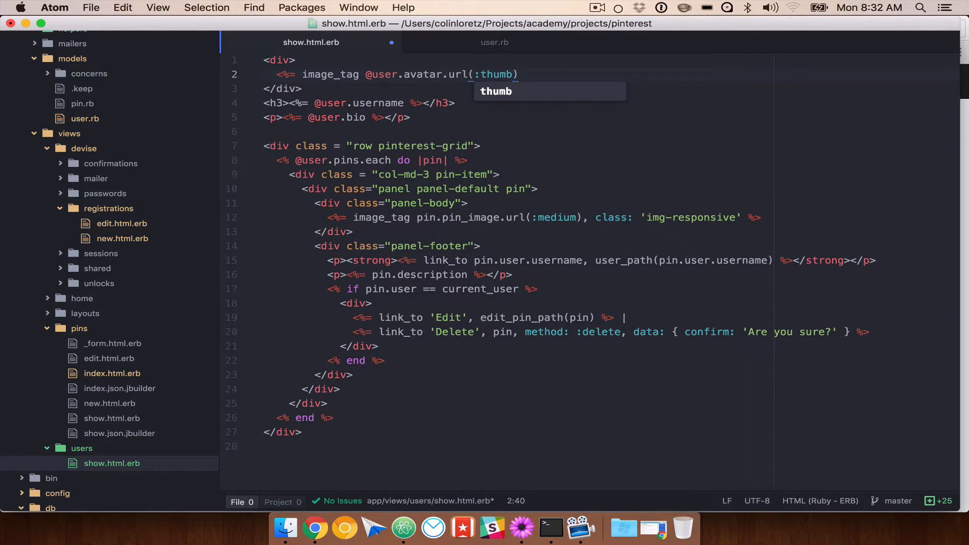
text(%>)
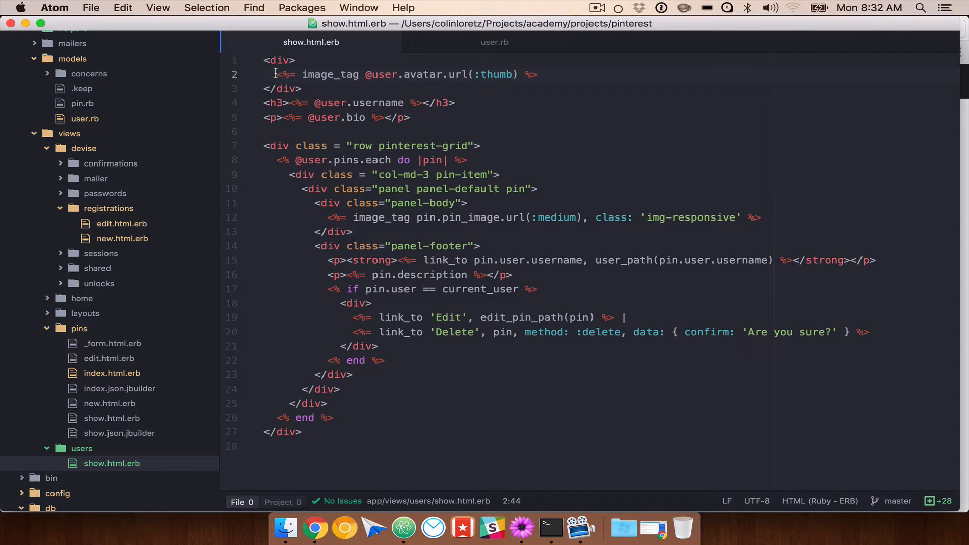
key(cmd+tab)
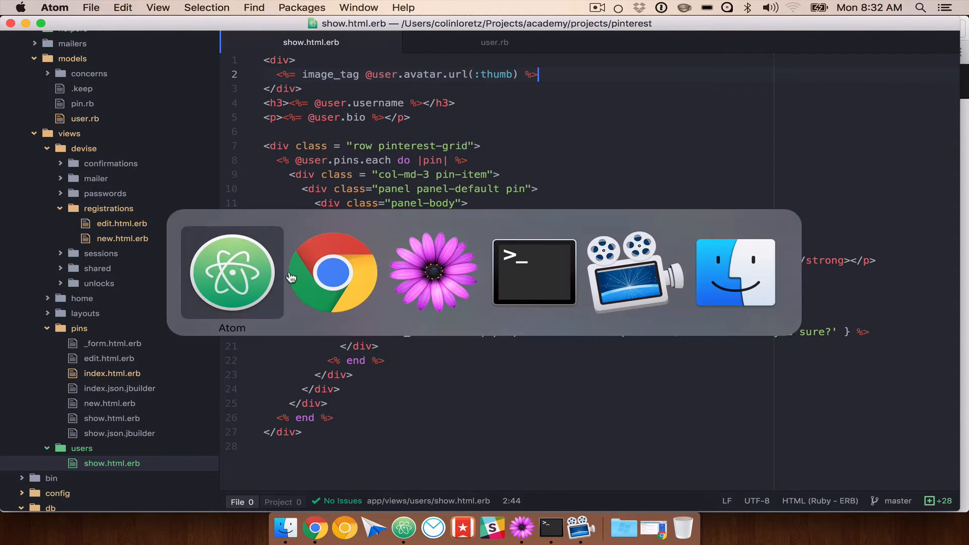
Upload rey.jpg as the new avatar through Edit Profile and save the account update
click(333, 272)
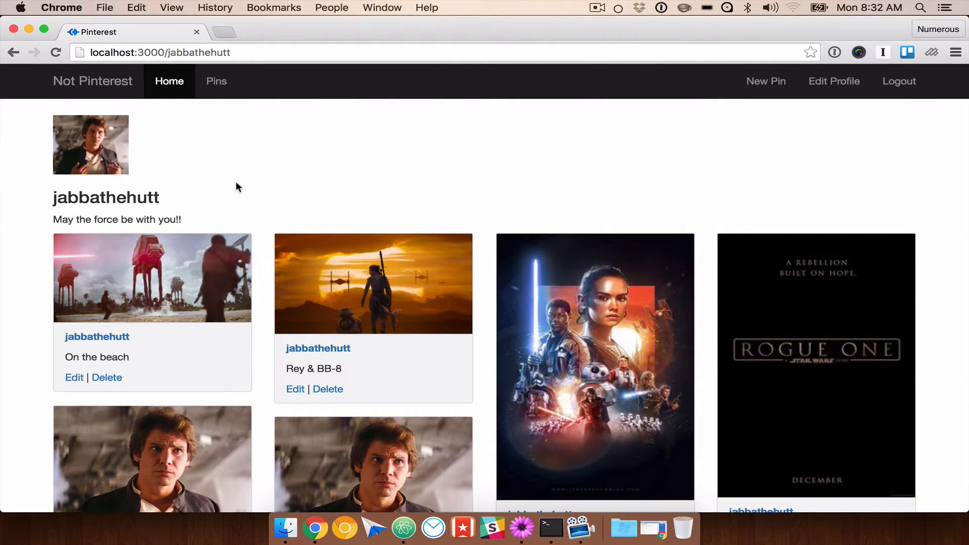
click(833, 81)
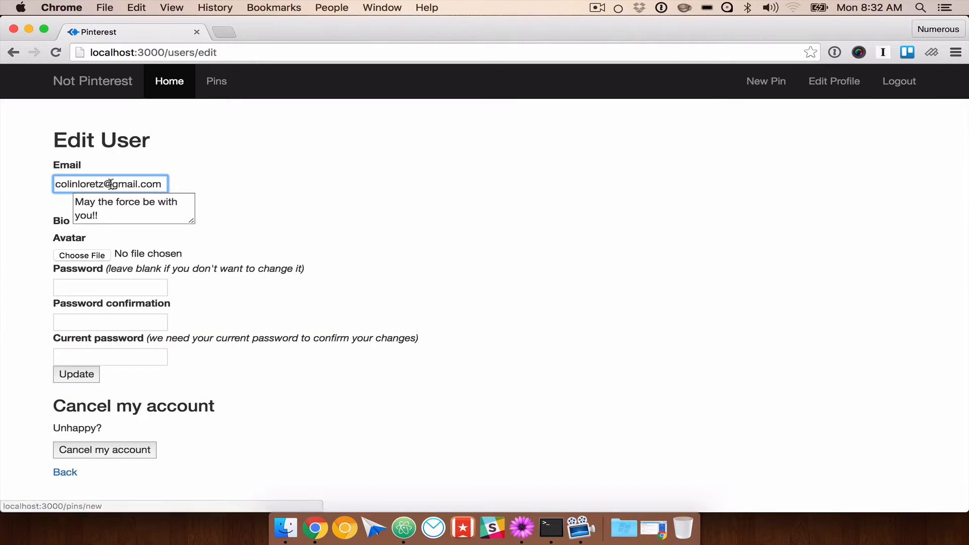
click(80, 255)
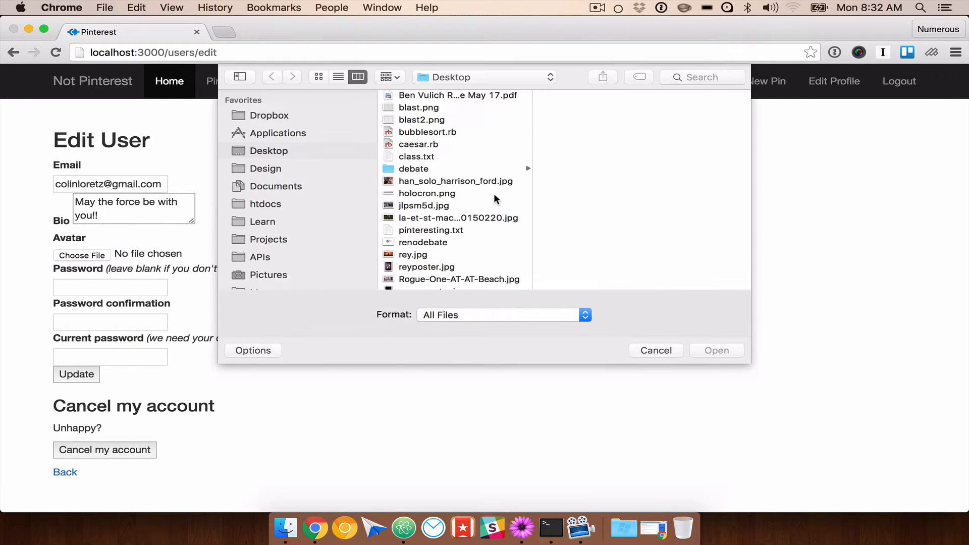
scroll(down, 3)
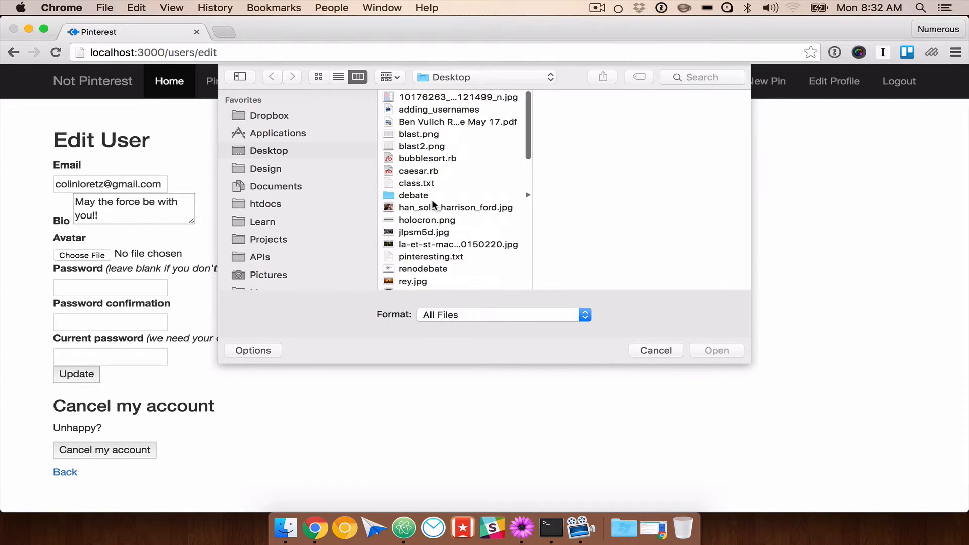
scroll(down, 3)
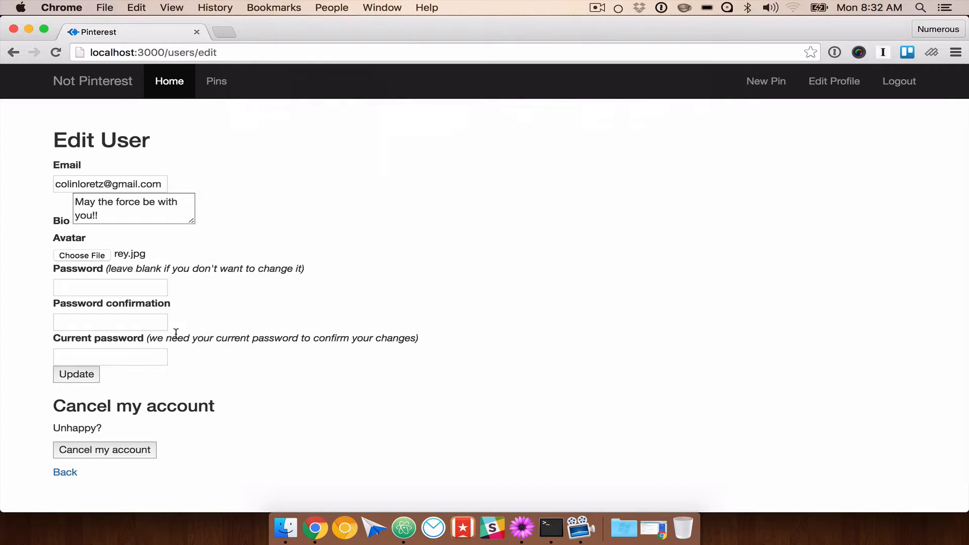
click(77, 374)
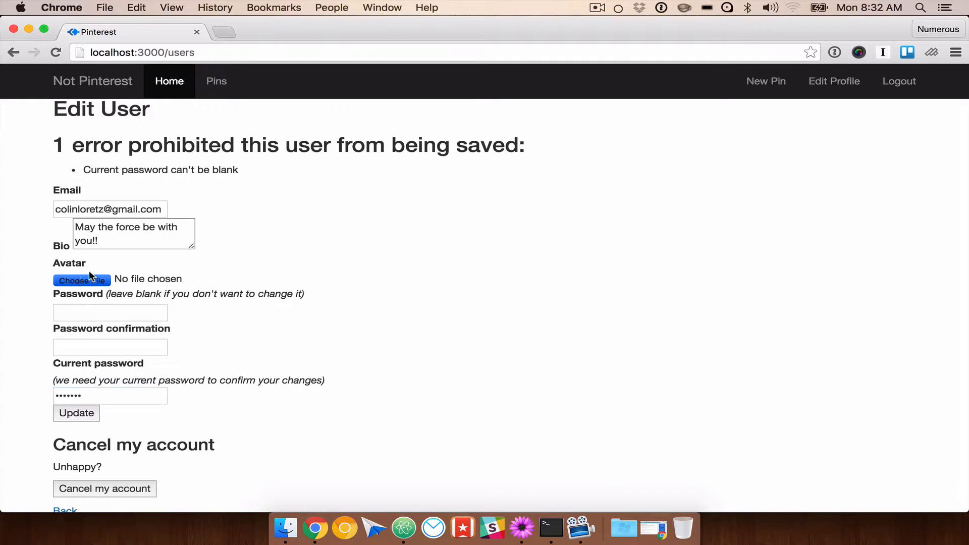
click(81, 280)
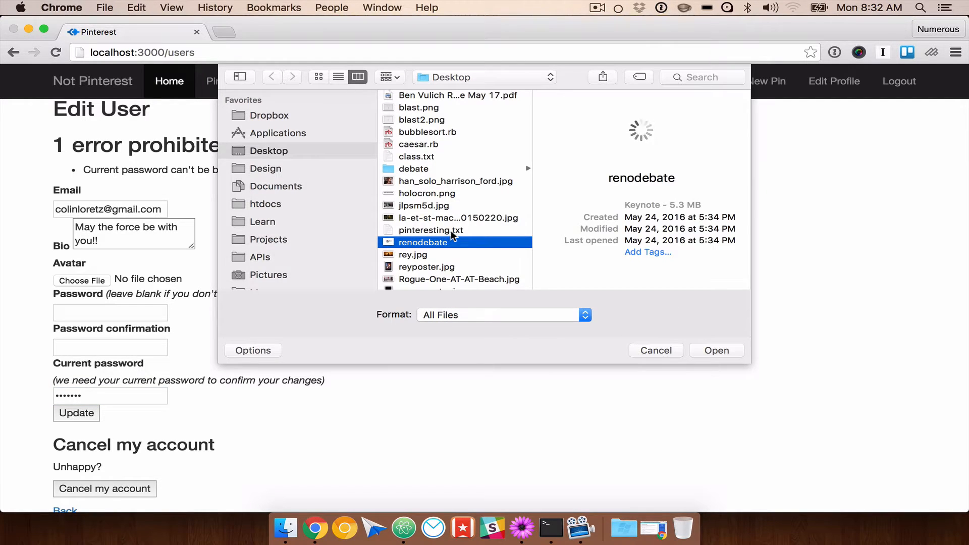
click(412, 254)
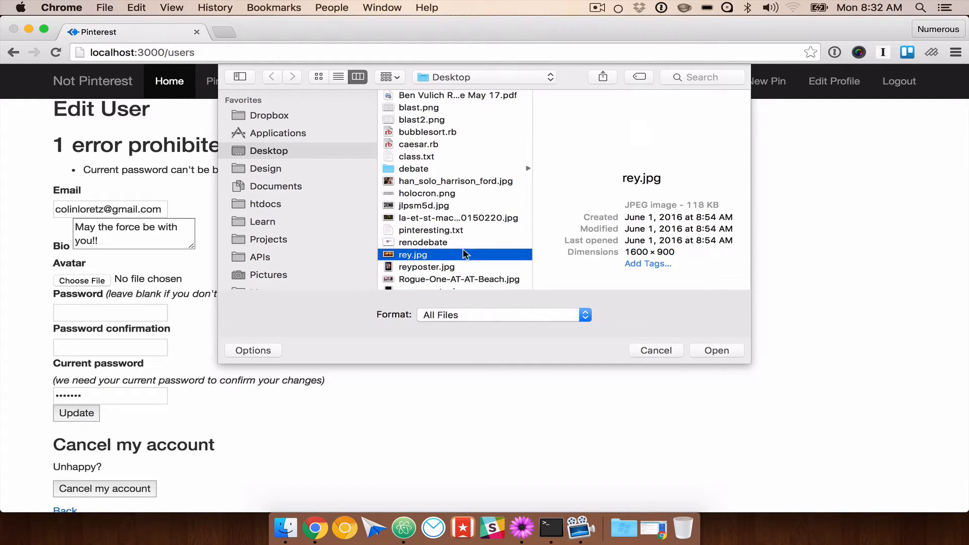
click(715, 351)
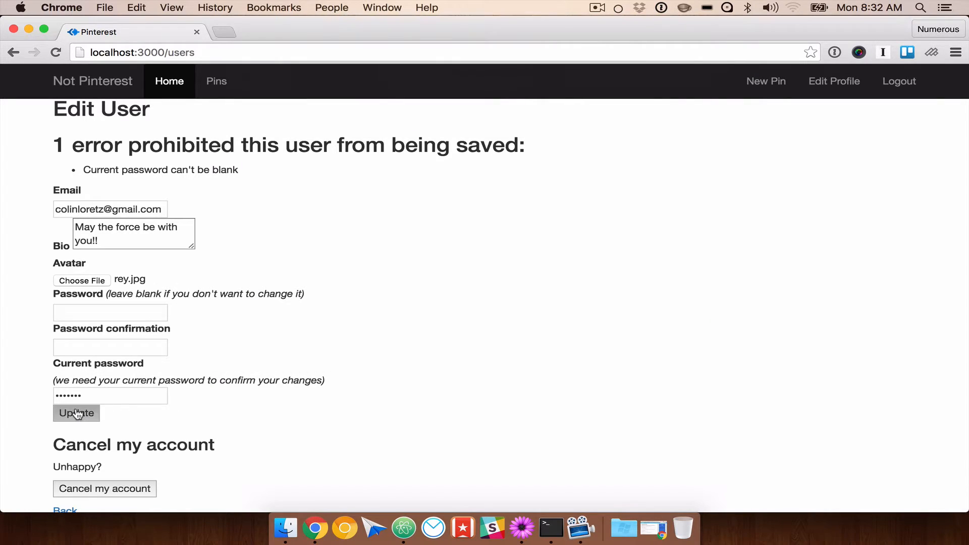
click(76, 413)
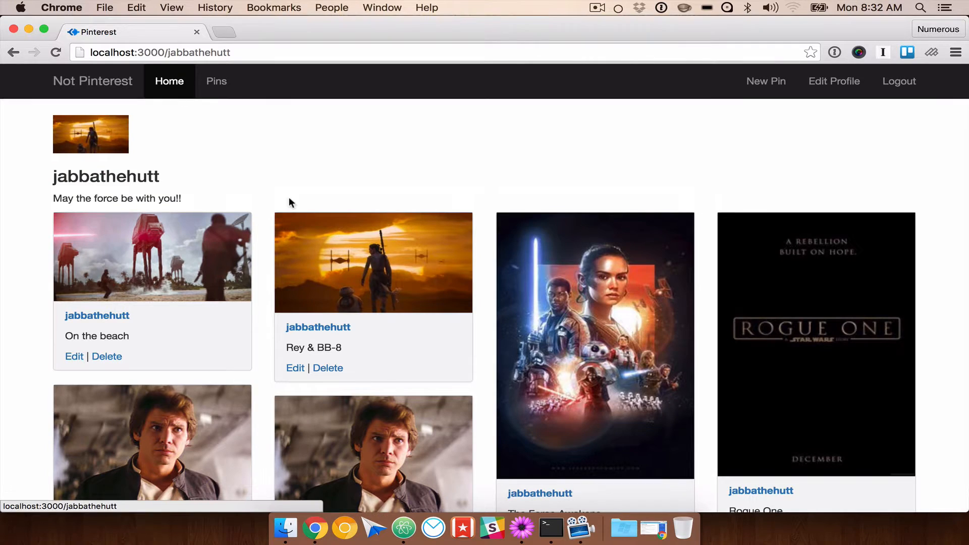
mouse_move(275, 142)
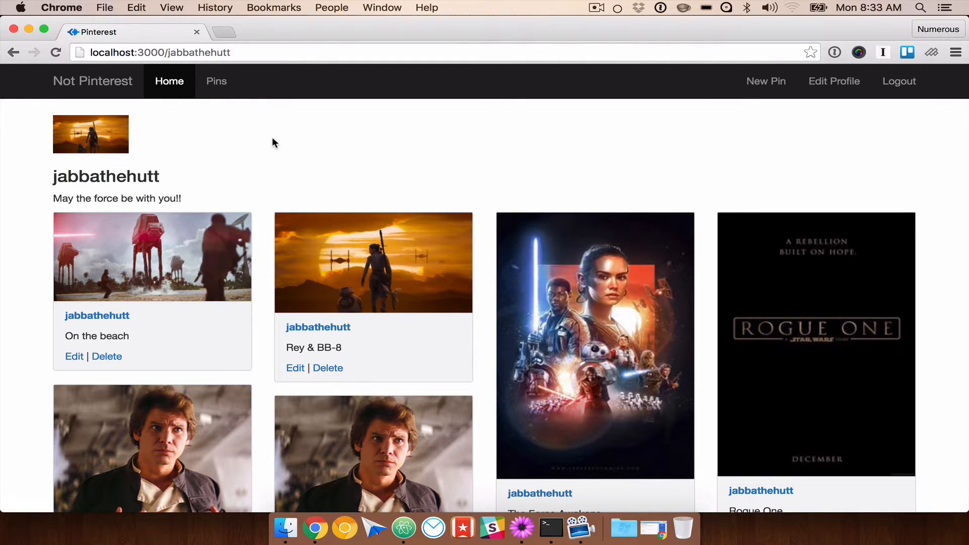
mouse_move(360, 409)
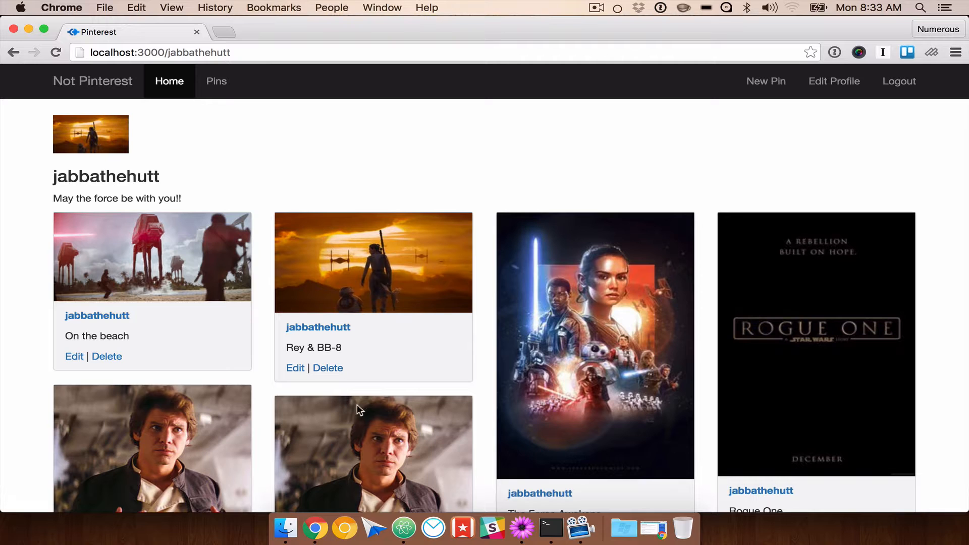
mouse_move(135, 110)
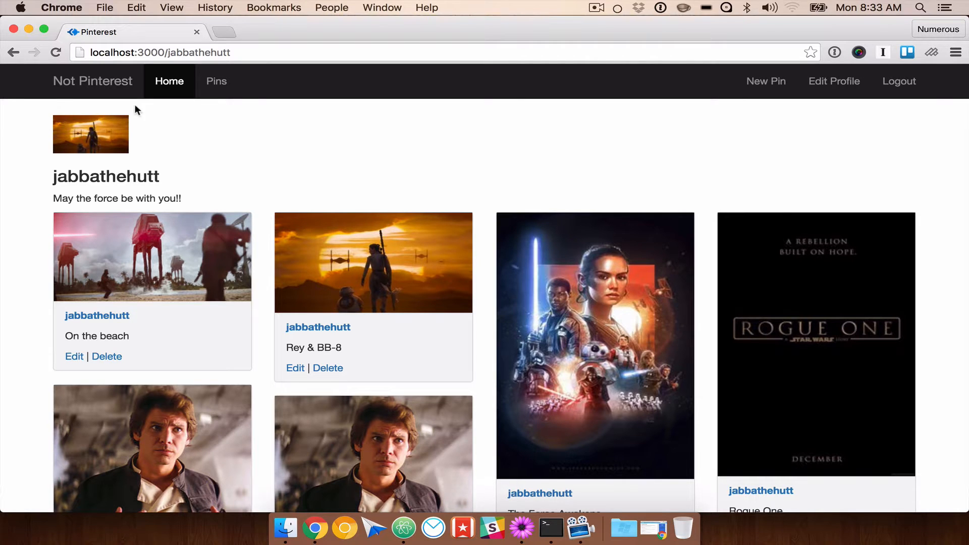
key(cmd+tab)
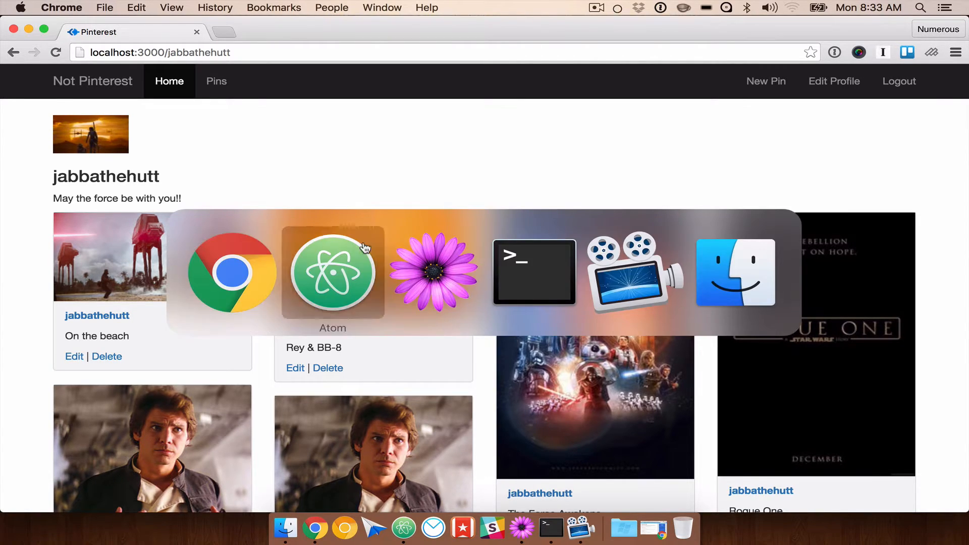
Confirm the User model's 100x100 avatar thumb style, then view jabbathehutt's profile in Chrome
click(332, 273)
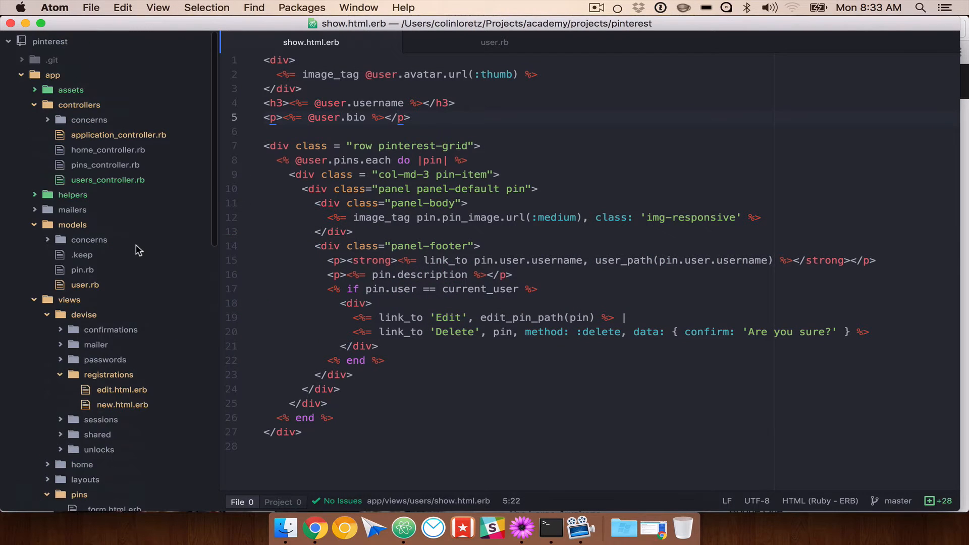
click(495, 42)
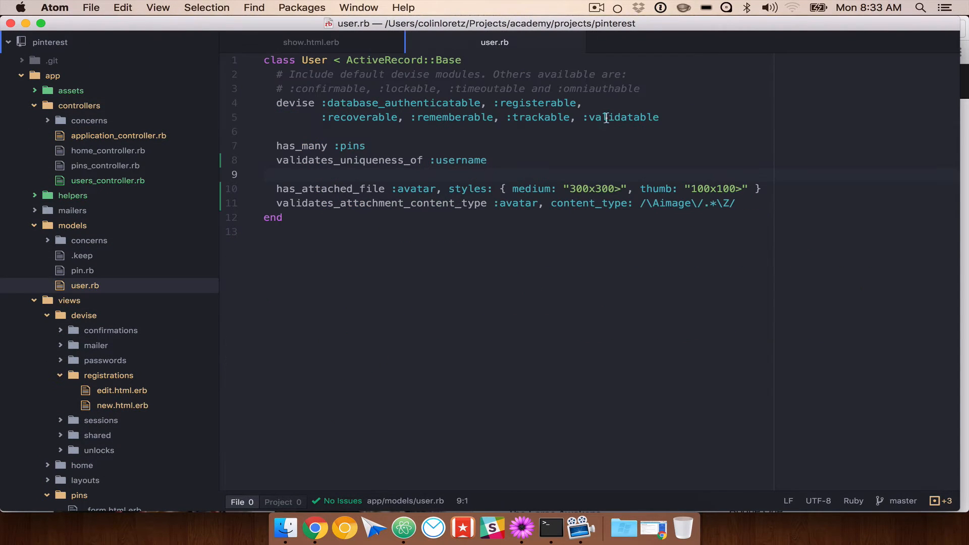
drag(509, 188, 741, 188)
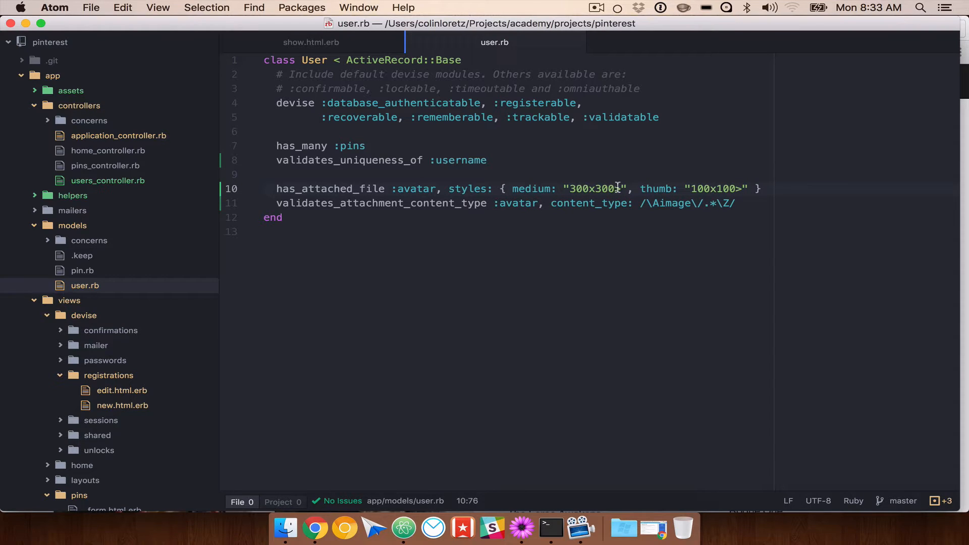
click(570, 188)
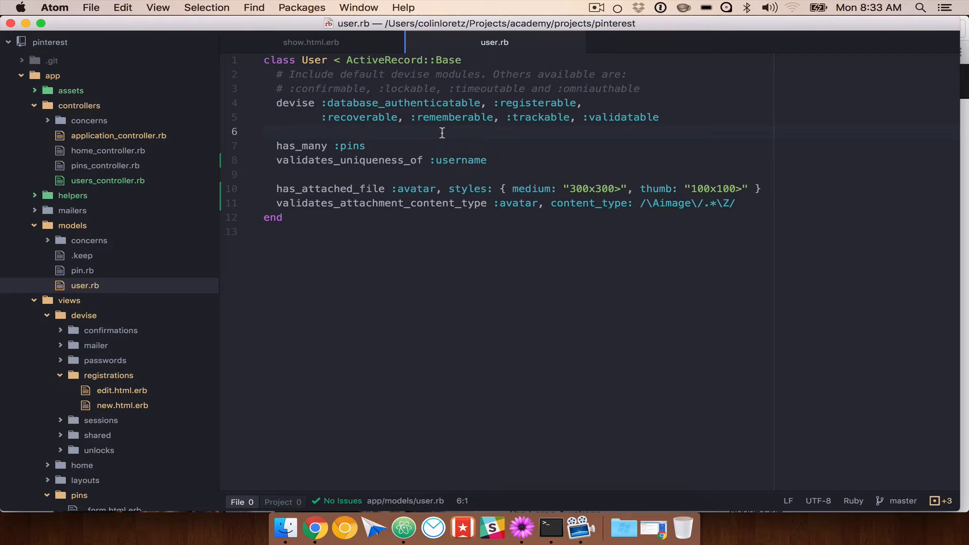
click(314, 528)
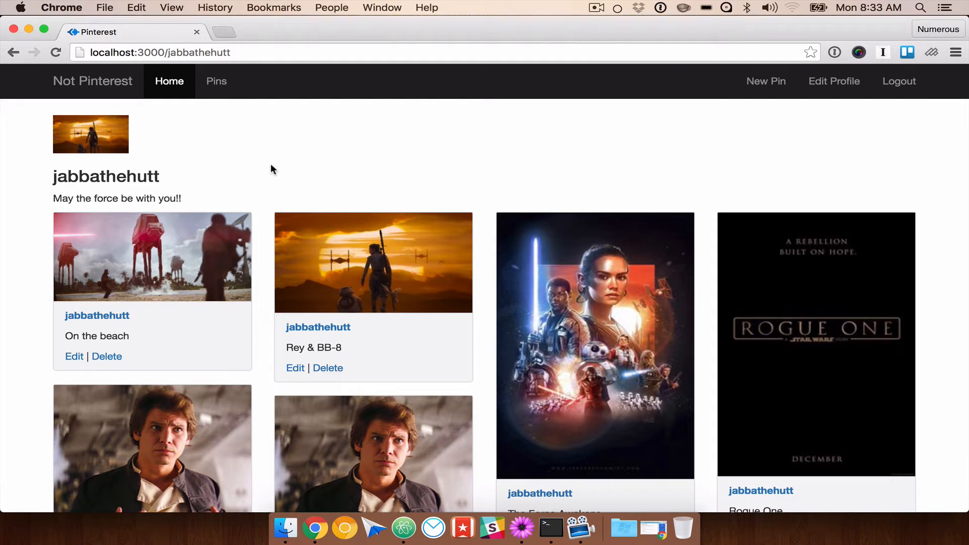
mouse_move(426, 178)
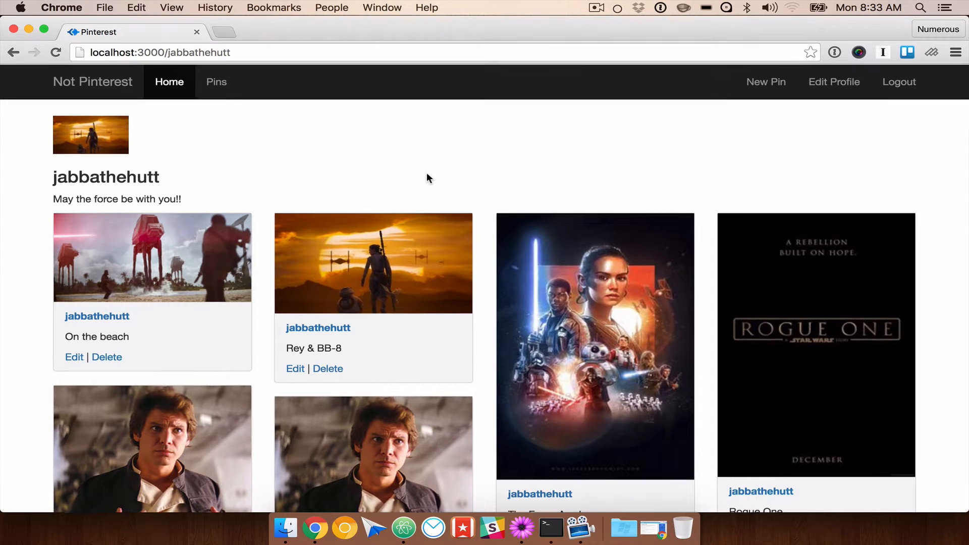
mouse_move(216, 80)
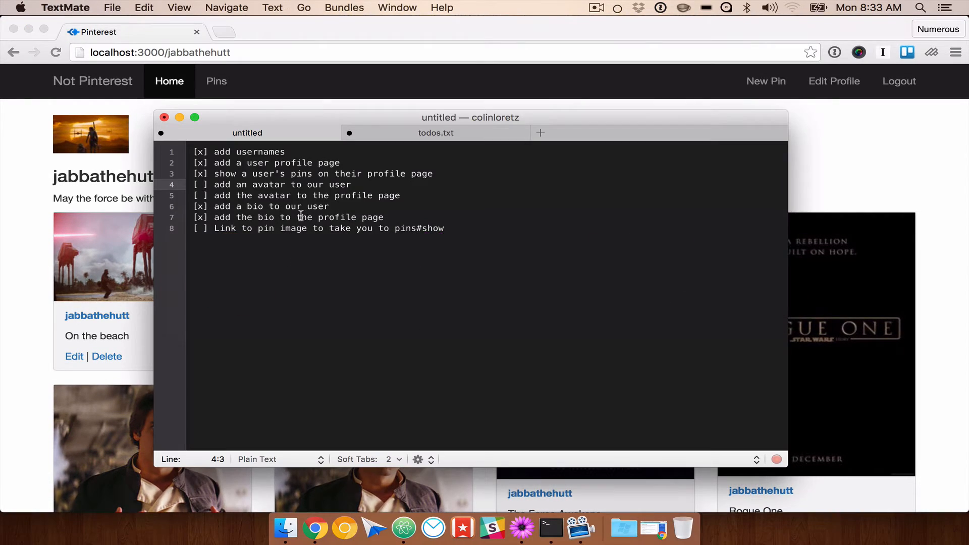
Read the remaining todos.txt items and recheck jabbathehutt's profile before returning to Atom
click(201, 195)
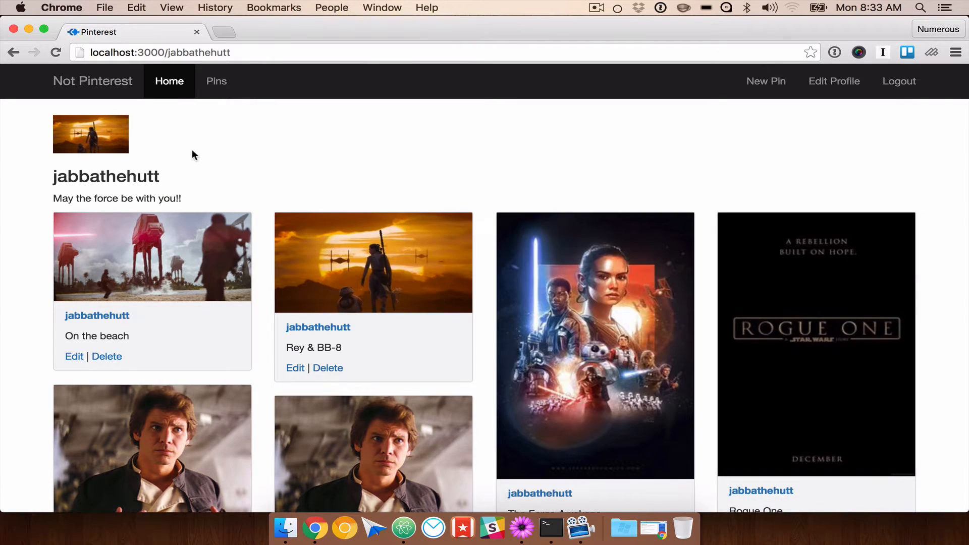
mouse_move(367, 254)
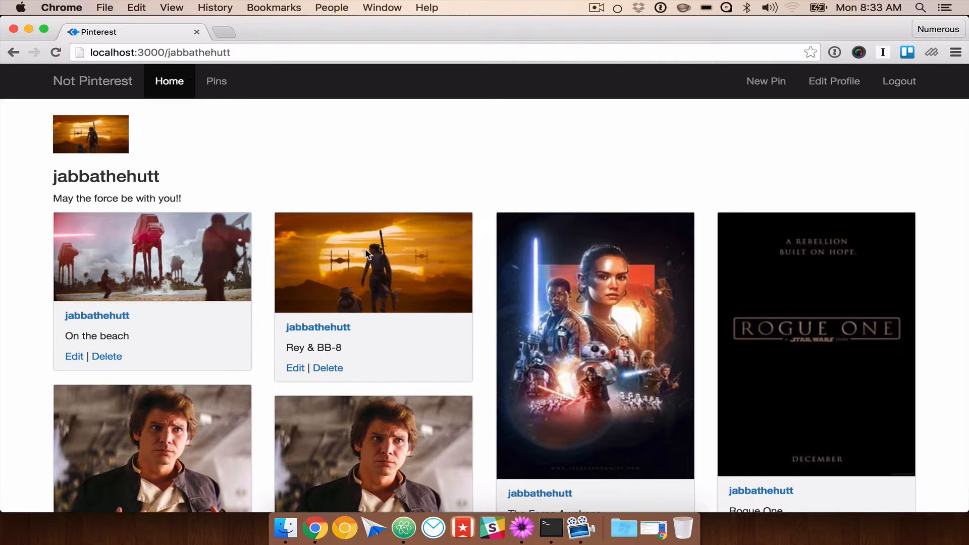
scroll(down, 3)
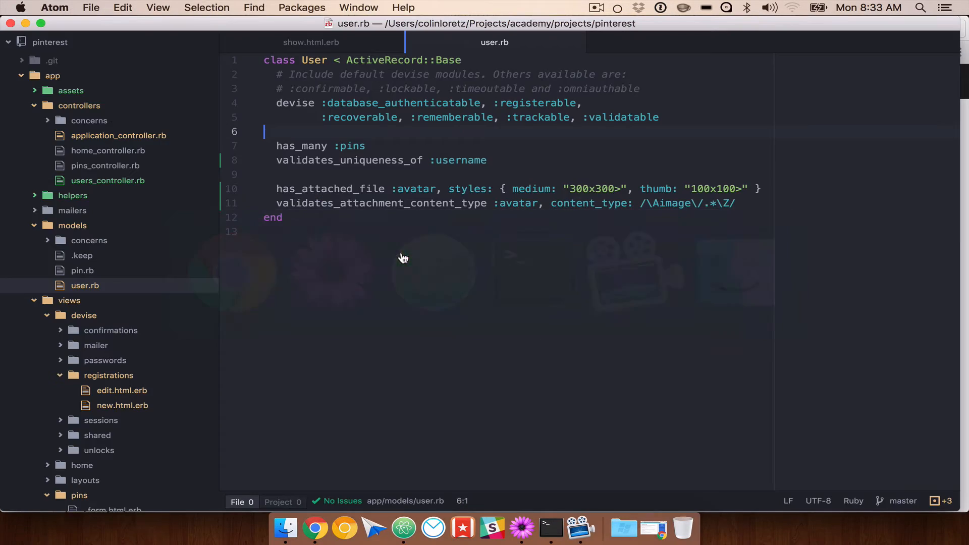
In users/show.html.erb, add a placeholder link_to "some text" pointing to the pin above image_tag
click(309, 42)
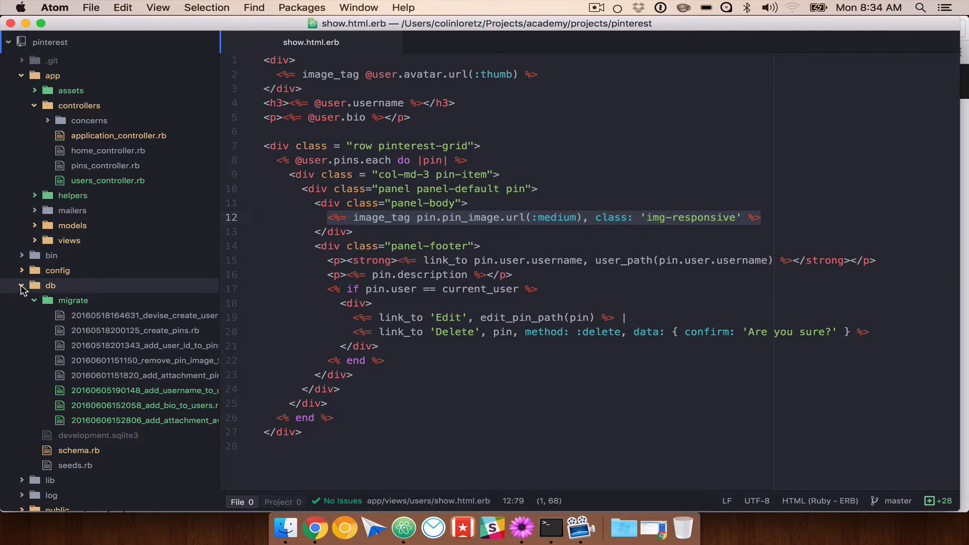
click(20, 284)
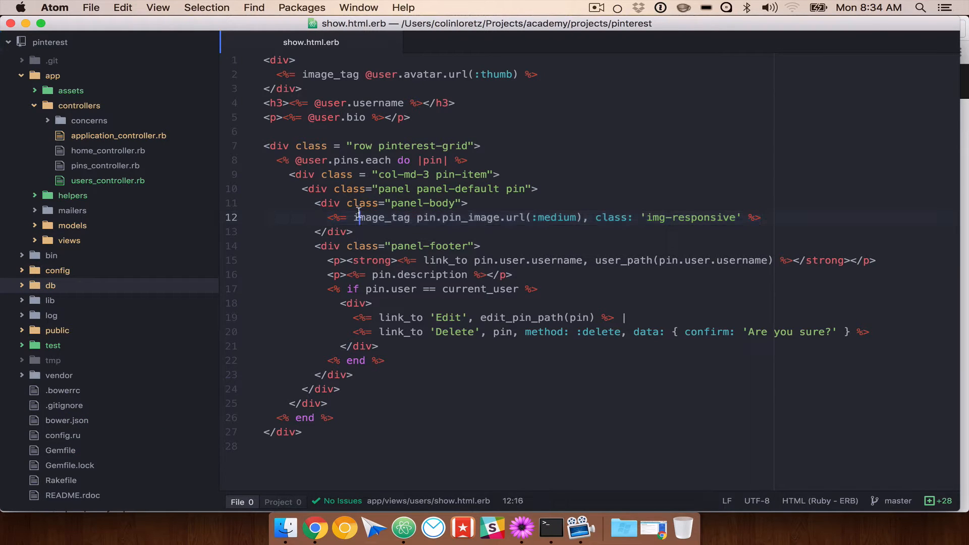
text(link_to "some)
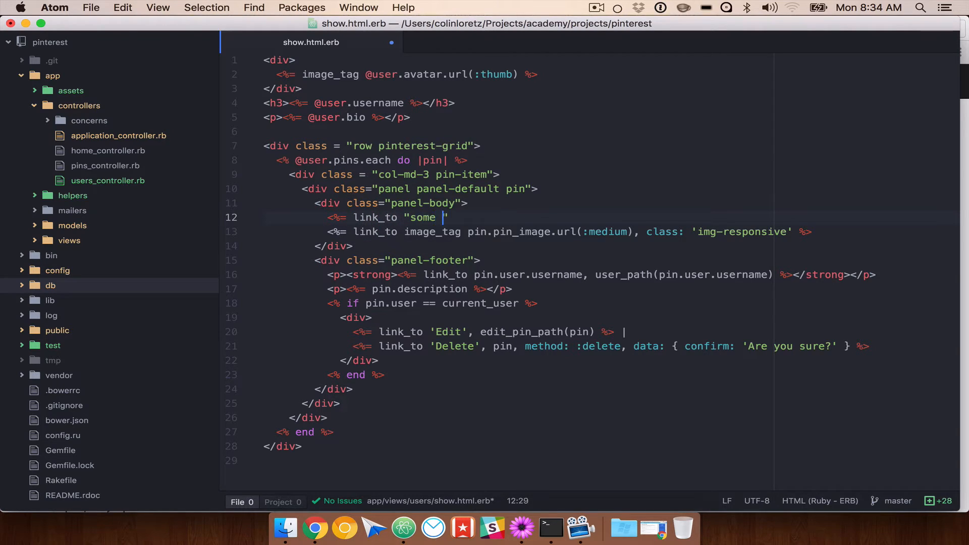
text(text",)
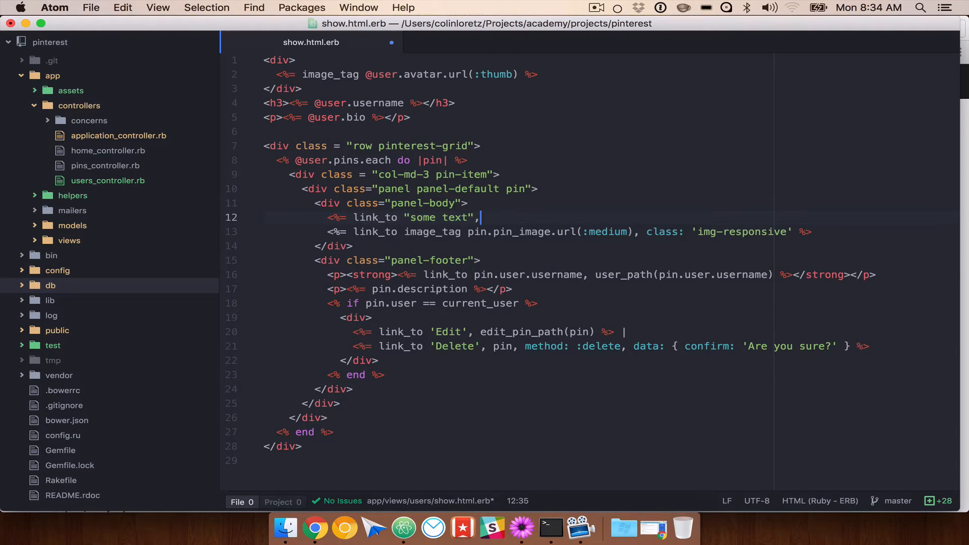
text(" ")
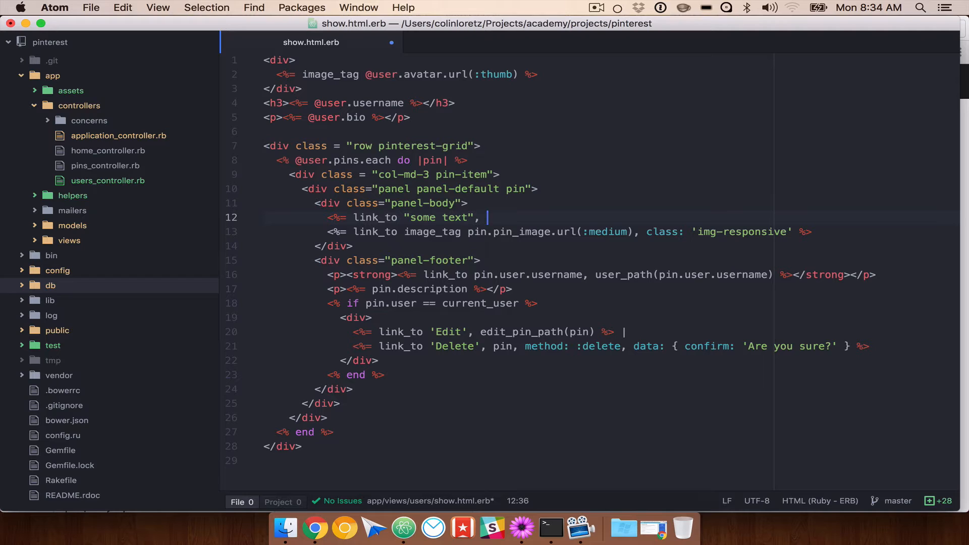
text(pin)
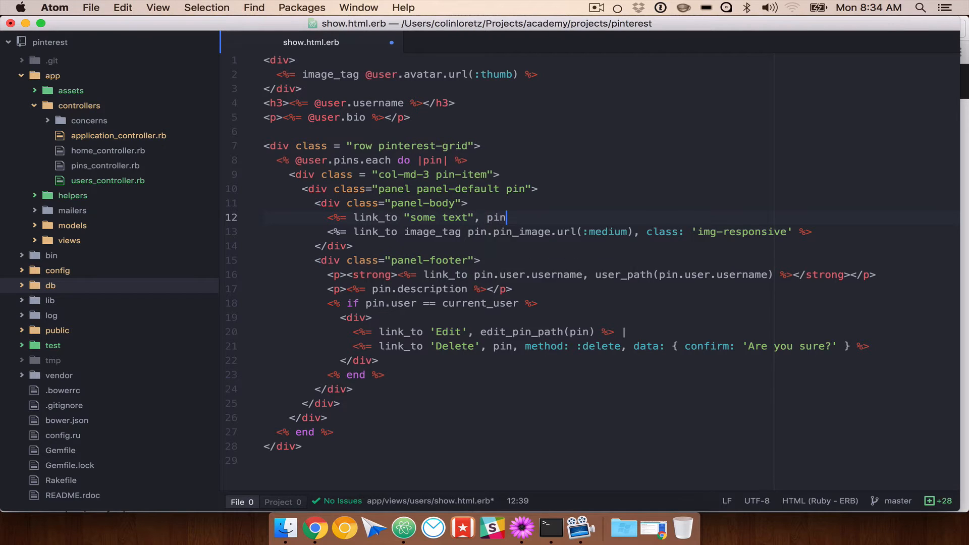
text(_path(pin))
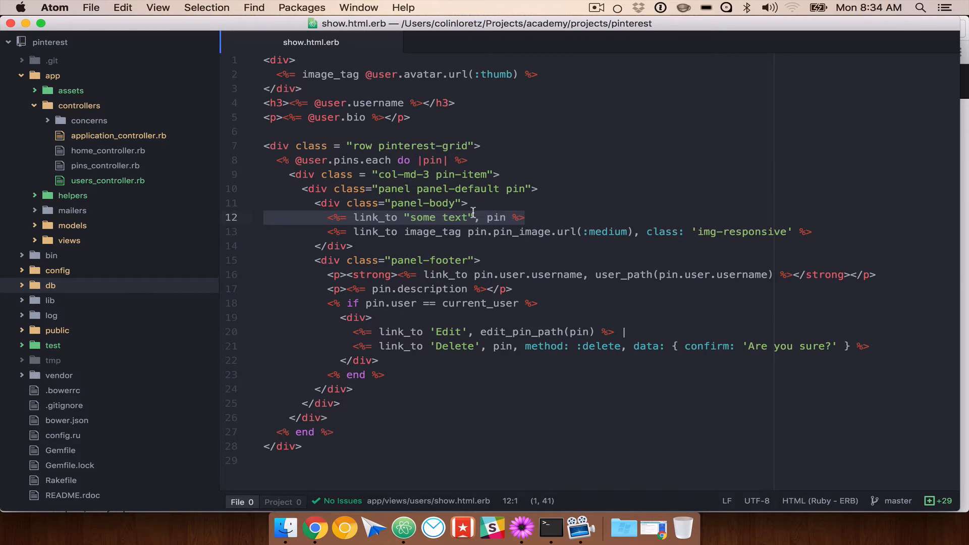
Wrap image_tag(pin.pin_image.url(:medium)) in link_to pin, remove the sample line, and save
click(429, 160)
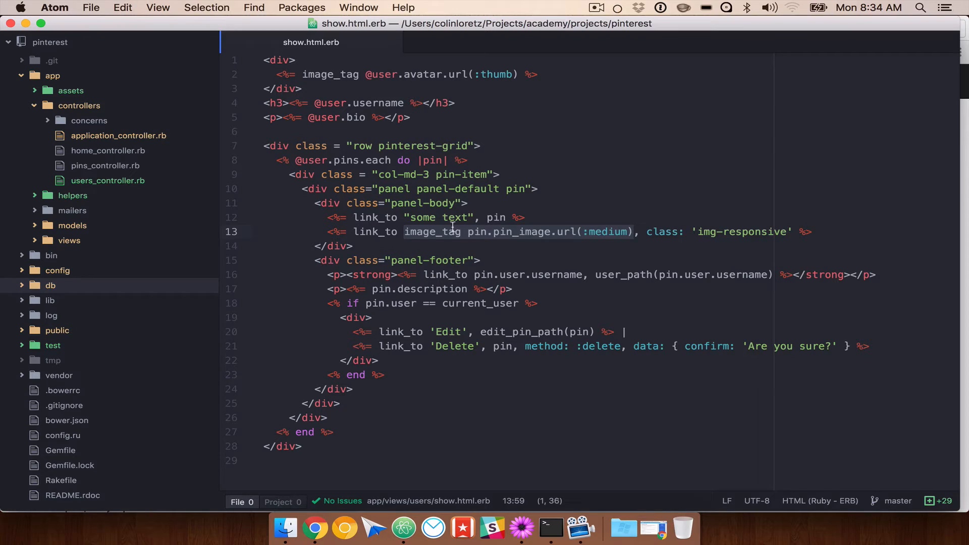
click(634, 231)
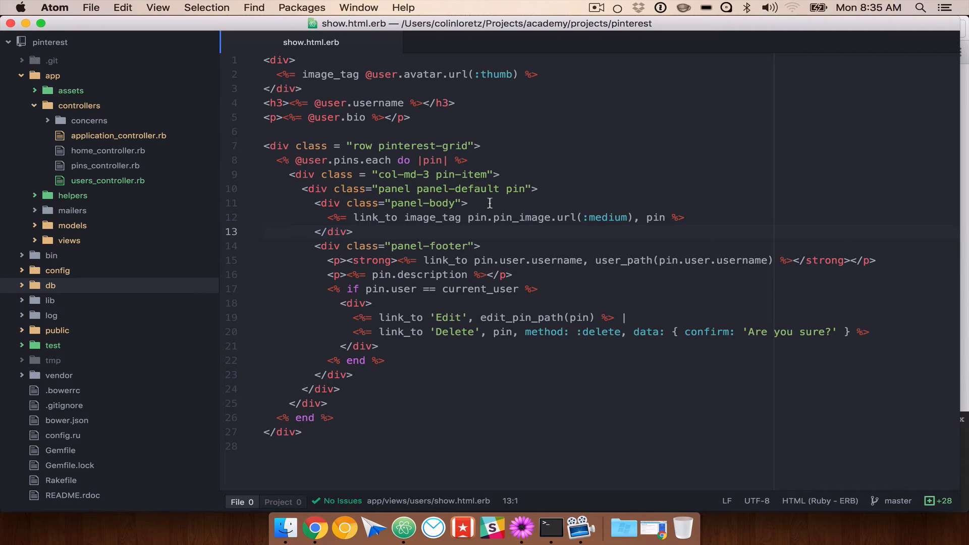
click(409, 217)
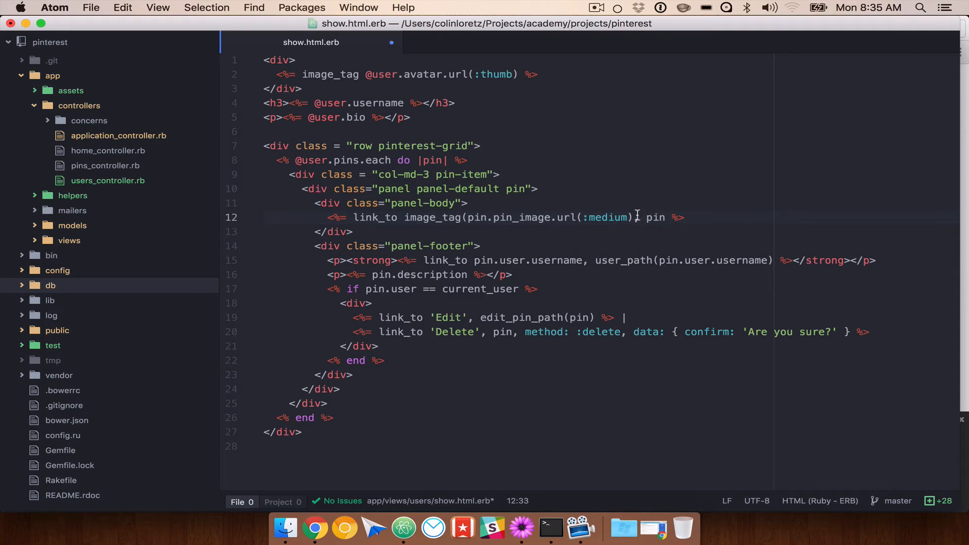
click(314, 527)
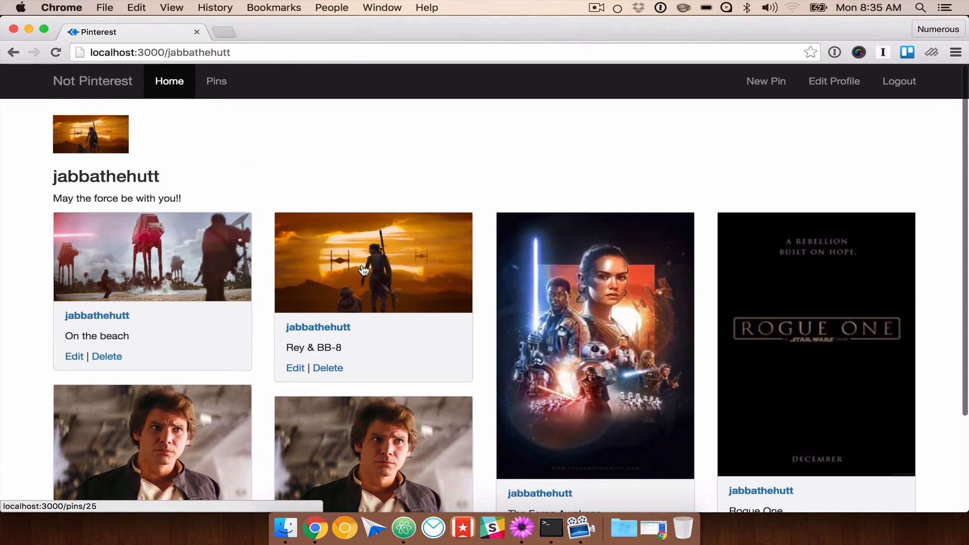
click(151, 256)
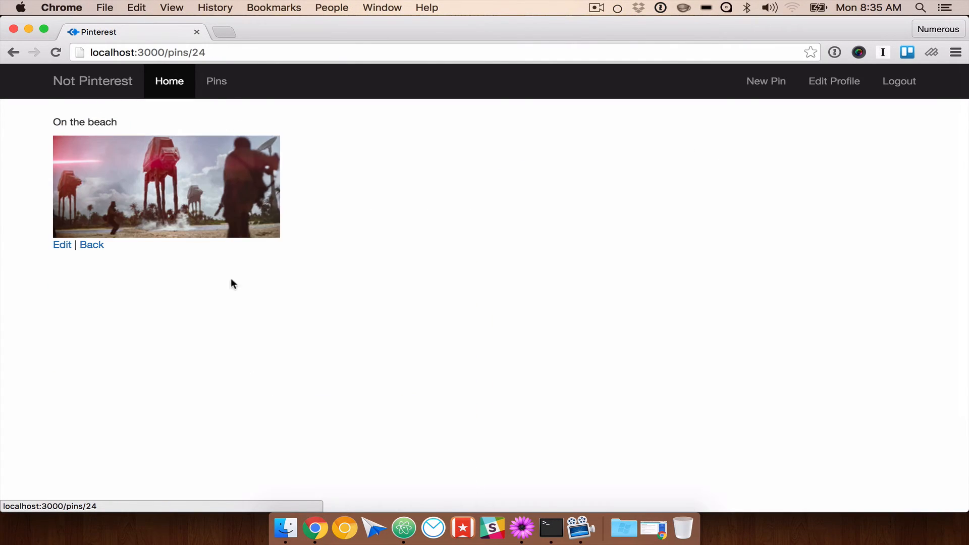
mouse_move(276, 268)
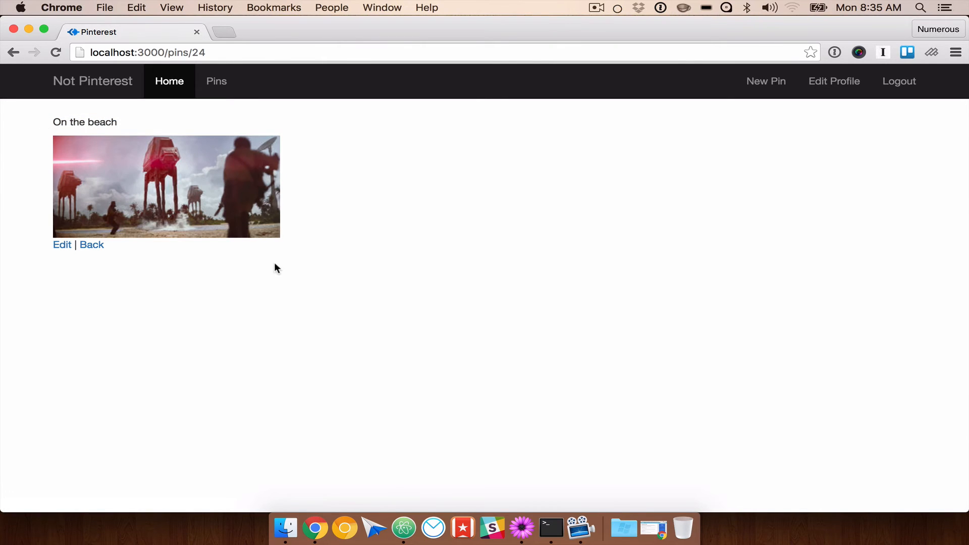
mouse_move(525, 300)
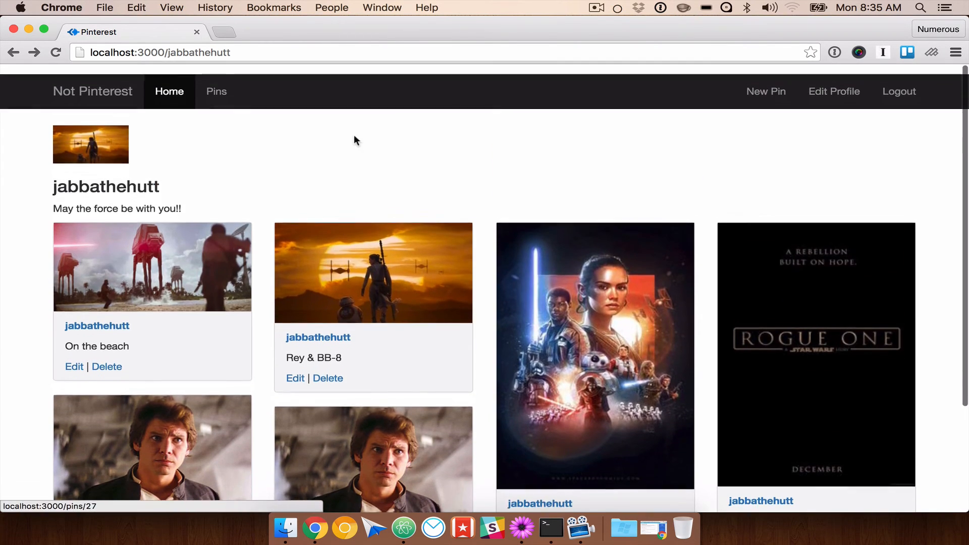
click(216, 81)
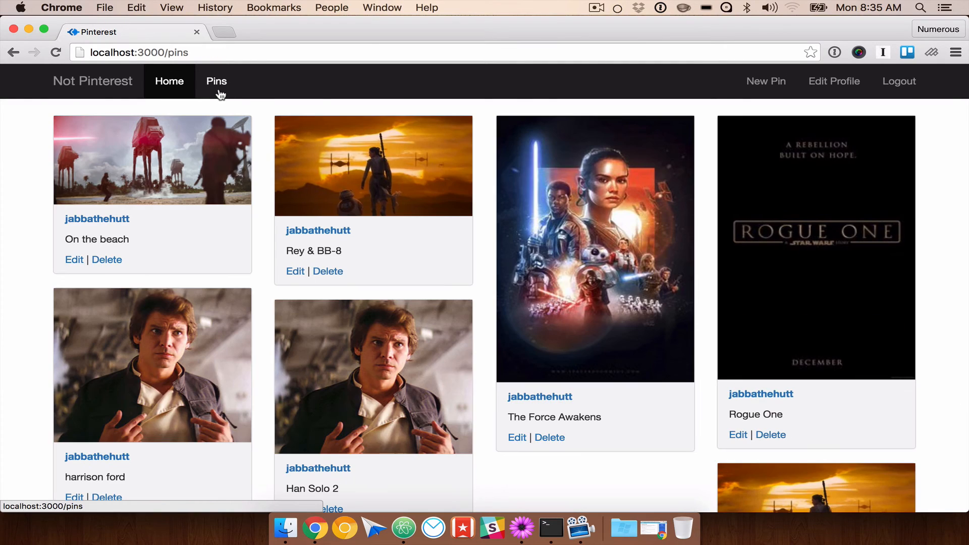
click(152, 159)
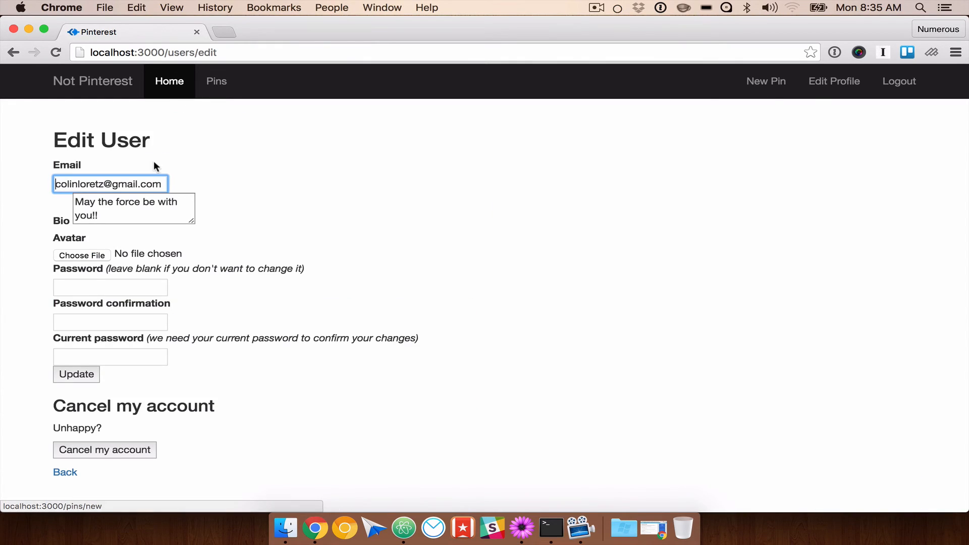
click(168, 81)
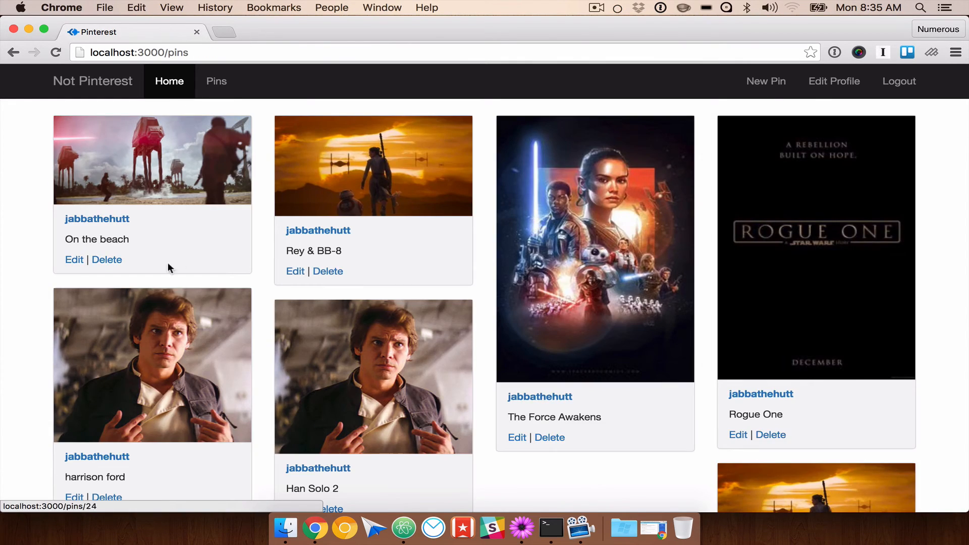
scroll(down, 3)
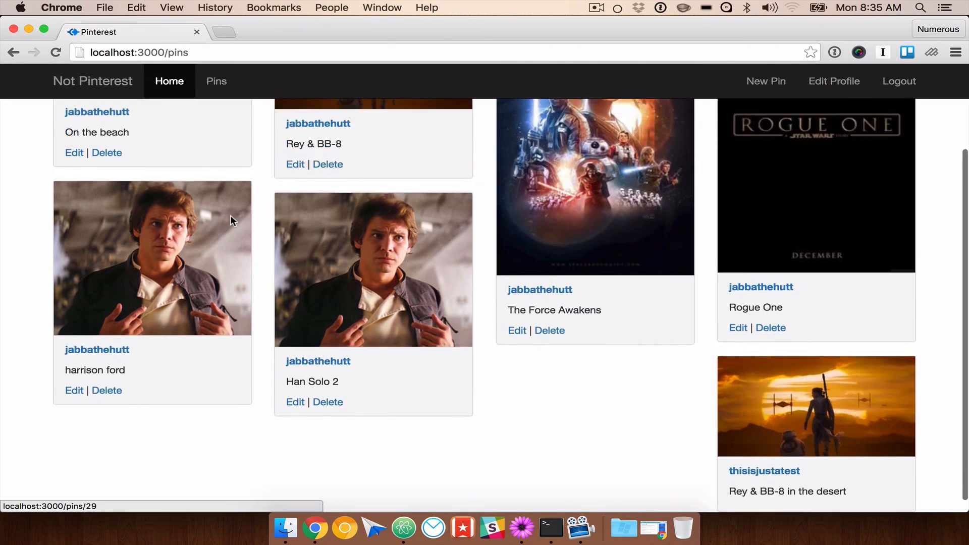
click(97, 112)
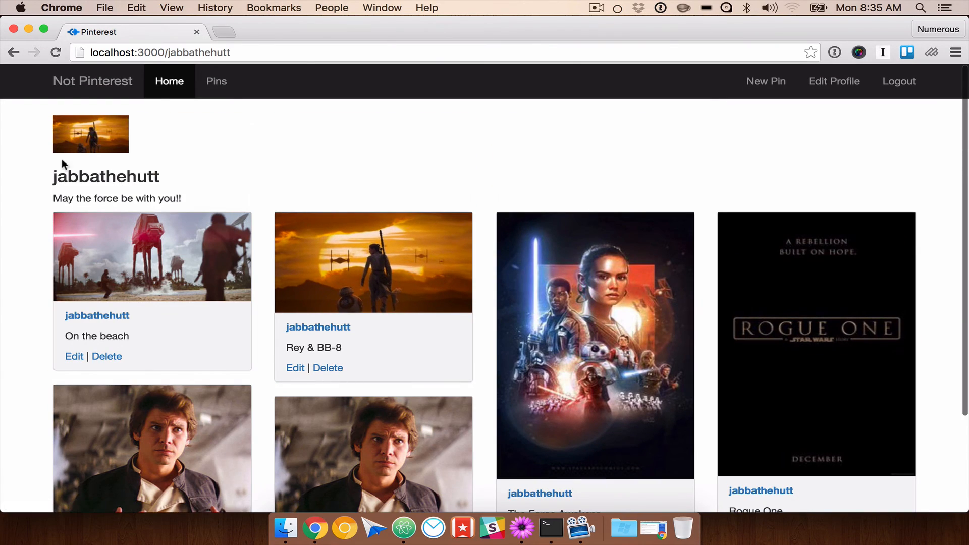
click(74, 356)
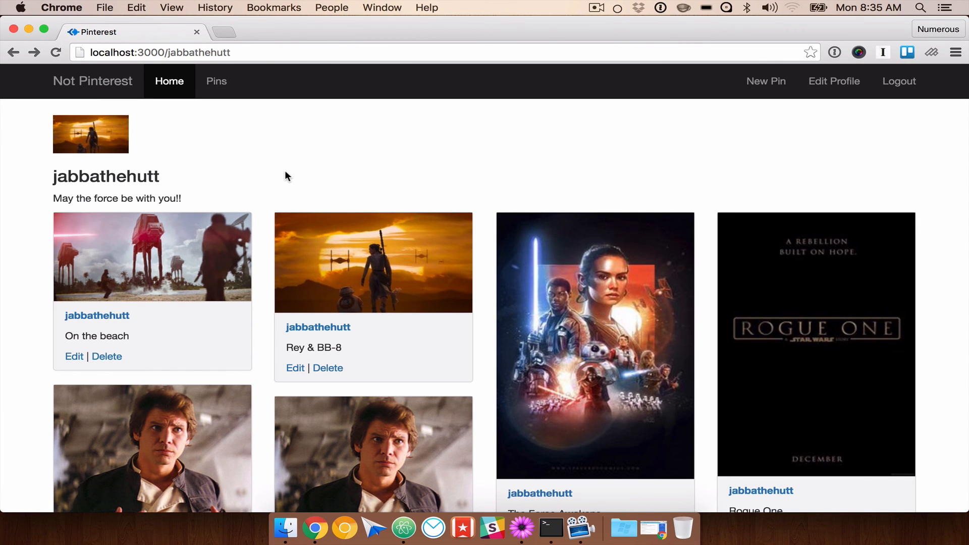
mouse_move(272, 205)
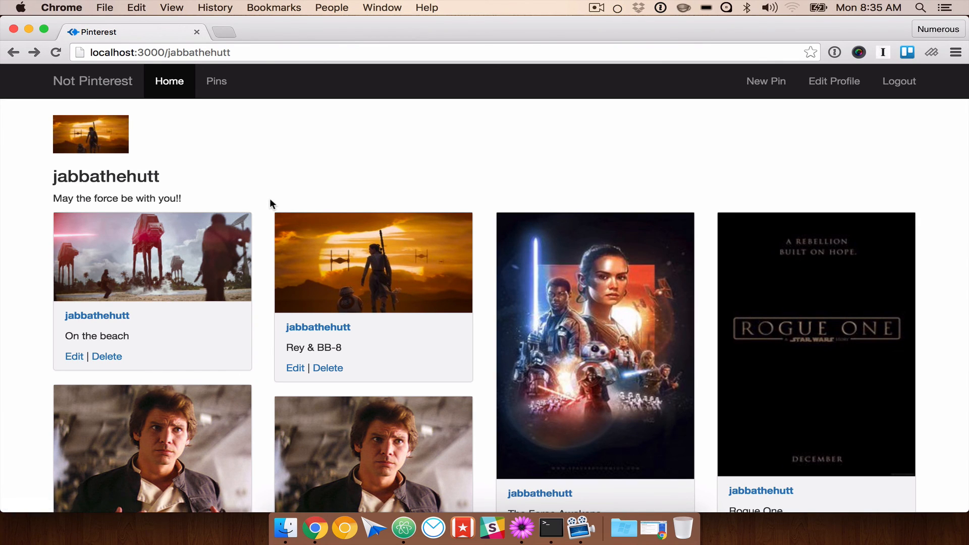